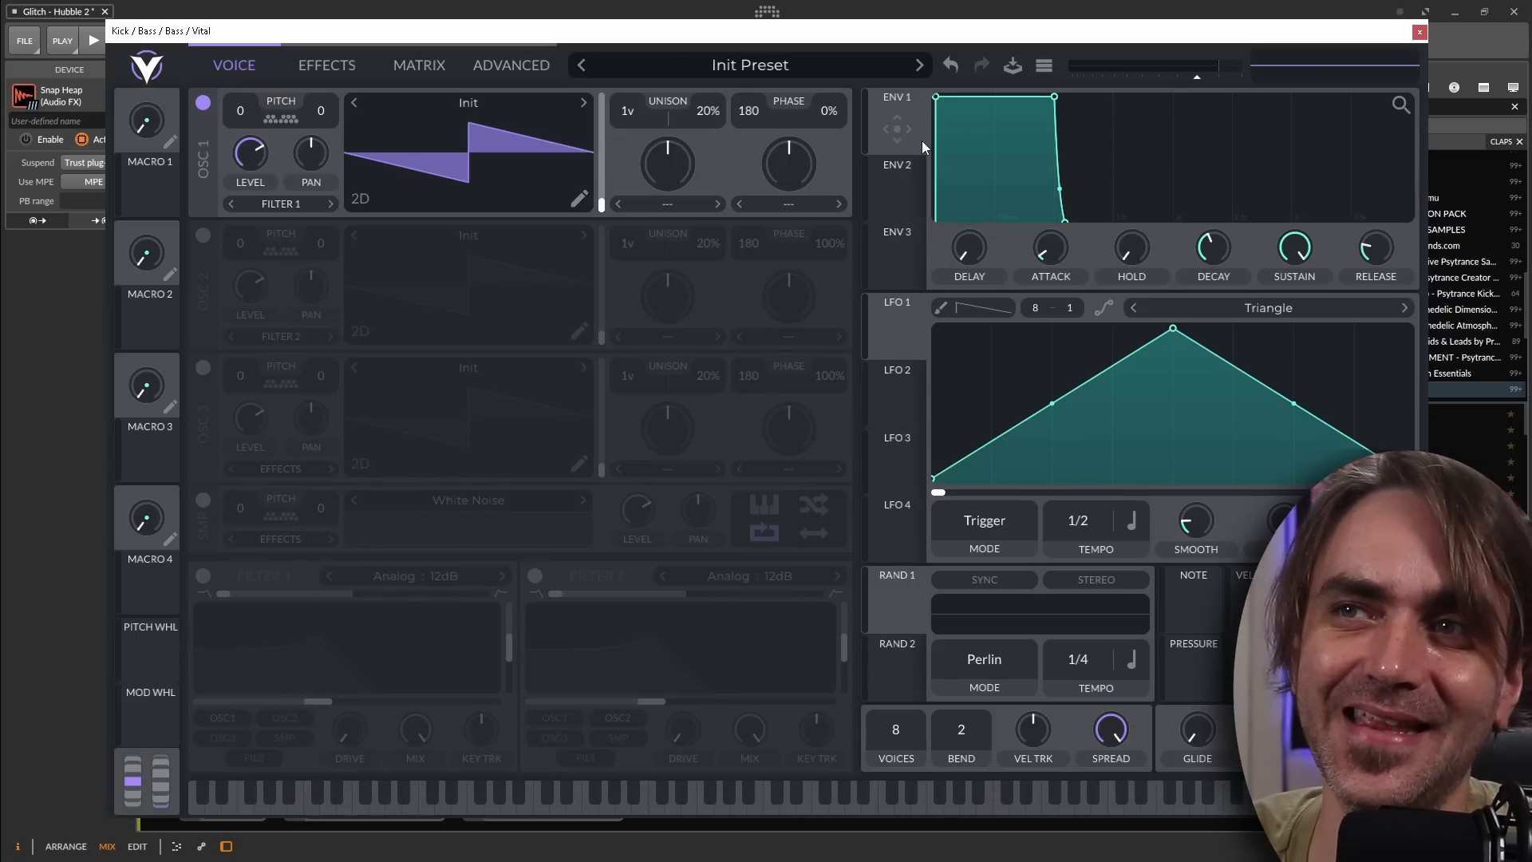
{"action": "mouse_move", "coordinate": [1121, 505]}
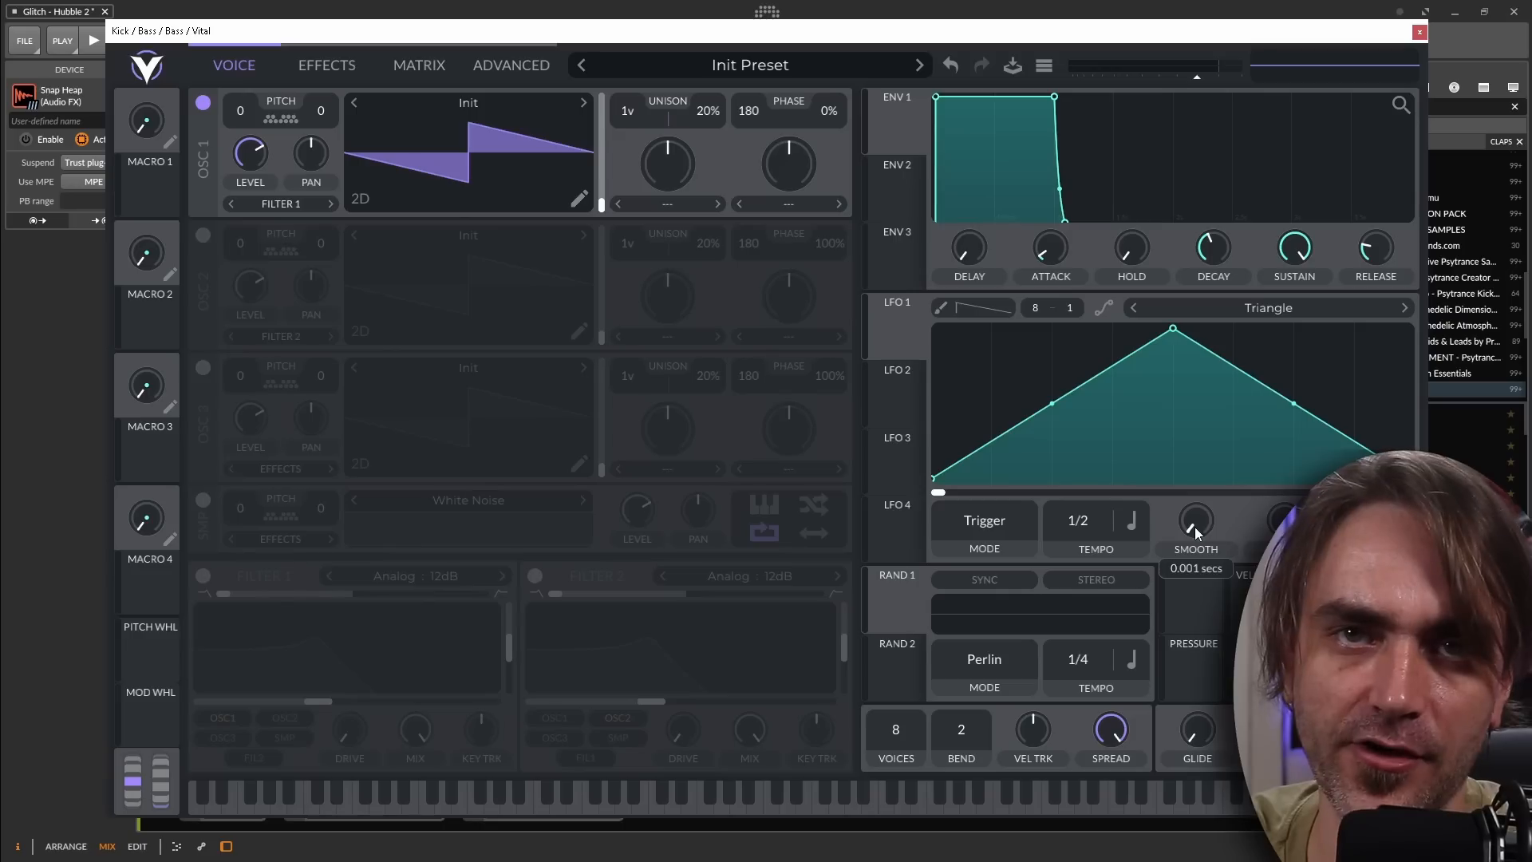
Step: Switch LFO 1 to Envelope mode and shape its curve: peak at start, plateau, steep drop
{"action": "left_click_drag", "start_coordinate": [1195, 518], "coordinate": [1195, 523]}
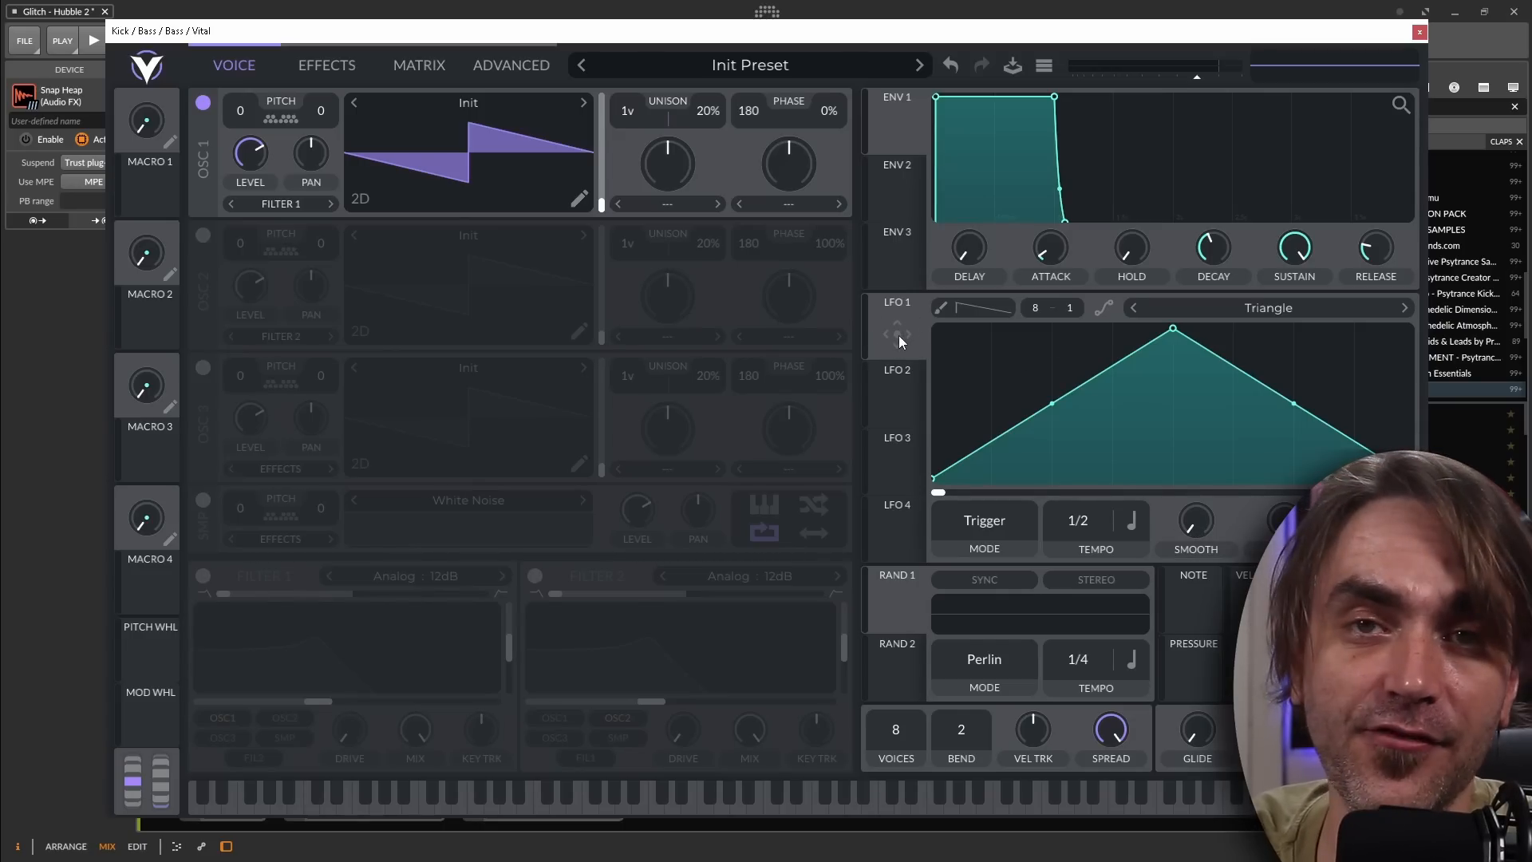
{"action": "left_click", "coordinate": [984, 519]}
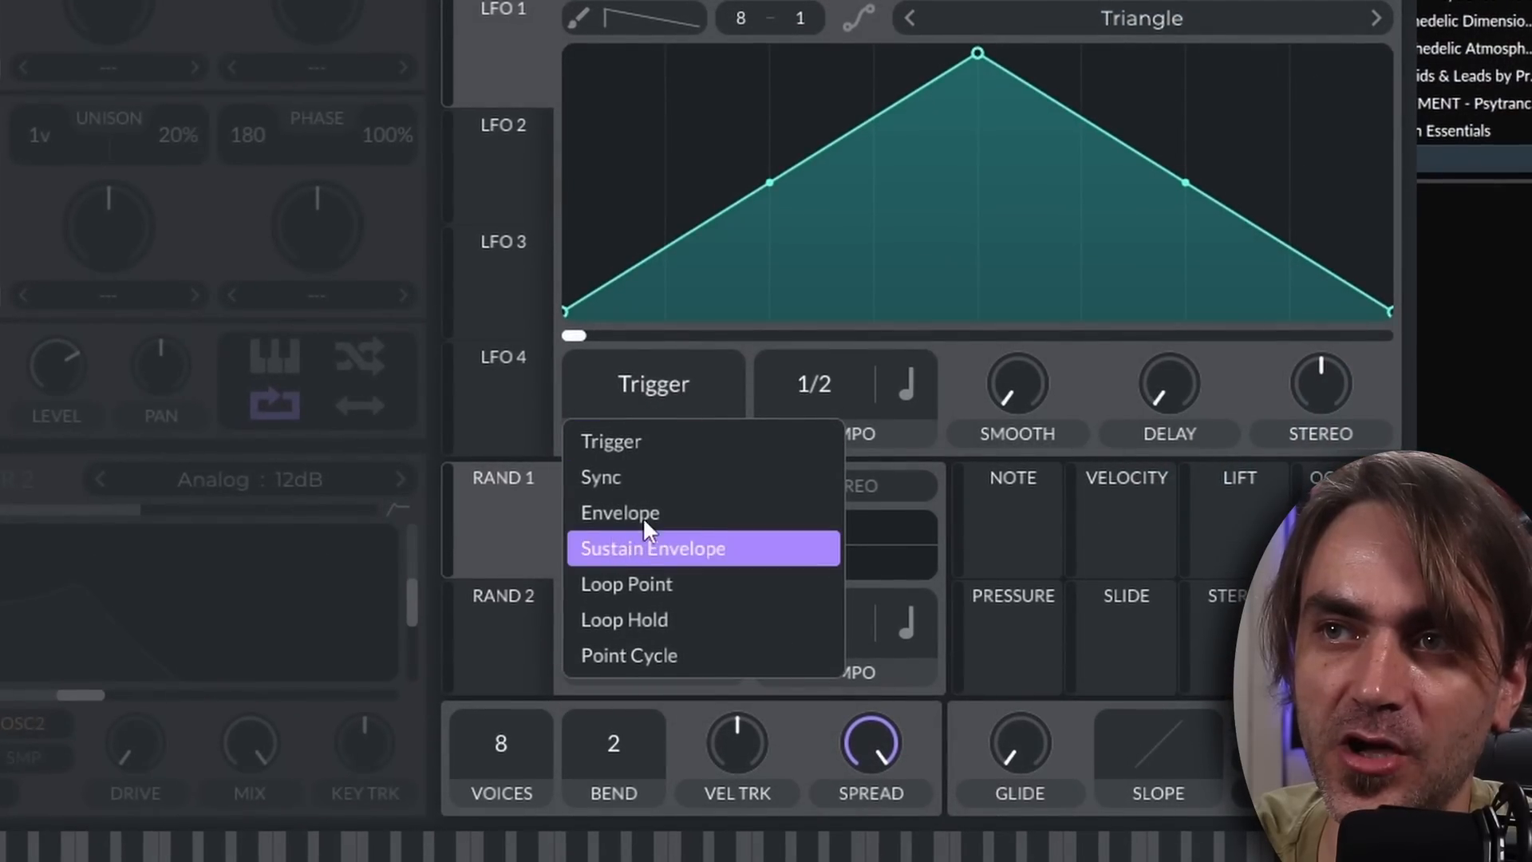
{"action": "left_click", "coordinate": [619, 513]}
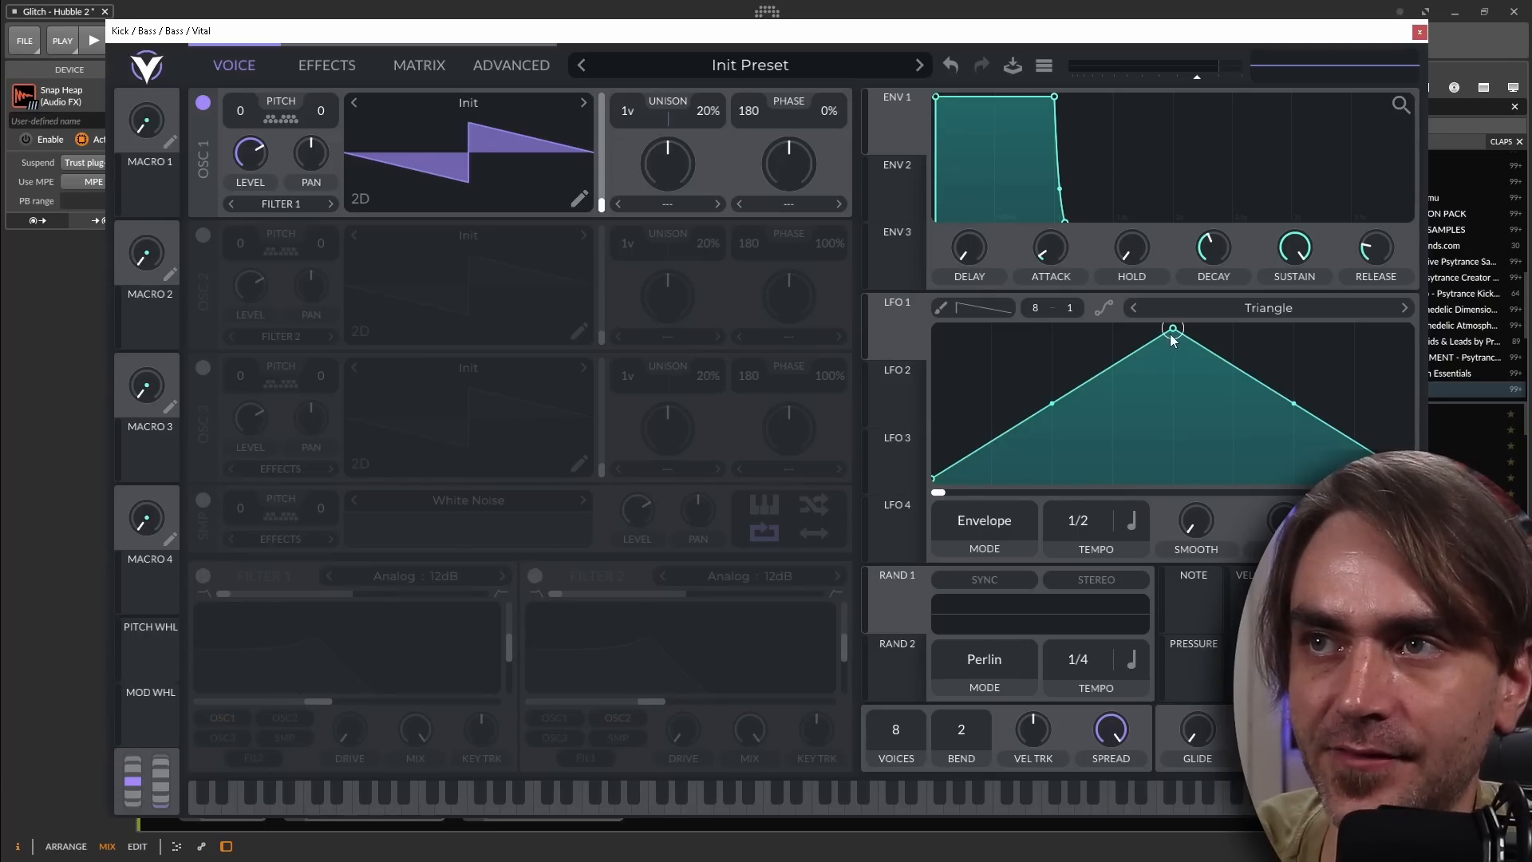
{"action": "left_click_drag", "start_coordinate": [1172, 327], "coordinate": [1109, 378]}
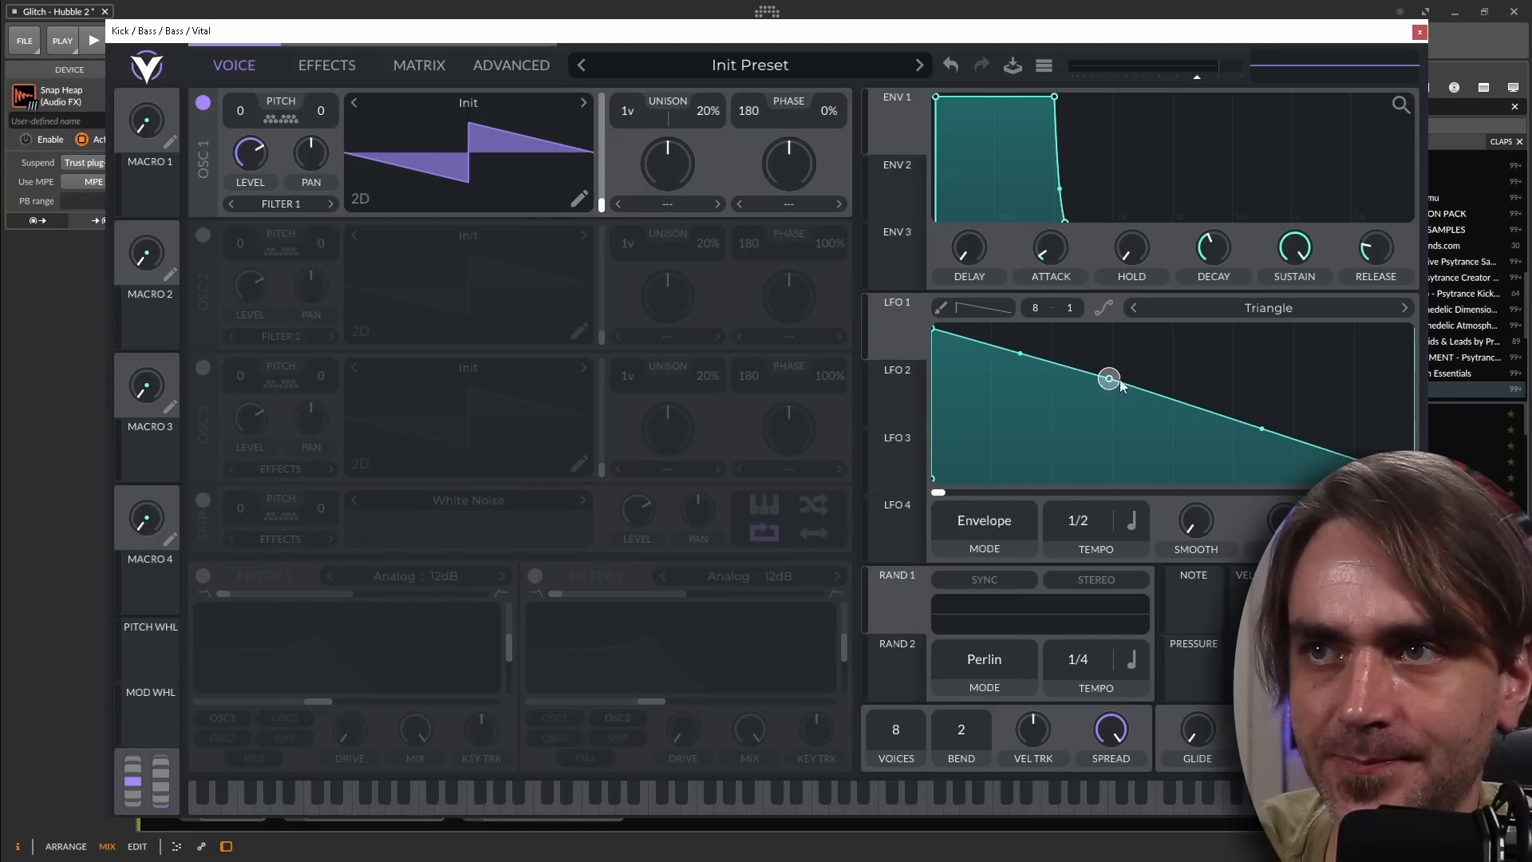
{"action": "left_click_drag", "start_coordinate": [1109, 378], "coordinate": [1367, 381]}
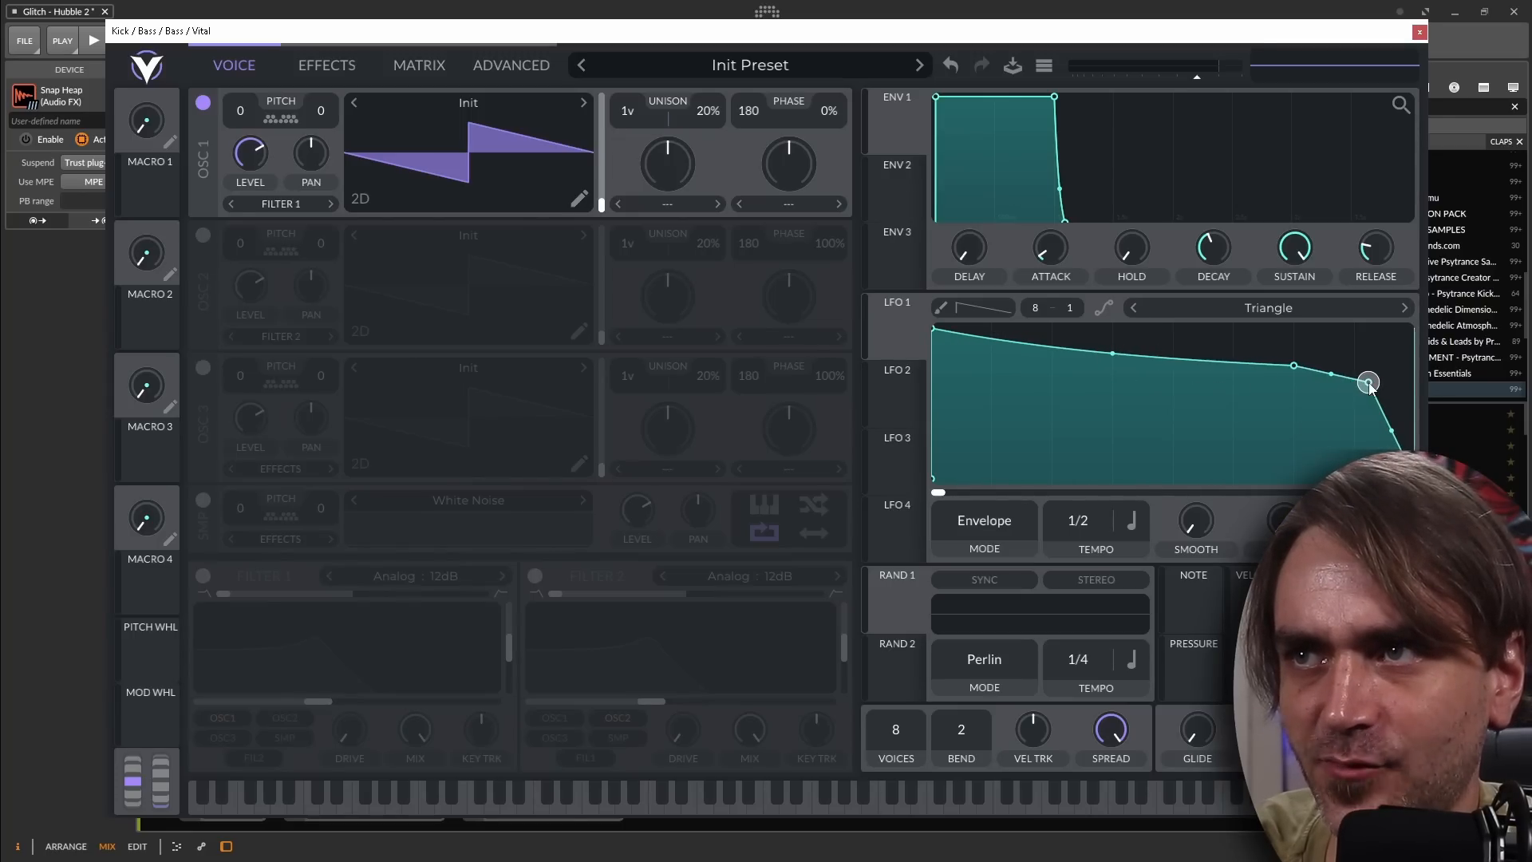
{"action": "left_click_drag", "start_coordinate": [1367, 381], "coordinate": [1292, 366]}
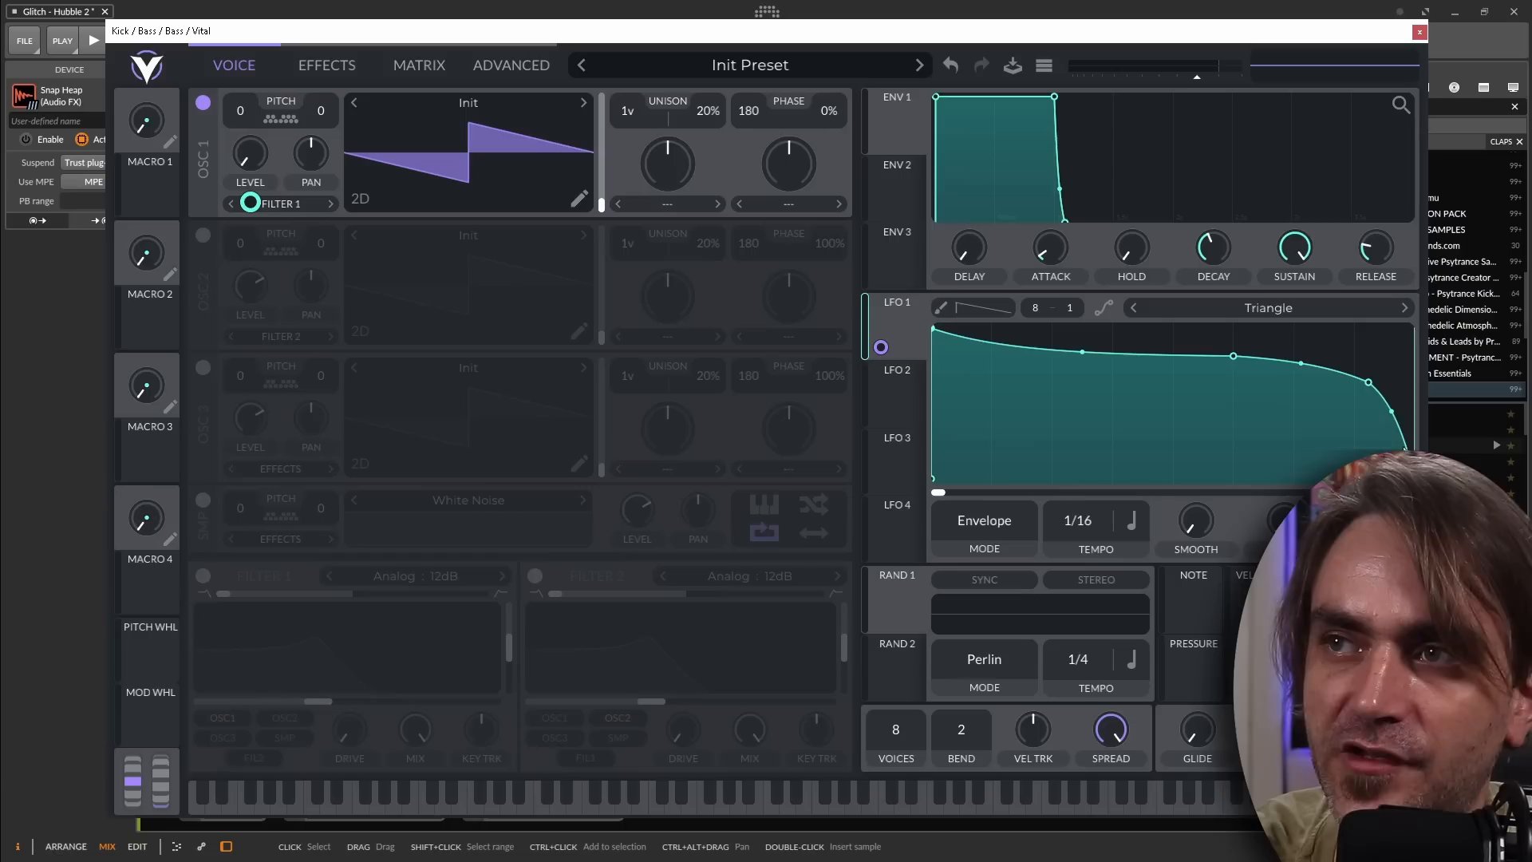
{"action": "mouse_move", "coordinate": [1076, 544]}
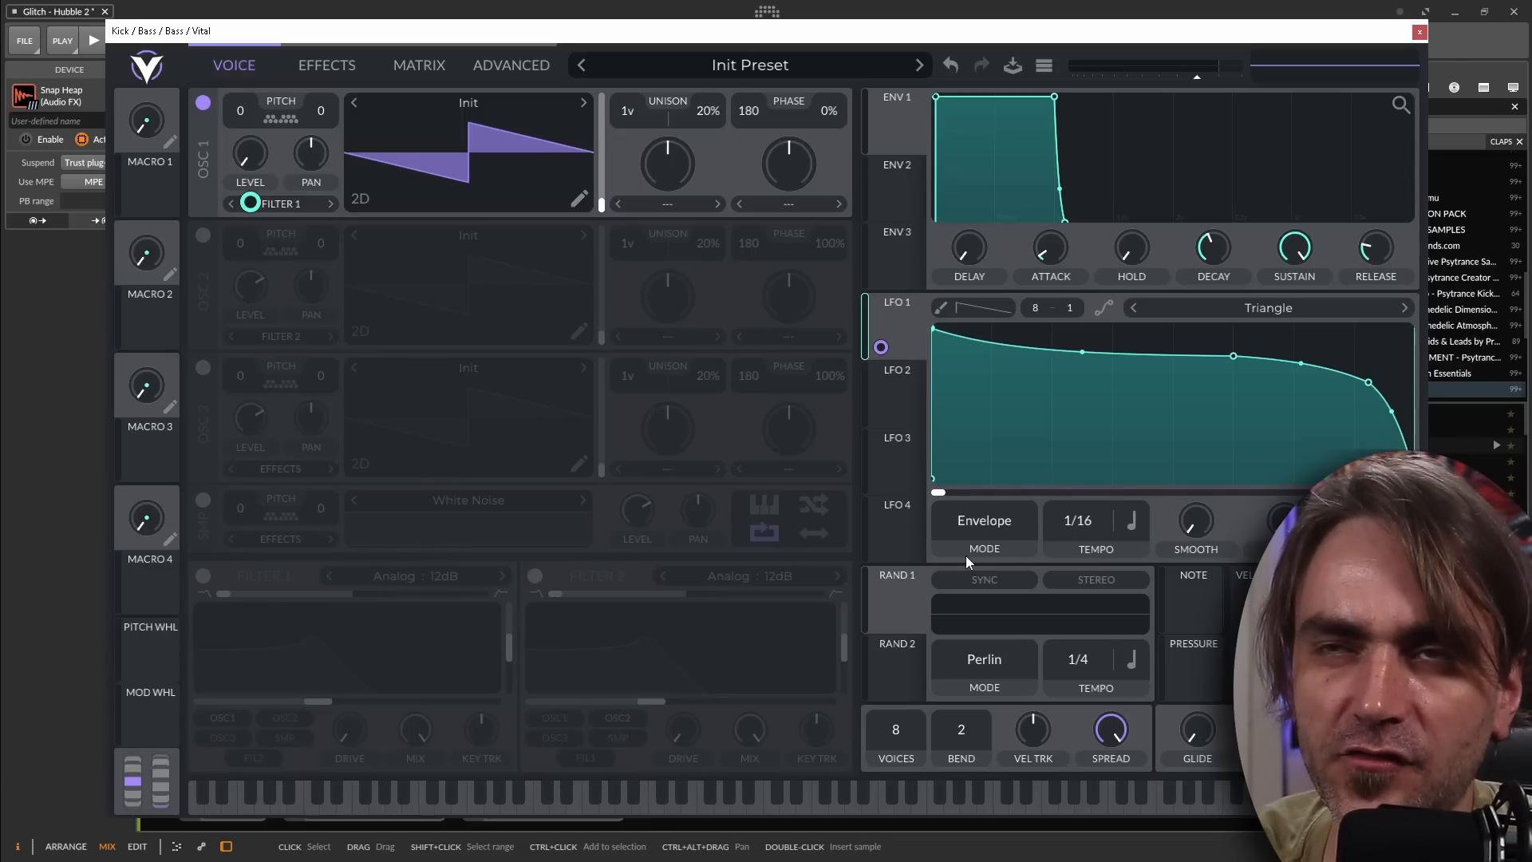
{"action": "mouse_move", "coordinate": [1083, 414]}
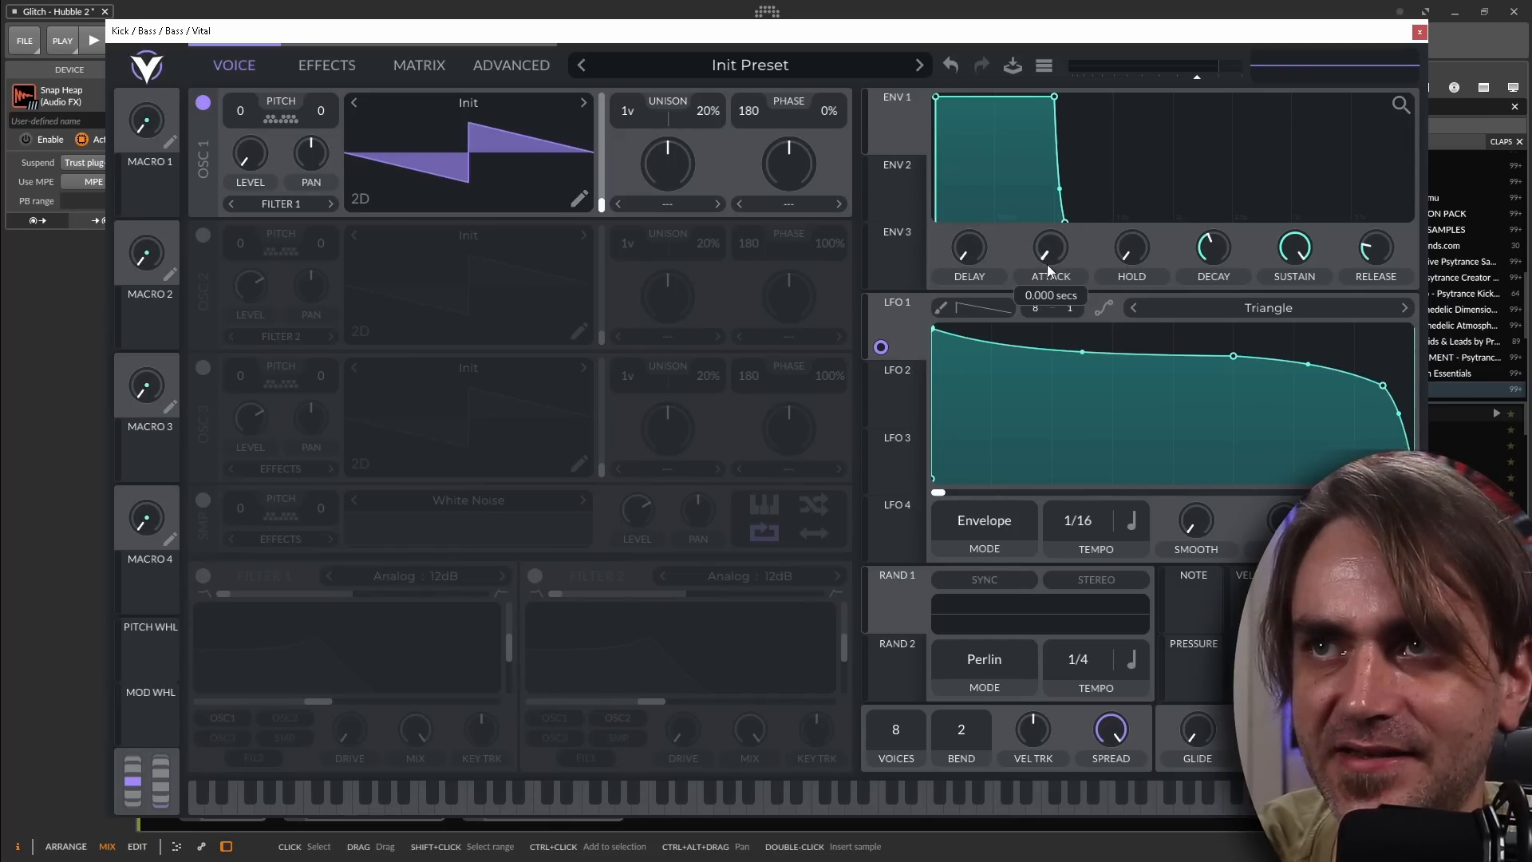
{"action": "left_click_drag", "start_coordinate": [1049, 247], "coordinate": [1049, 242]}
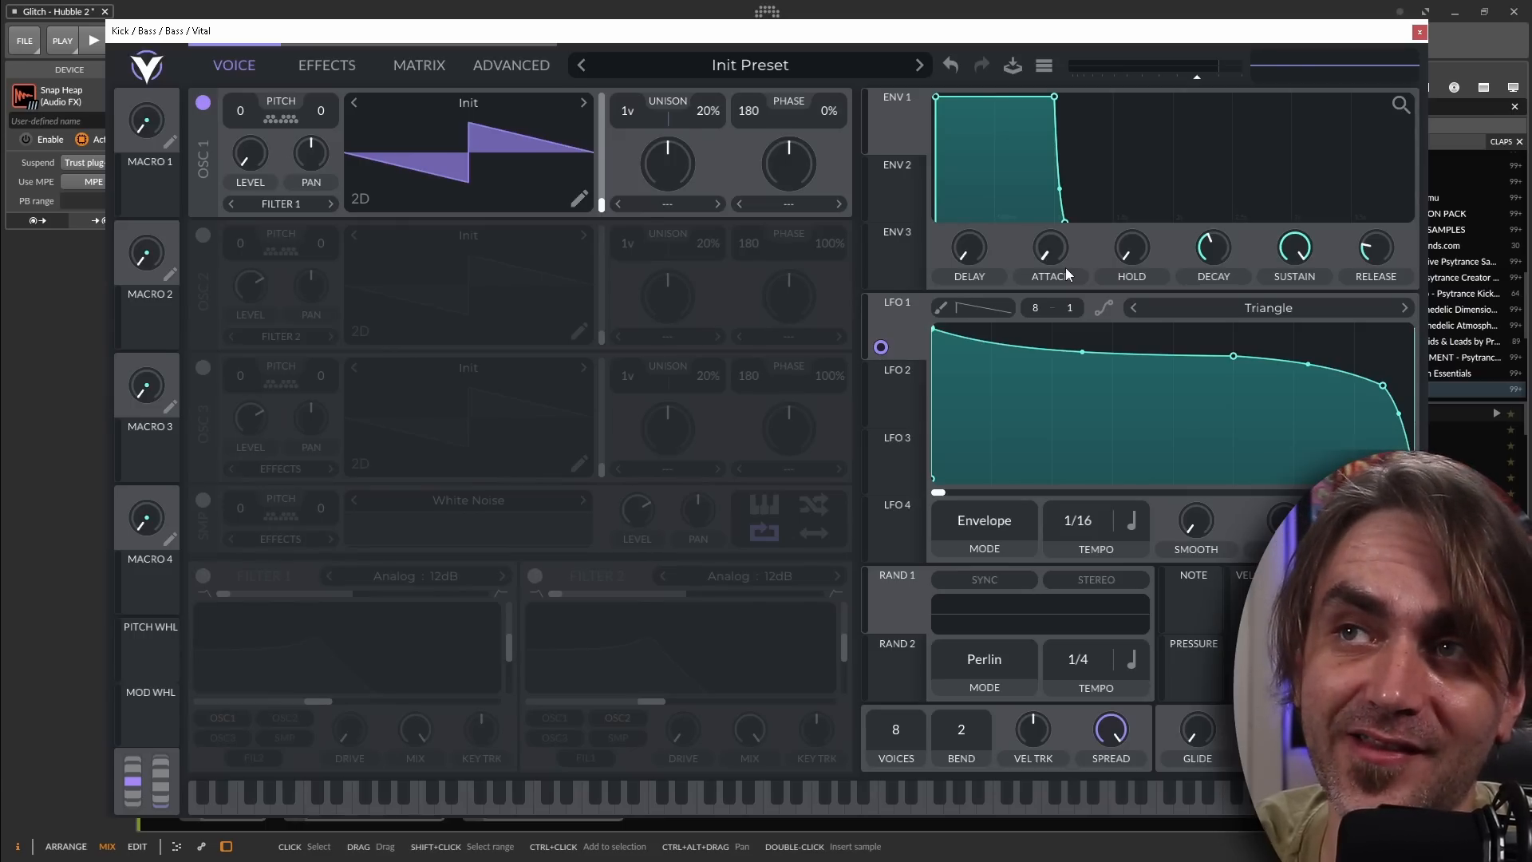
{"action": "mouse_move", "coordinate": [1050, 275]}
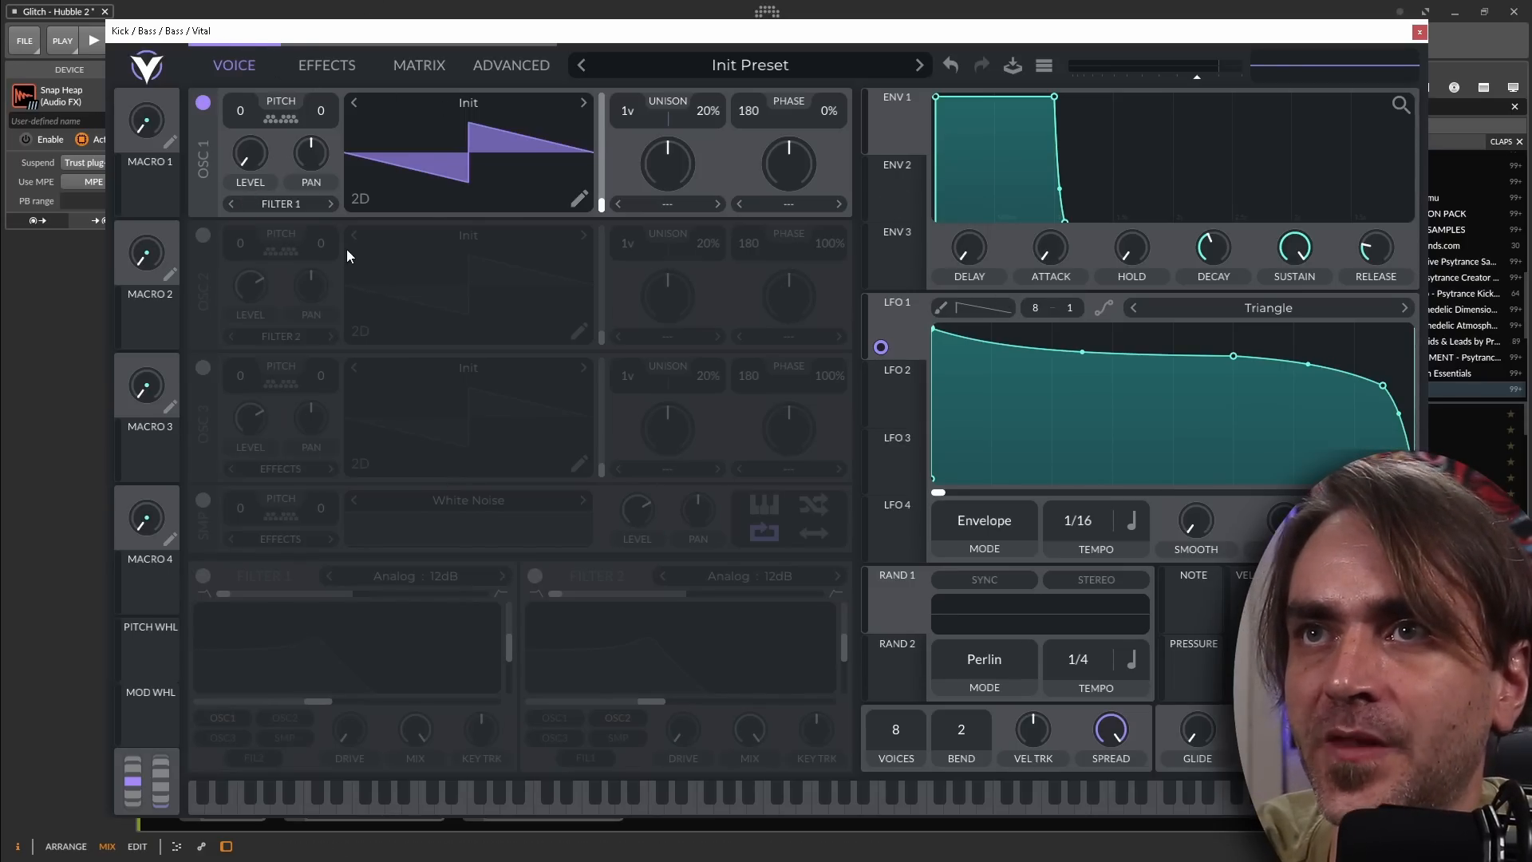
{"action": "mouse_move", "coordinate": [582, 200]}
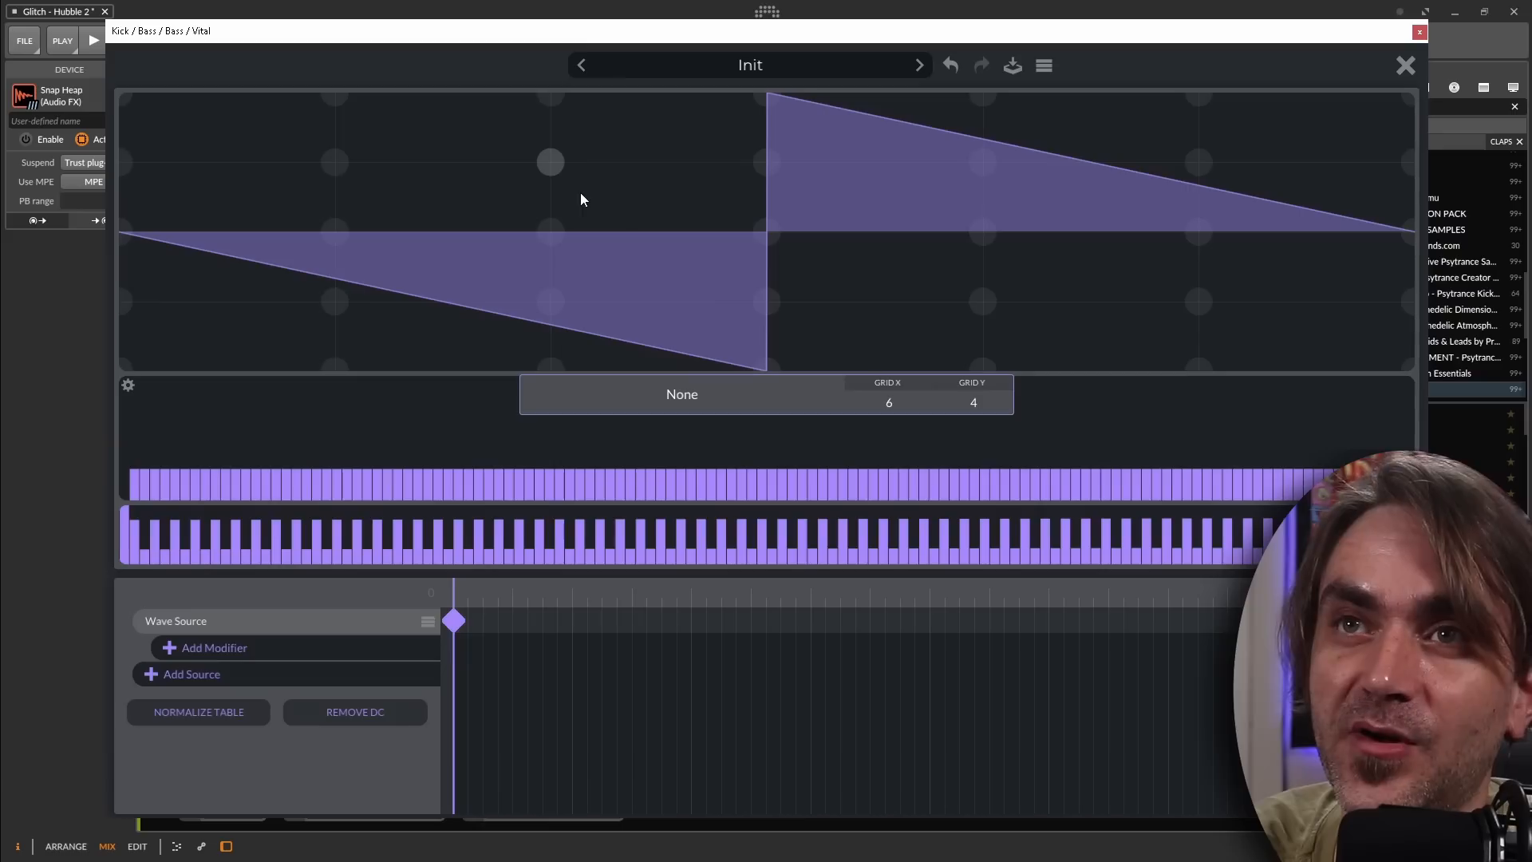
Step: Set the wavetable drawing grid to 2x2 and draw one rising ramp across the cycle
{"action": "left_click", "coordinate": [888, 401]}
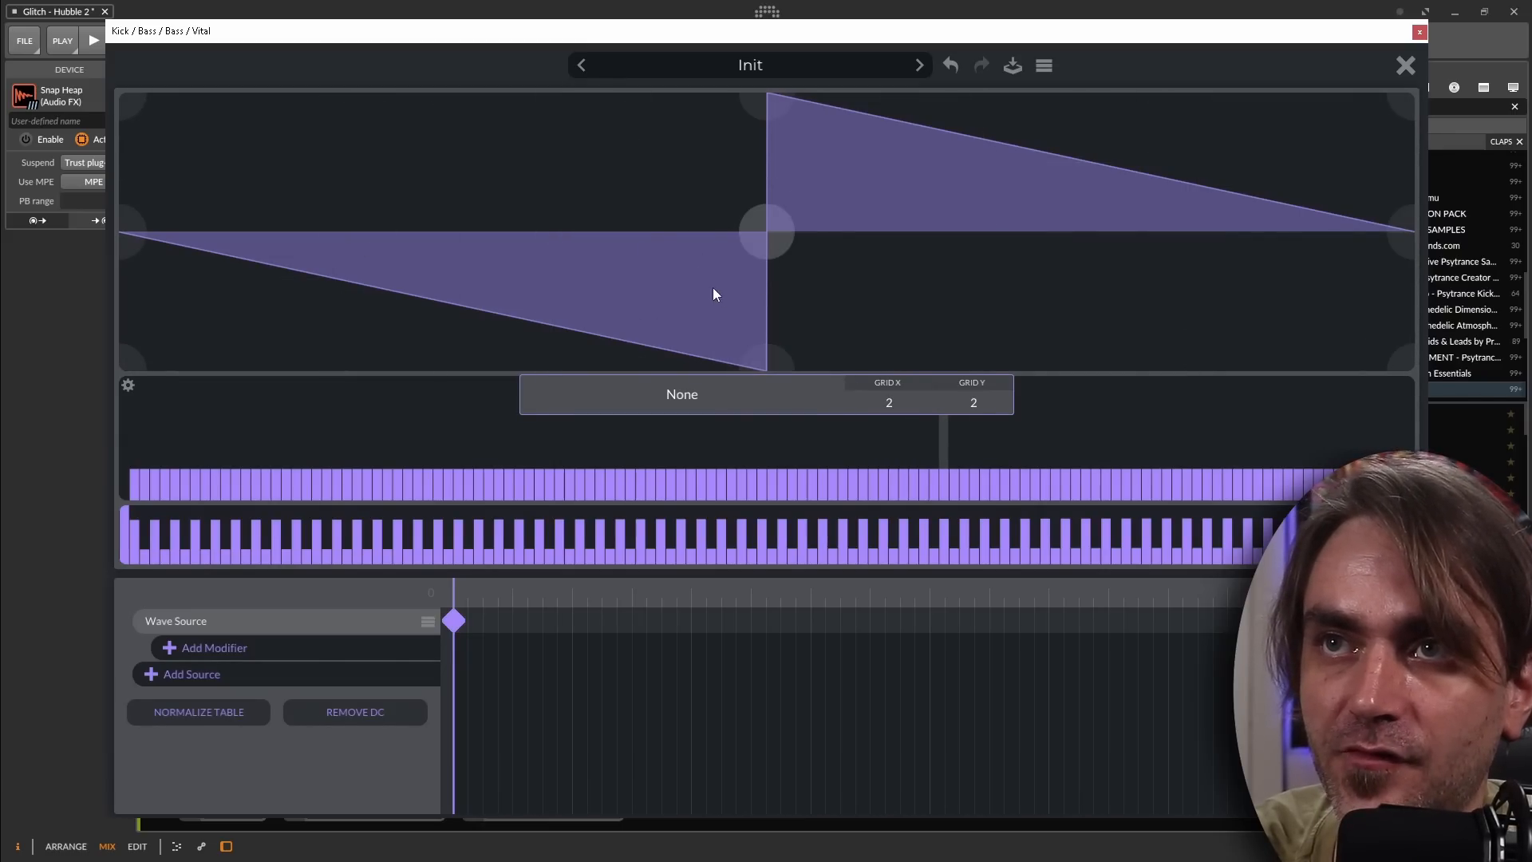
{"action": "left_click_drag", "start_coordinate": [767, 234], "coordinate": [1314, 162]}
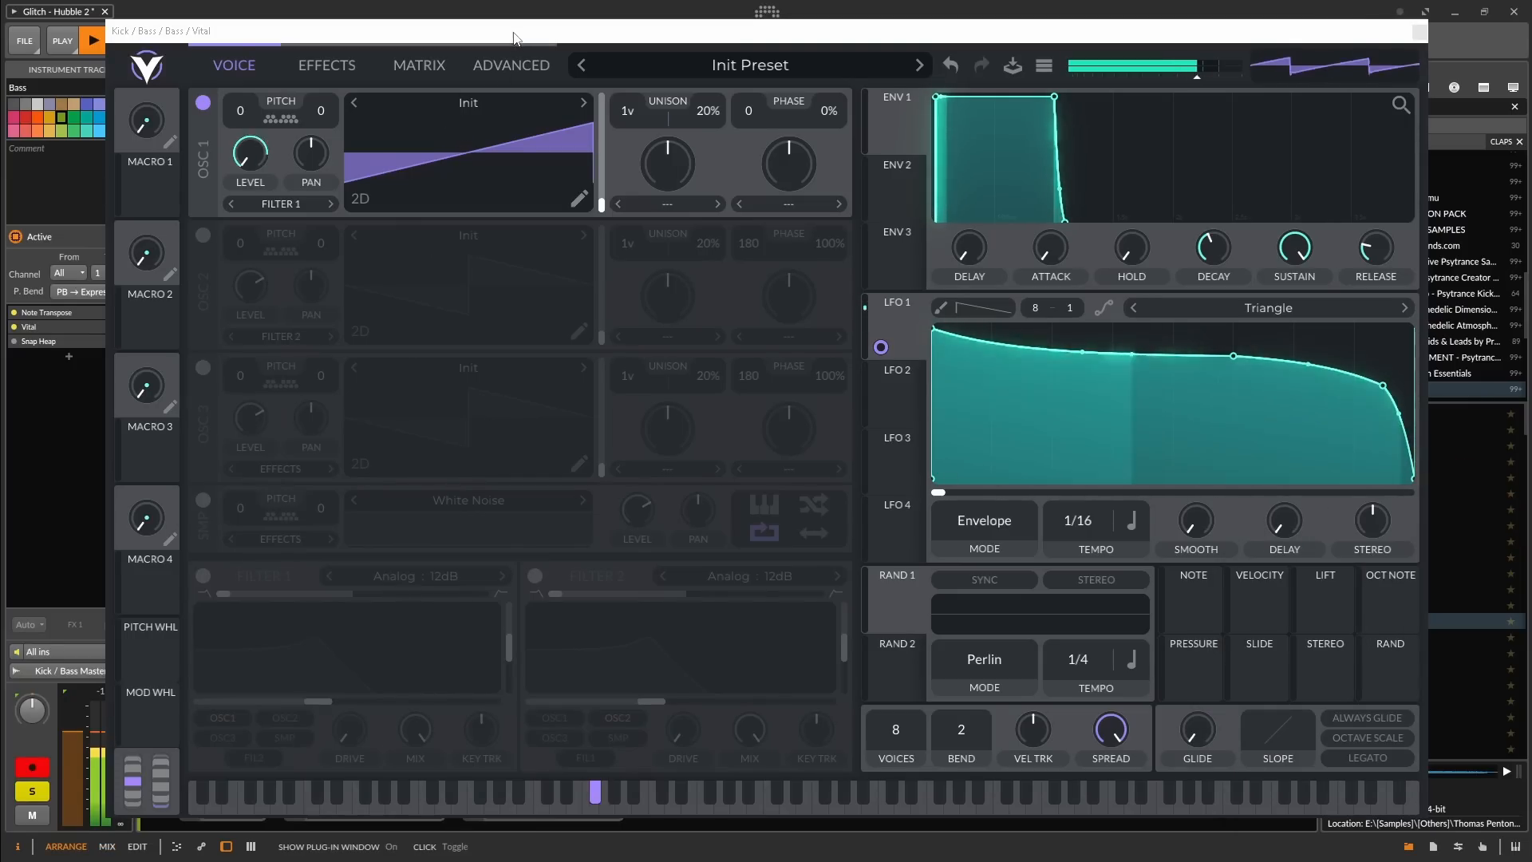
{"action": "left_click", "coordinate": [510, 65]}
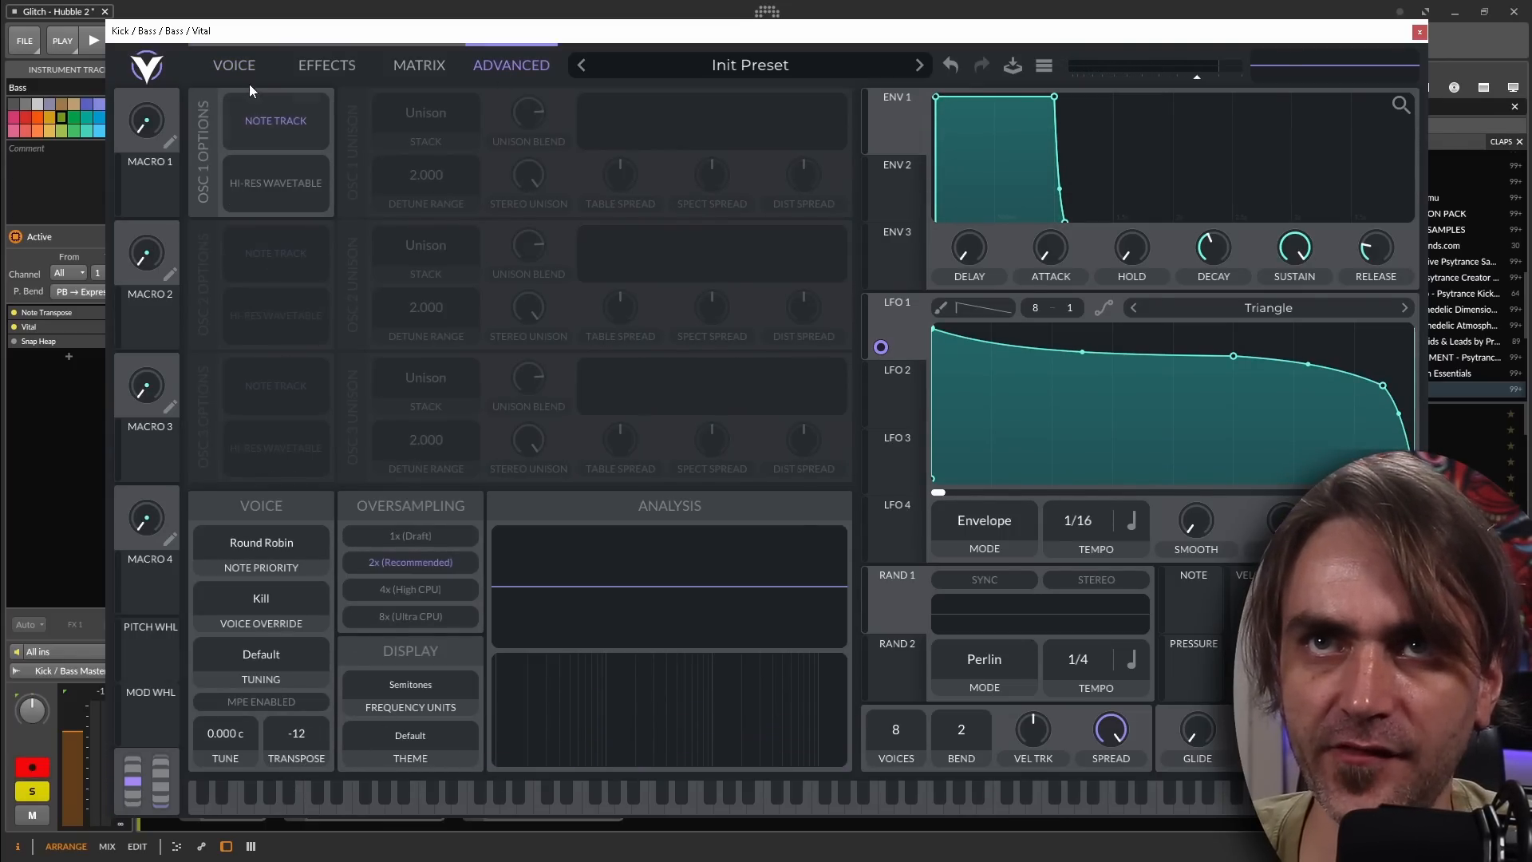
{"action": "left_click", "coordinate": [234, 65]}
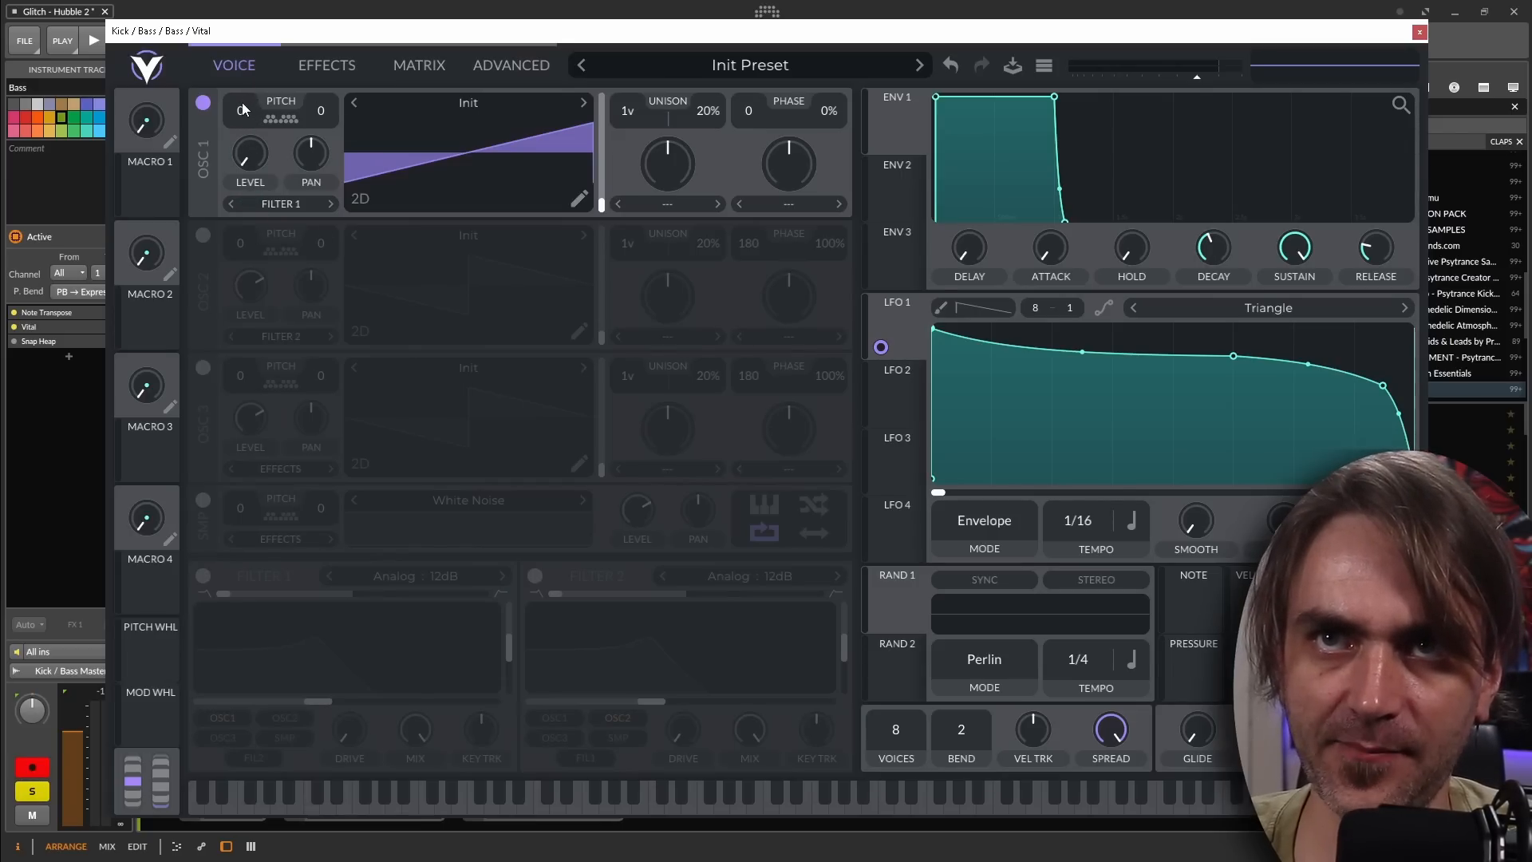
{"action": "left_click", "coordinate": [510, 64]}
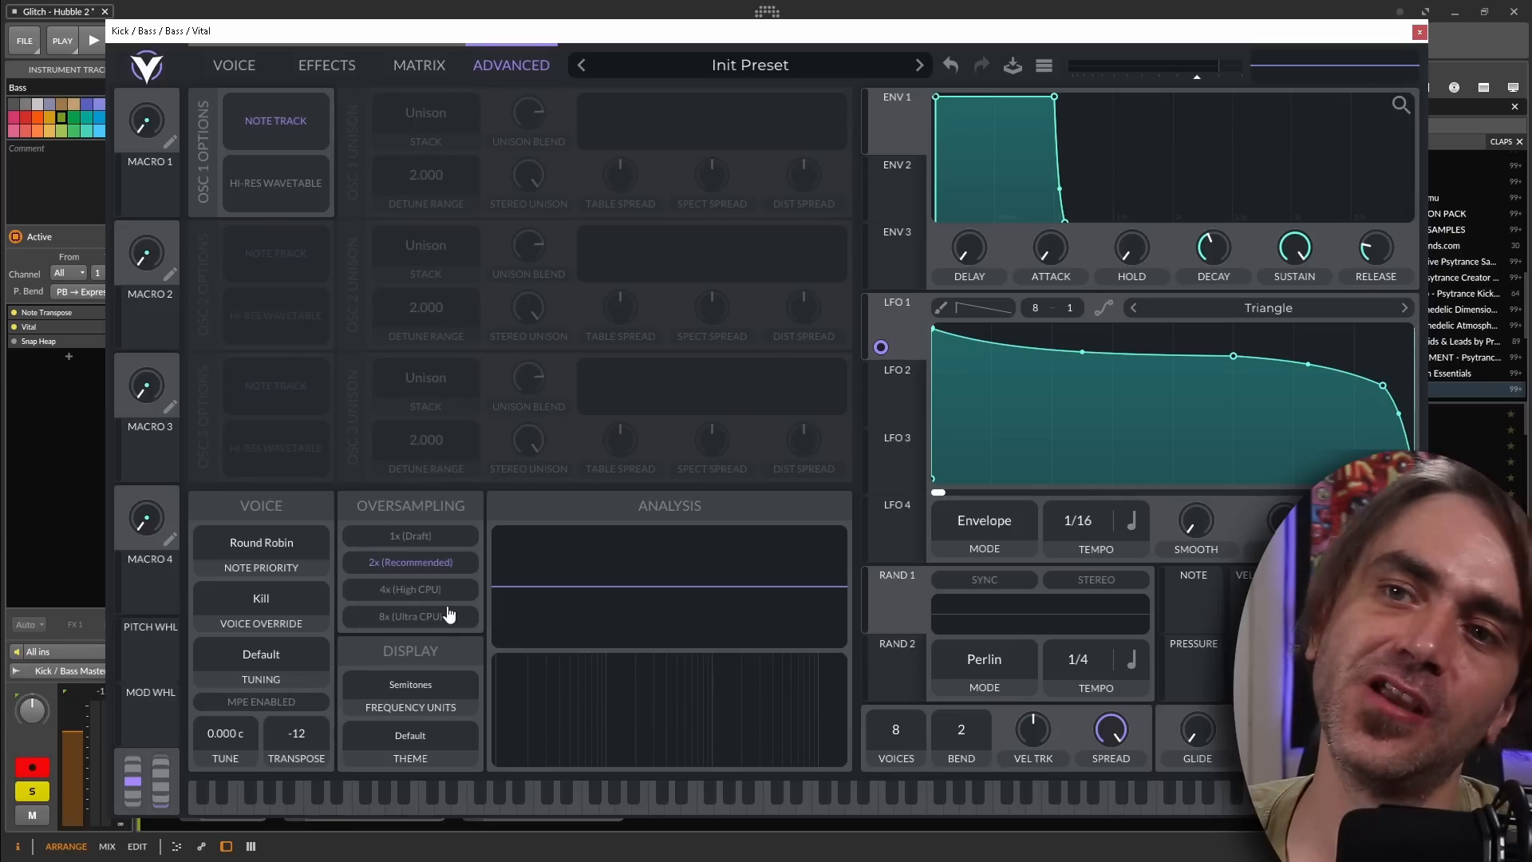
{"action": "left_click", "coordinate": [234, 65]}
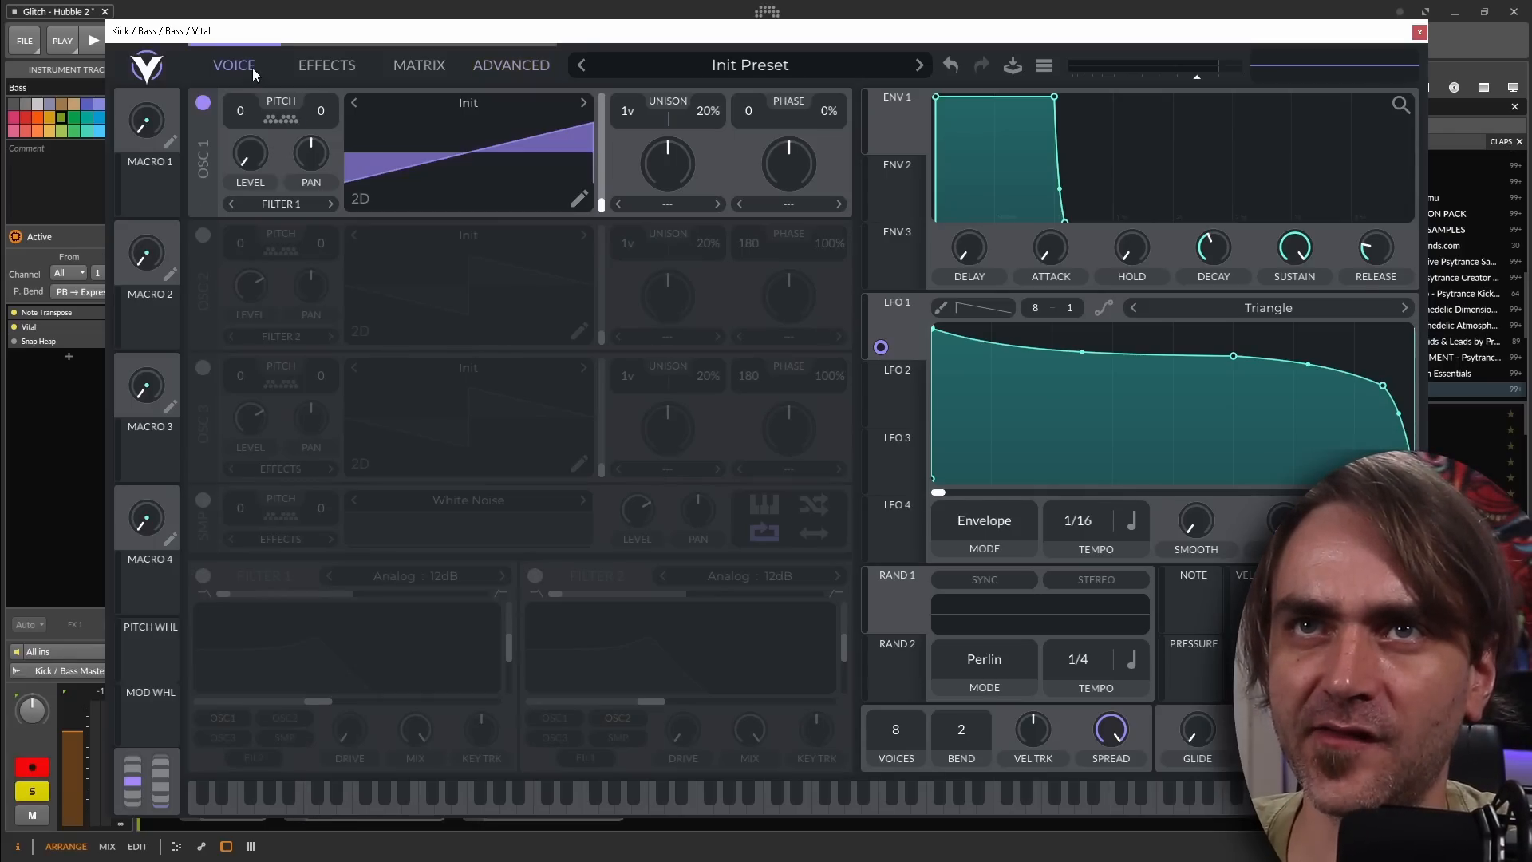
{"action": "mouse_move", "coordinate": [649, 362]}
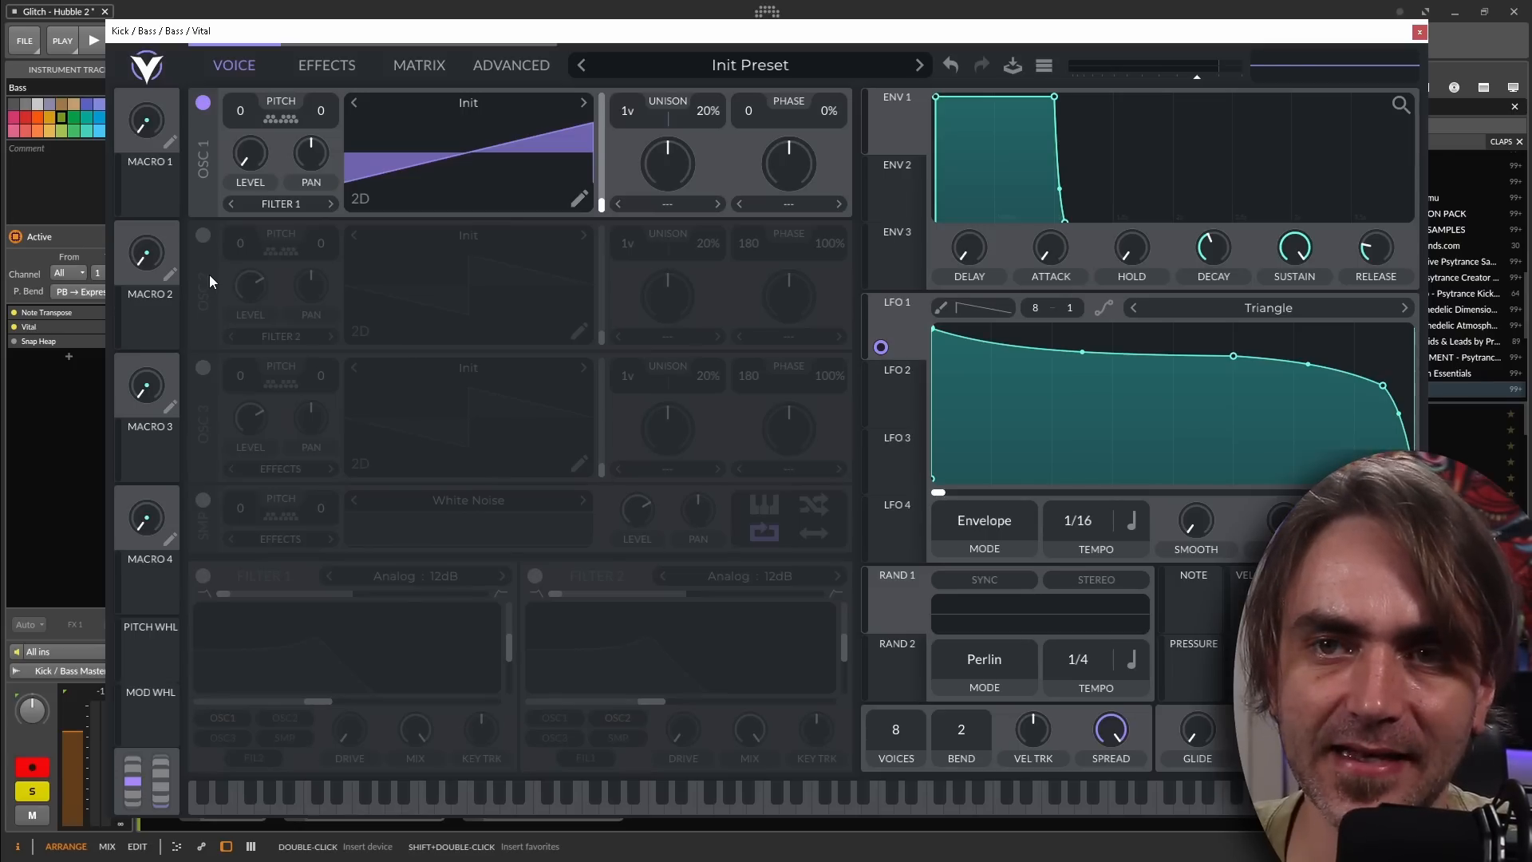
{"action": "mouse_move", "coordinate": [305, 258]}
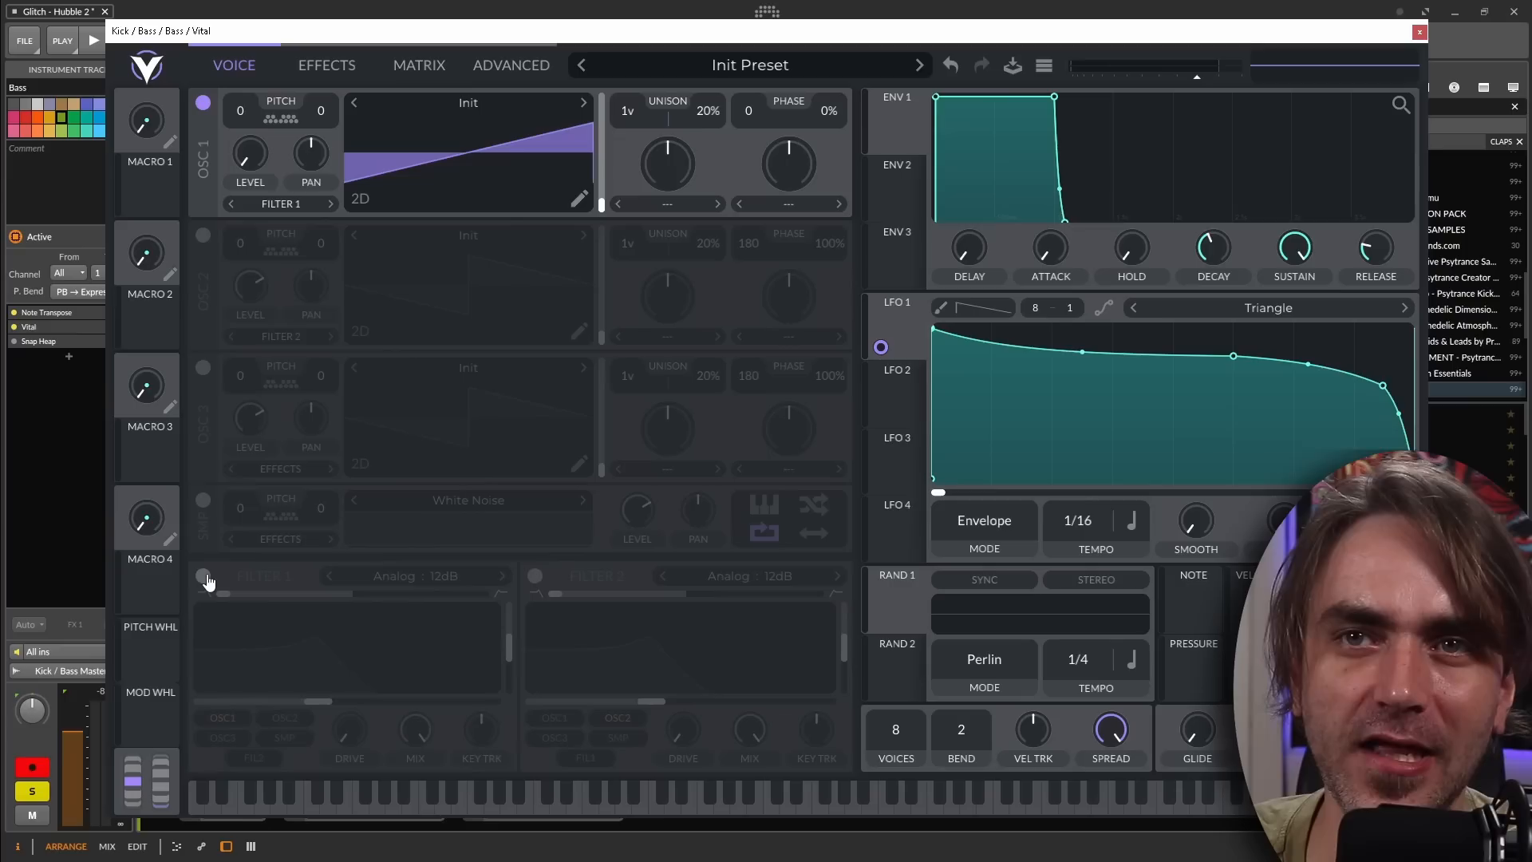
Step: Enable Filter 1, try the Digital model, then settle on Analog 12dB
{"action": "left_click", "coordinate": [204, 575]}
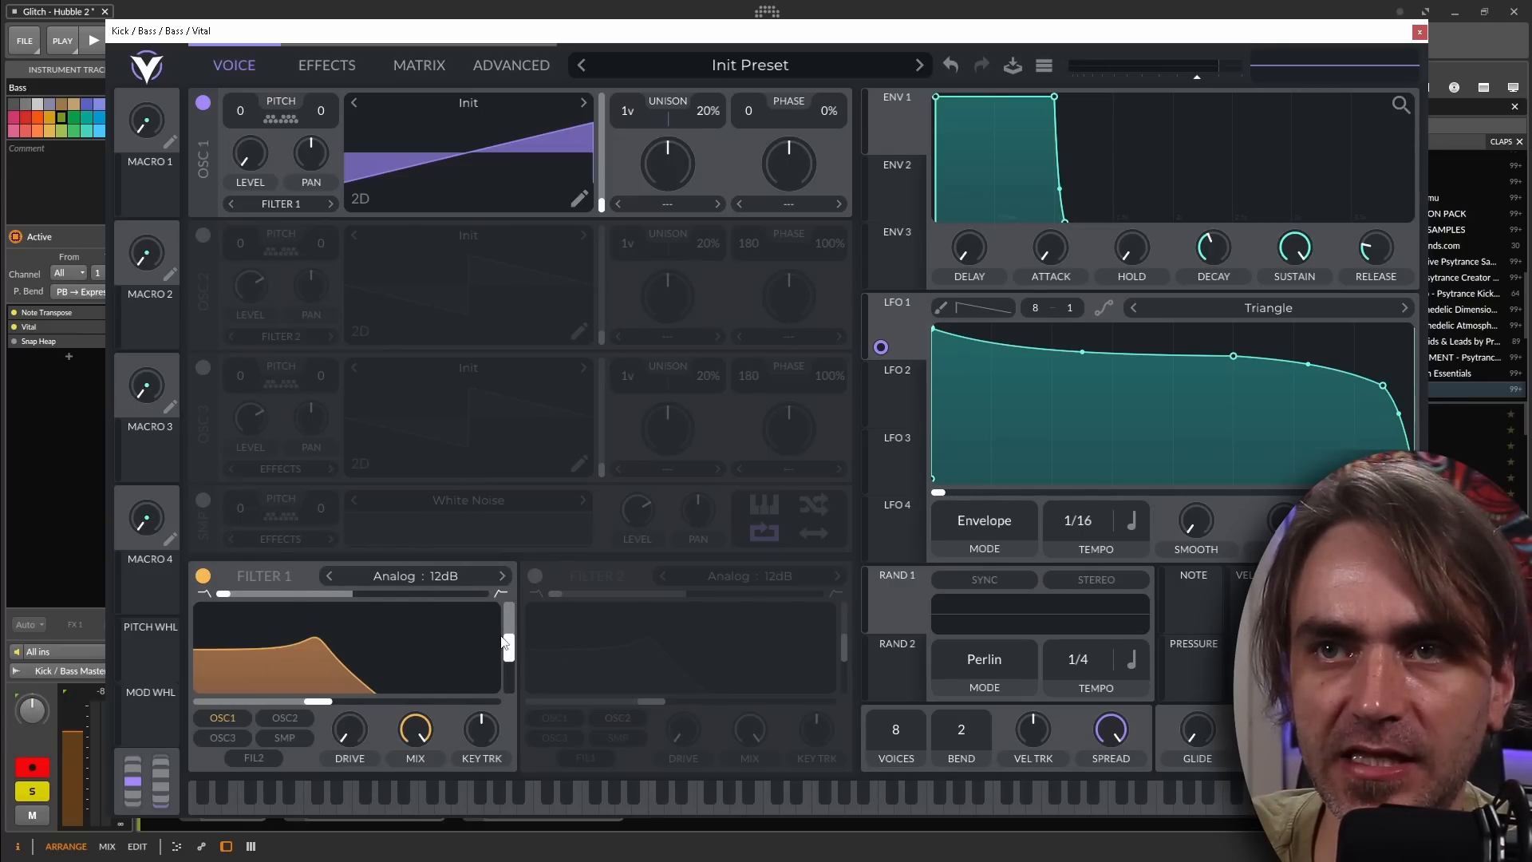
{"action": "left_click", "coordinate": [414, 575]}
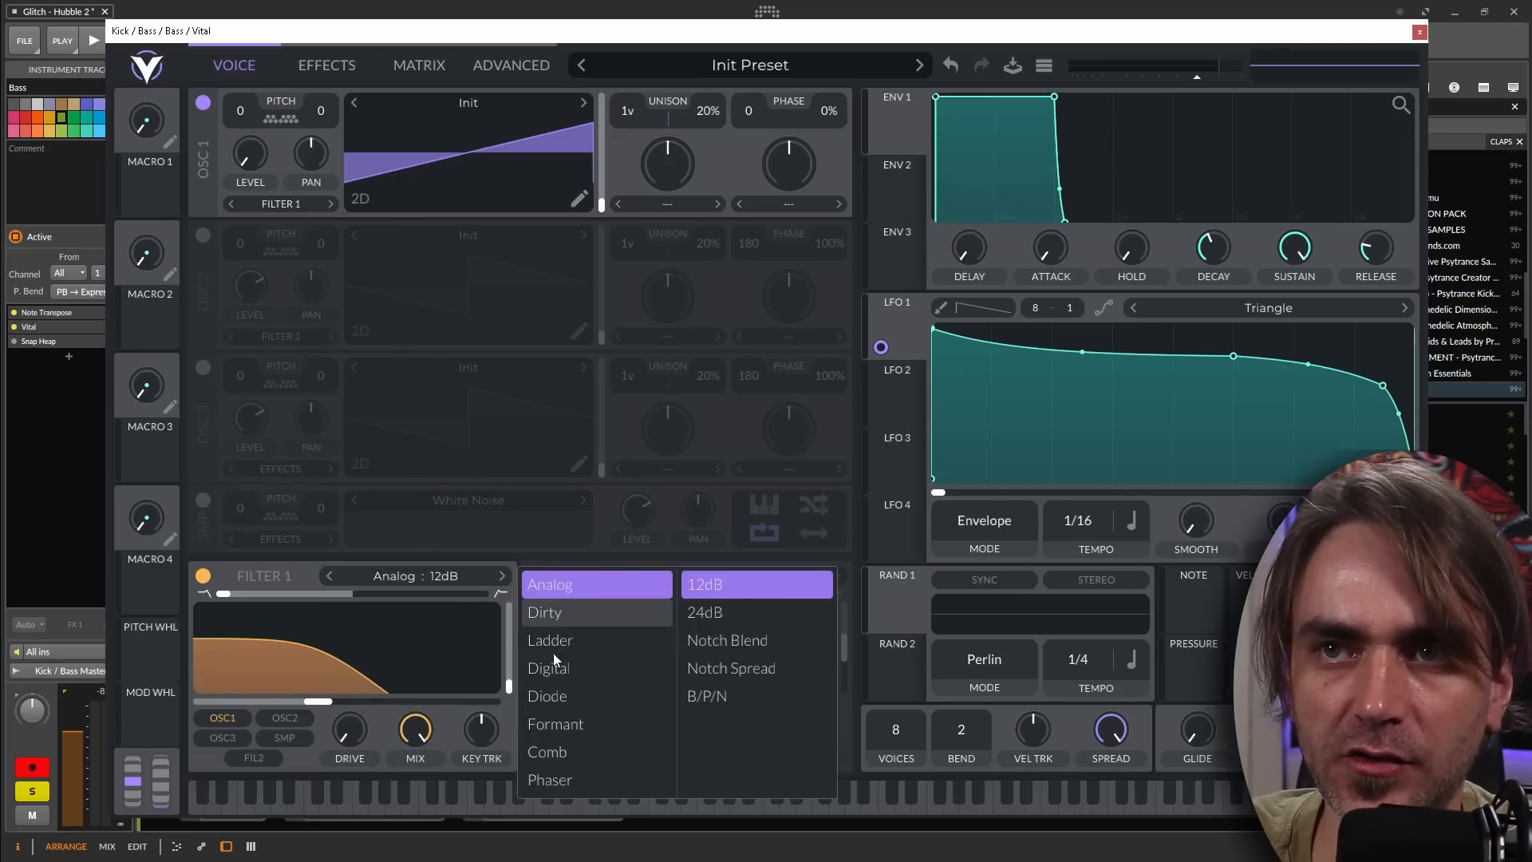
{"action": "left_click", "coordinate": [549, 667]}
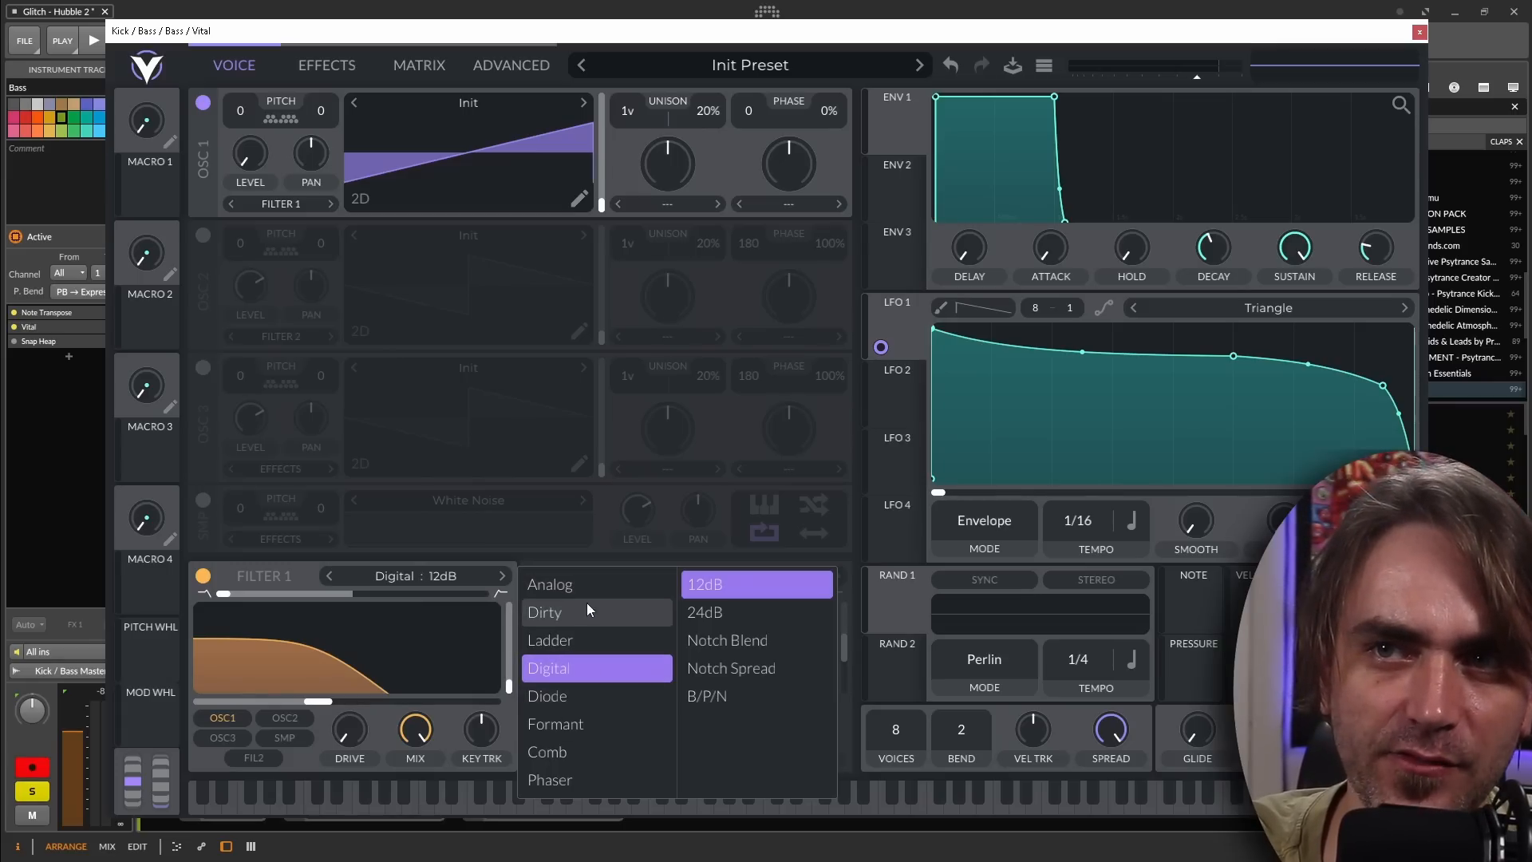
{"action": "left_click", "coordinate": [549, 583]}
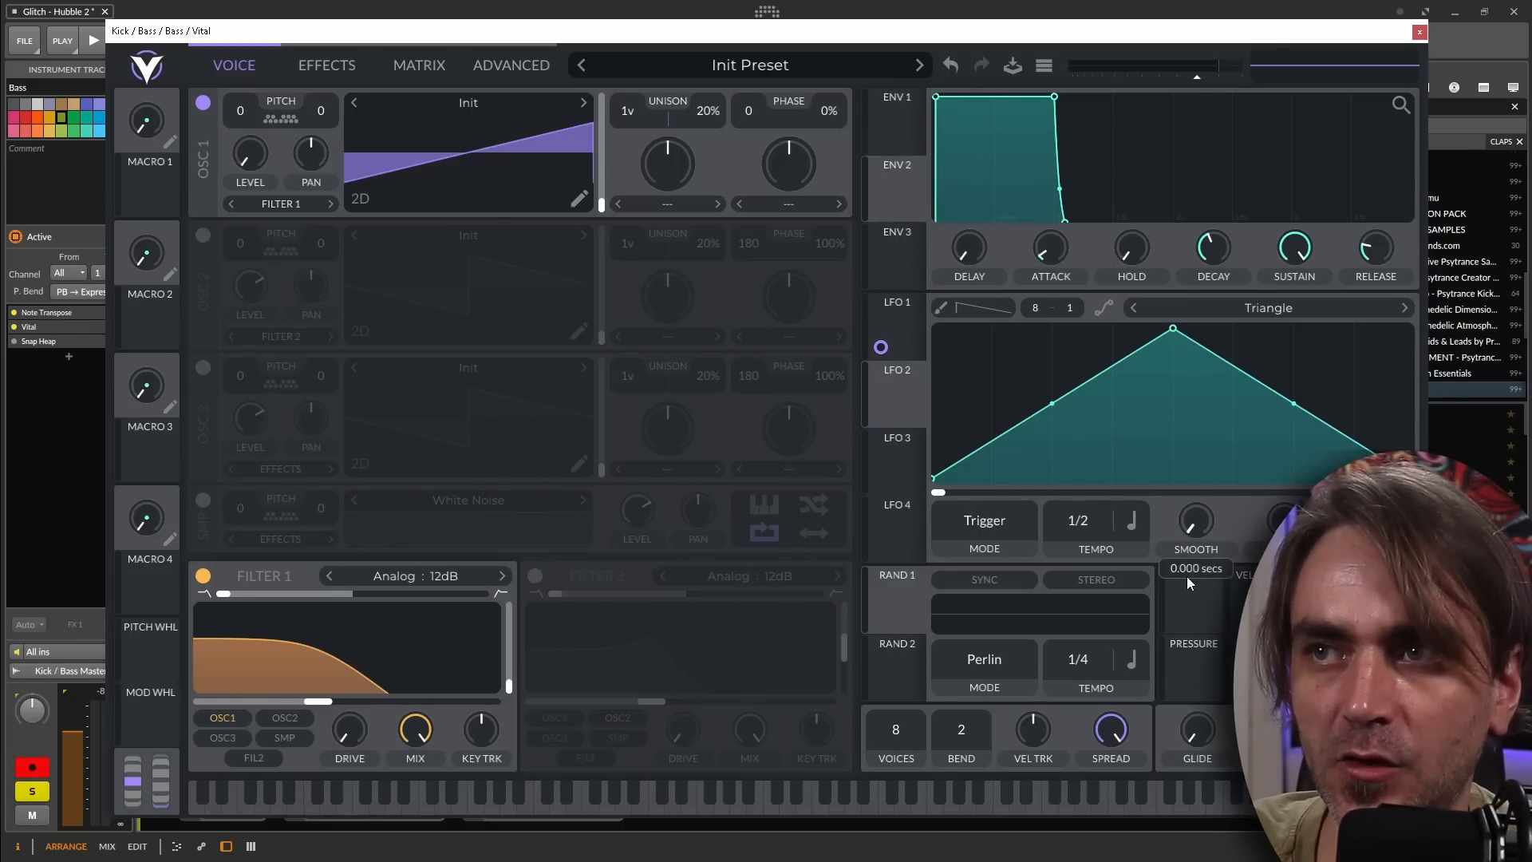
Step: Put LFO 2 in Envelope mode and set its Filter 1 cutoff modulation amount
{"action": "left_click", "coordinate": [983, 519]}
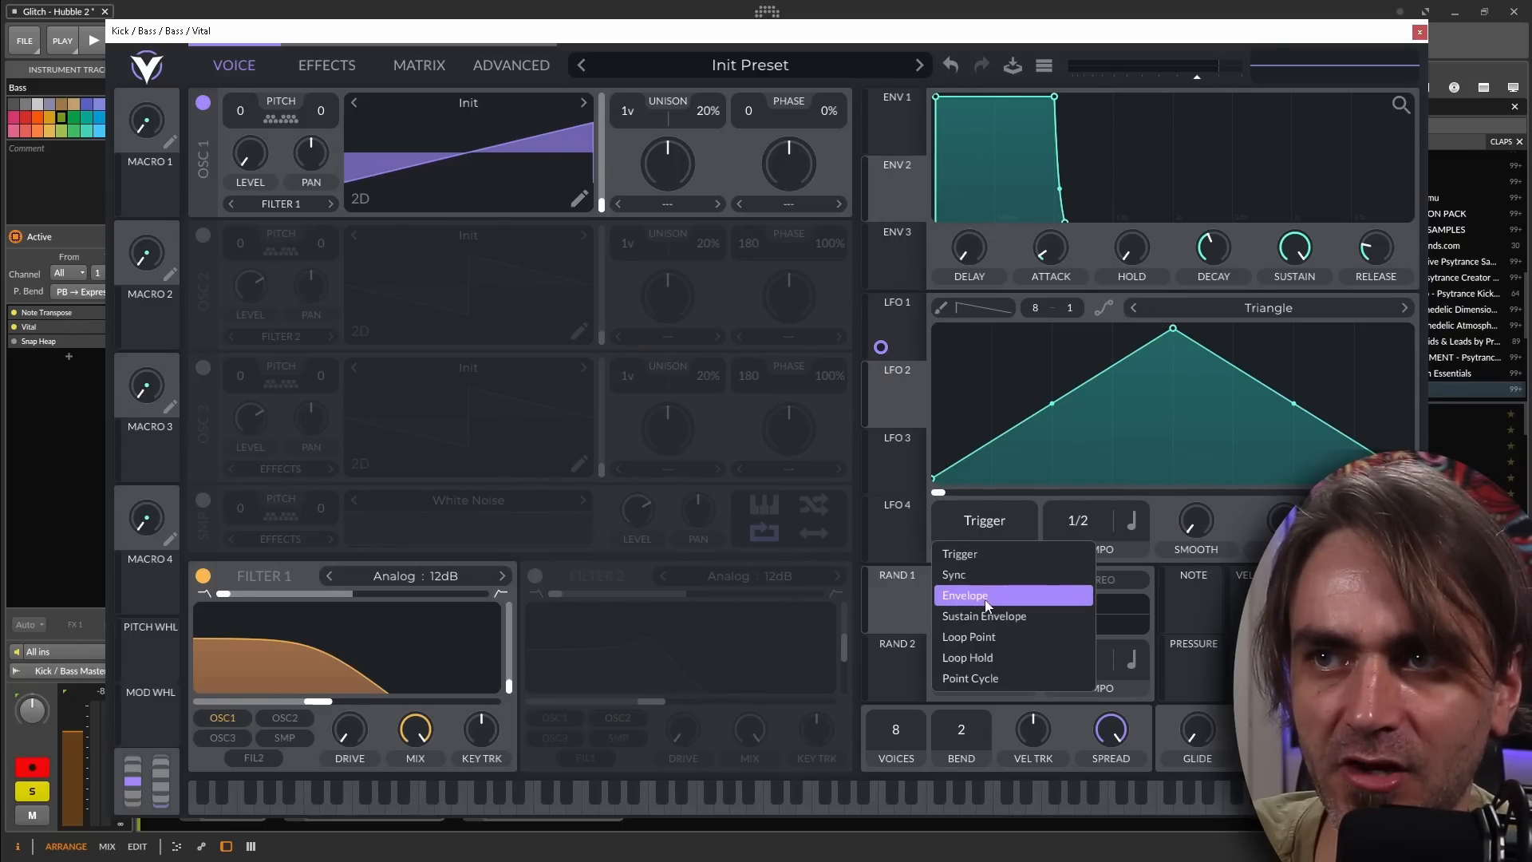
{"action": "left_click", "coordinate": [964, 595]}
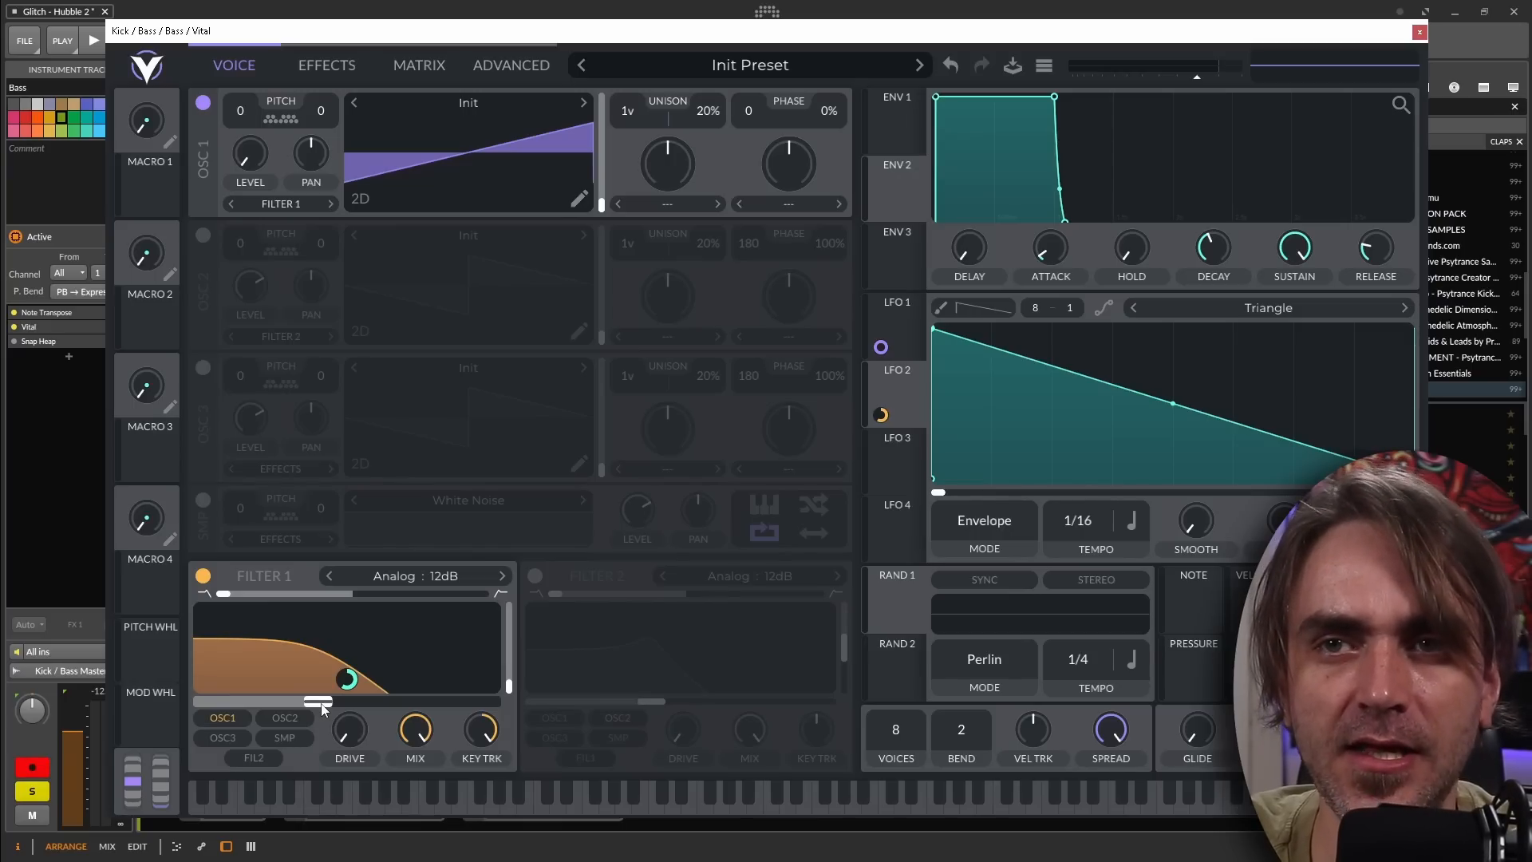
{"action": "left_click_drag", "start_coordinate": [312, 702], "coordinate": [347, 679]}
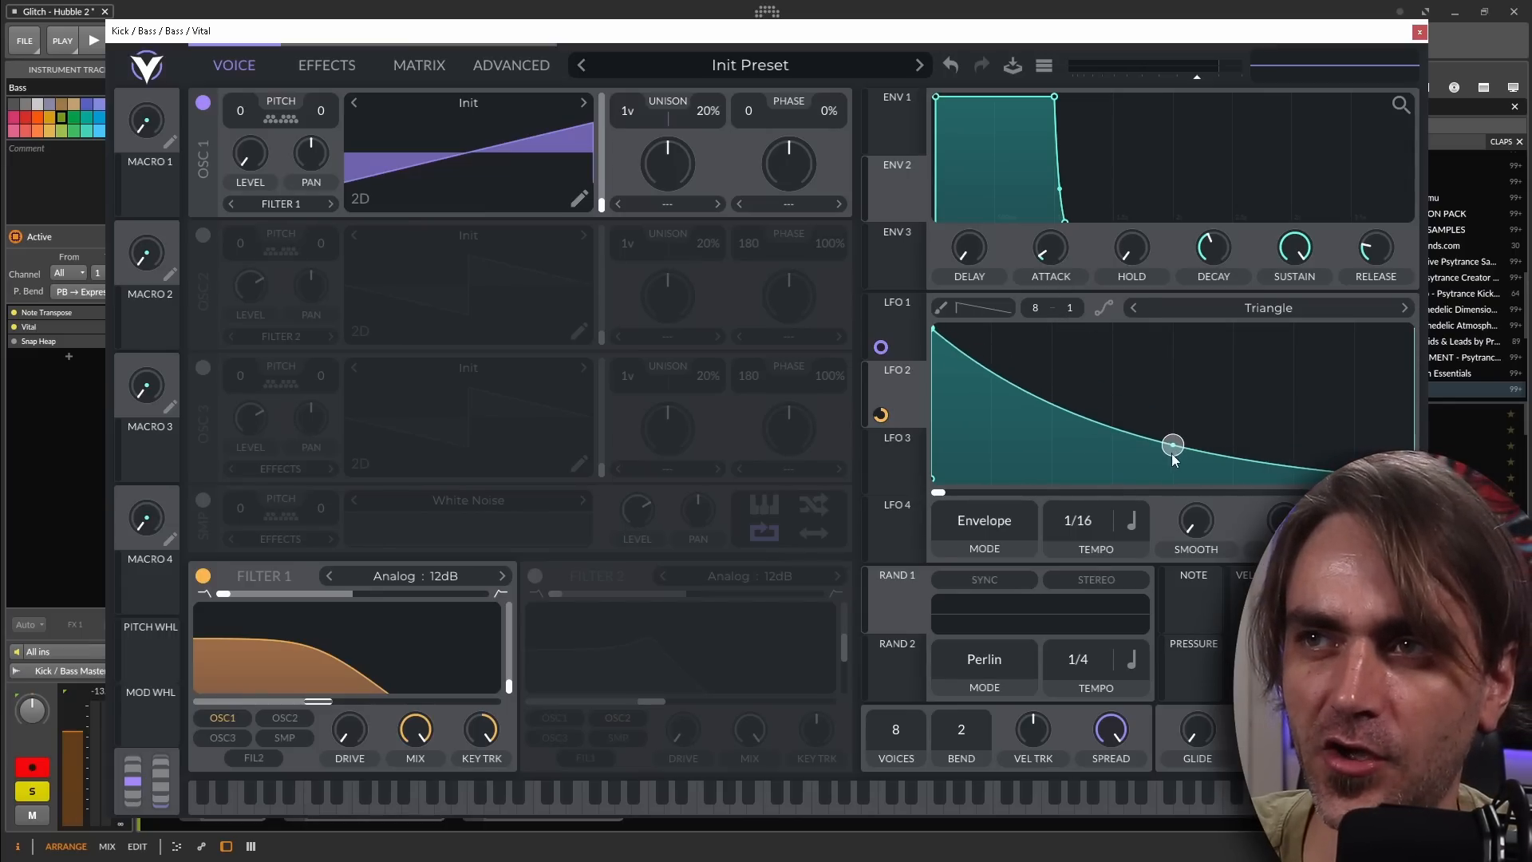
Step: Bend LFO 2's decay into a hold-then-drop curve and close the Vital window
{"action": "left_click_drag", "start_coordinate": [1172, 444], "coordinate": [1211, 465]}
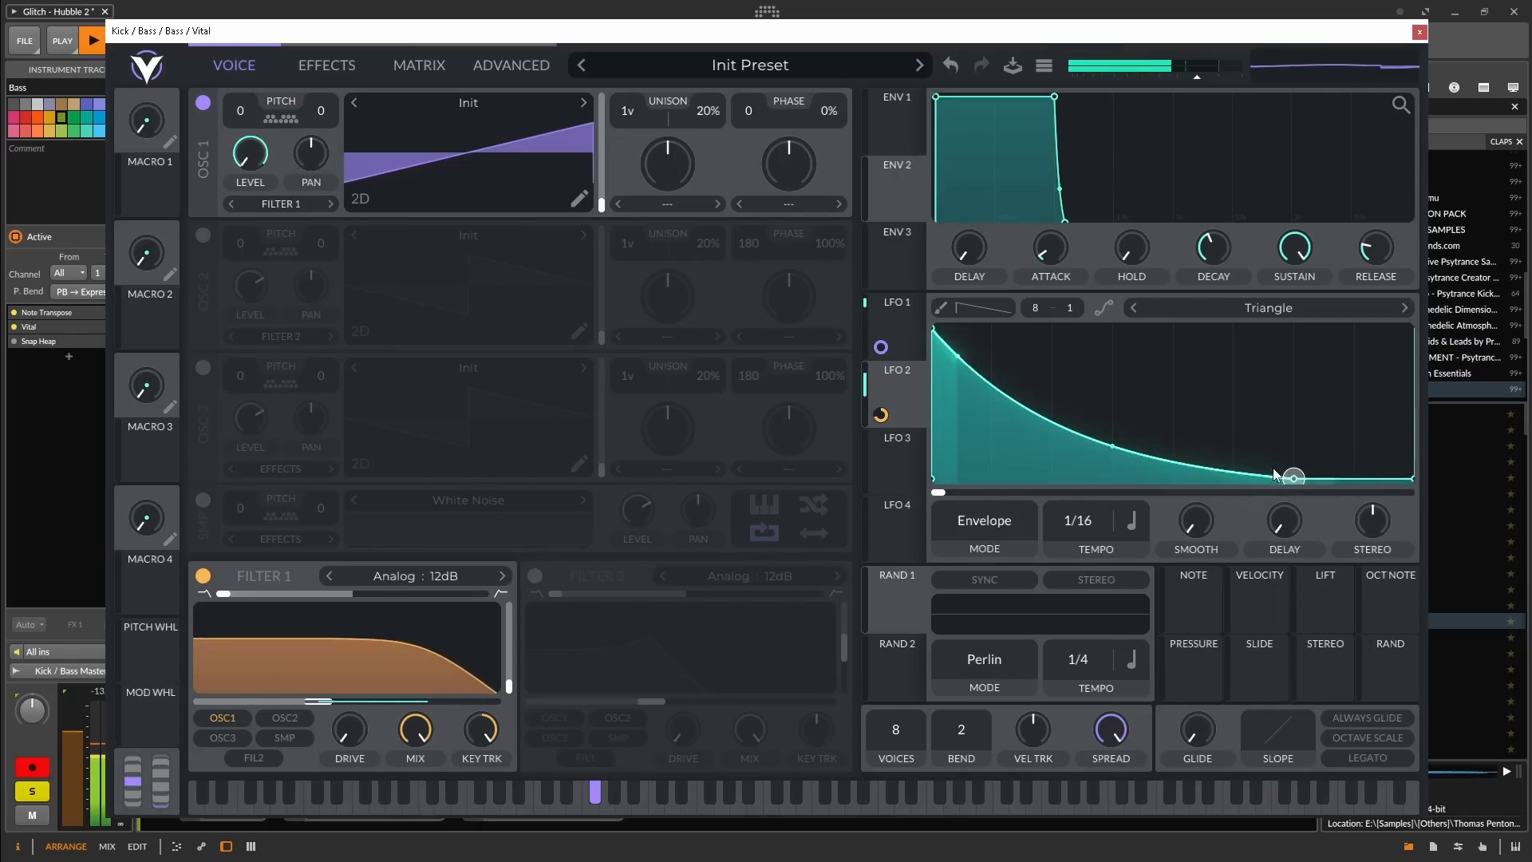
{"action": "left_click_drag", "start_coordinate": [1293, 478], "coordinate": [1171, 440]}
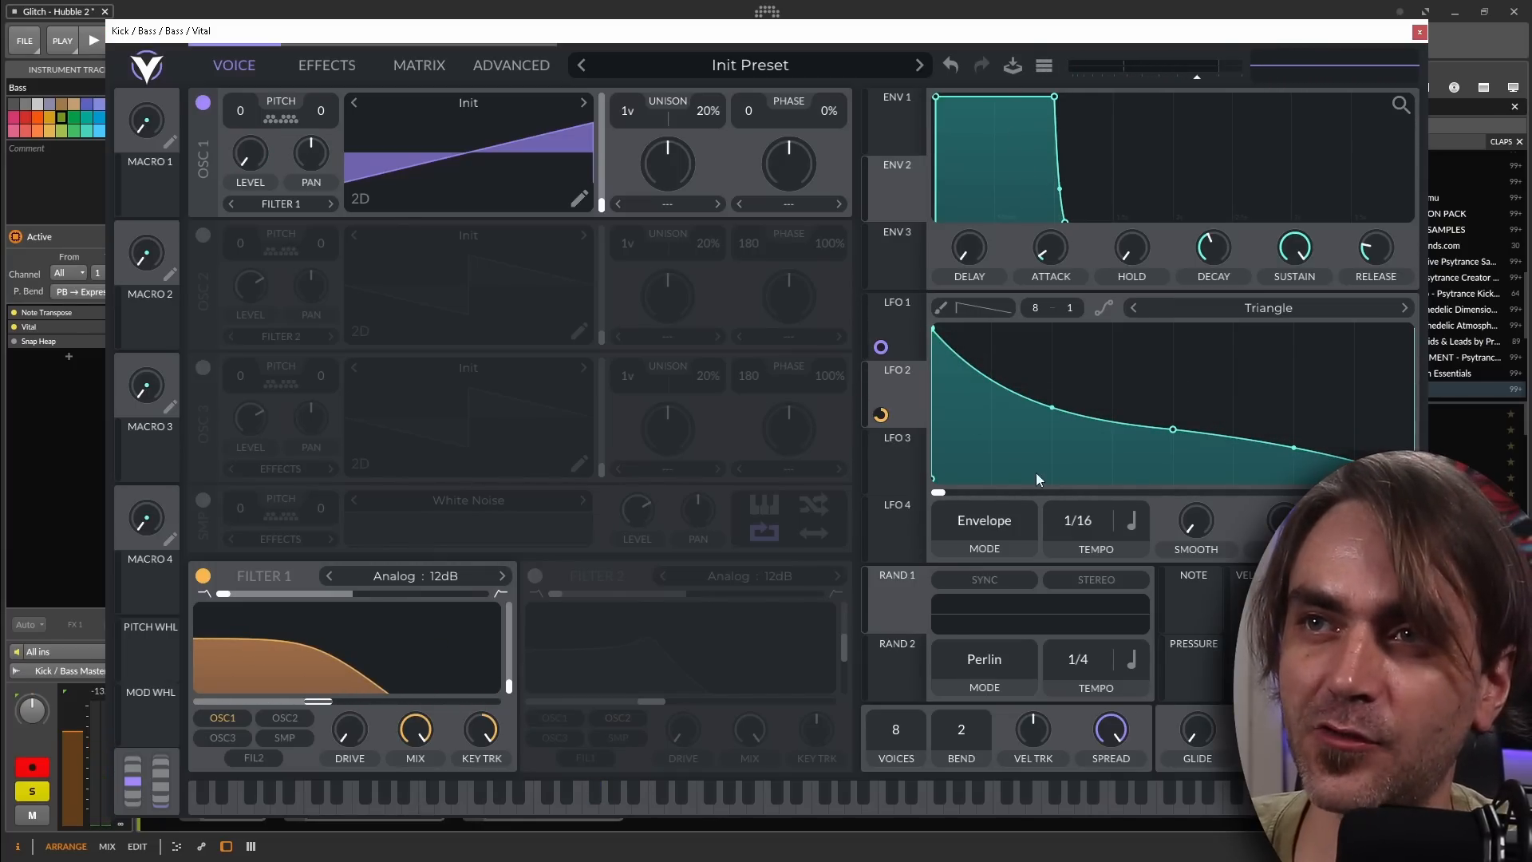
{"action": "mouse_move", "coordinate": [1118, 358]}
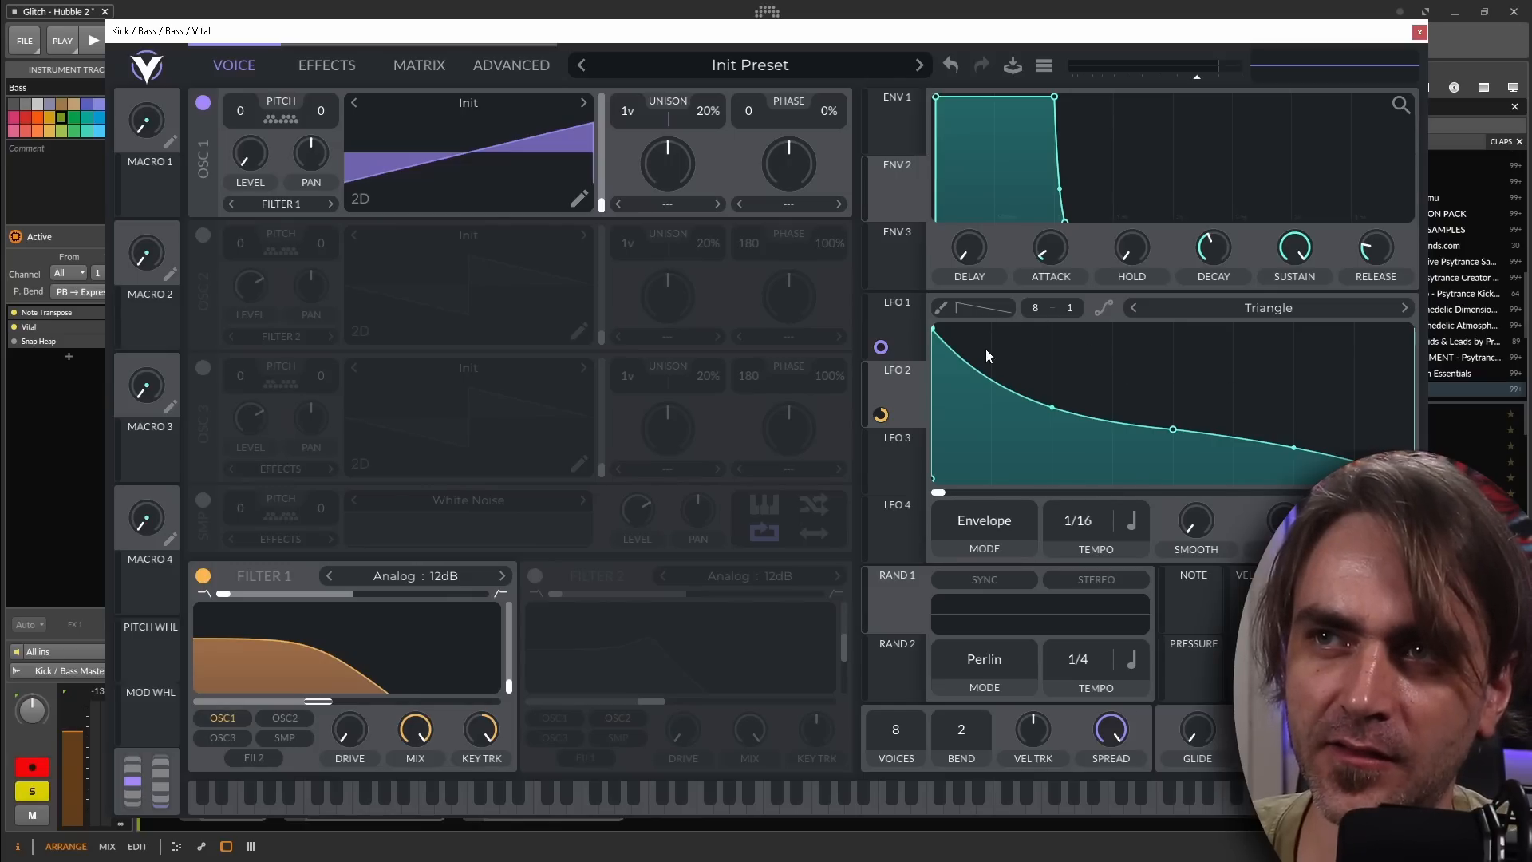
{"action": "mouse_move", "coordinate": [1293, 374]}
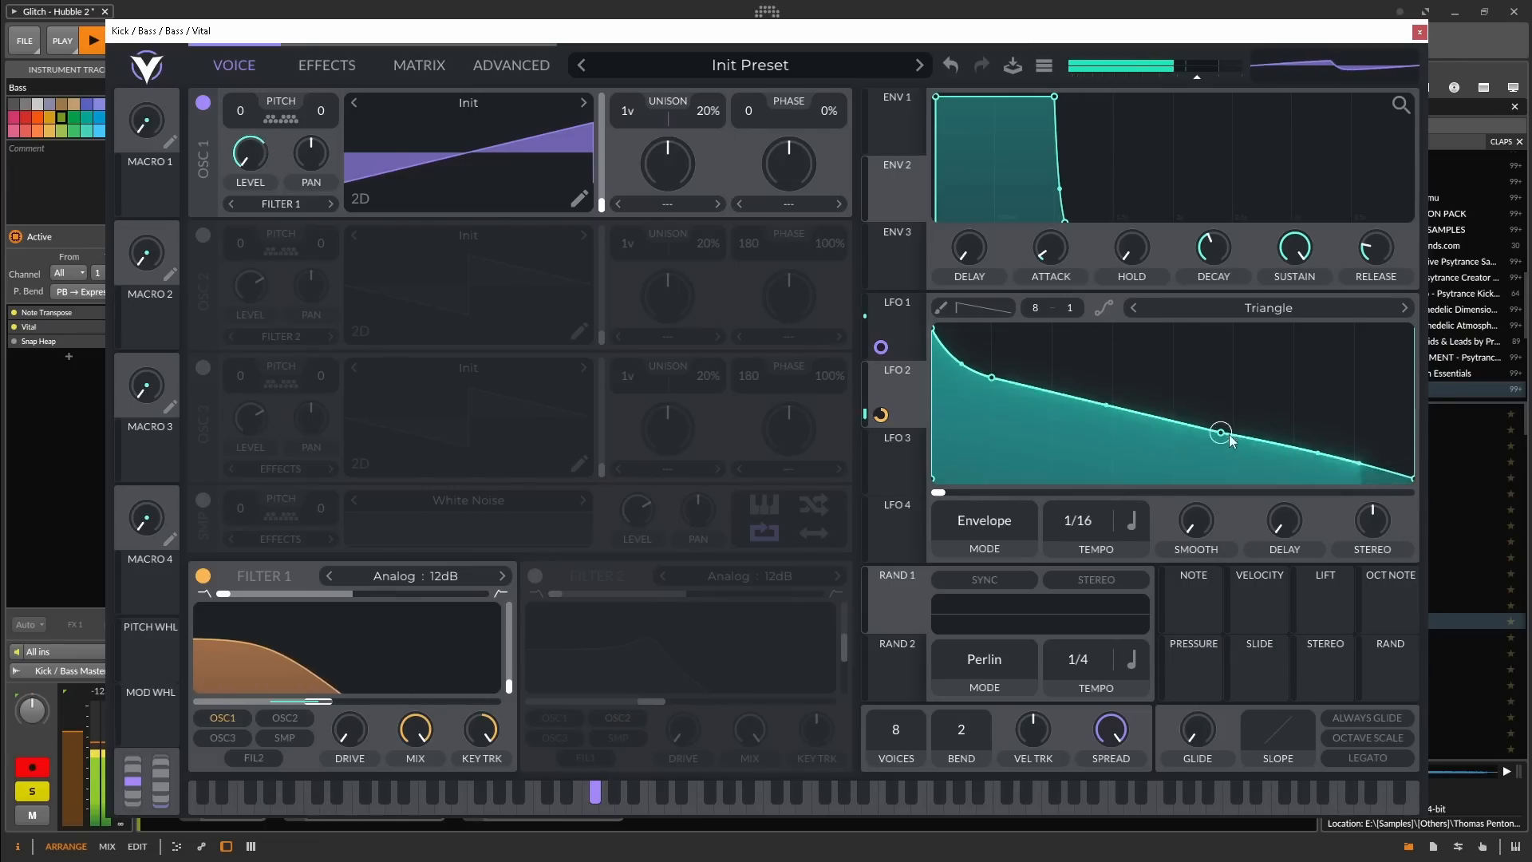
{"action": "left_click_drag", "start_coordinate": [1219, 431], "coordinate": [1380, 384]}
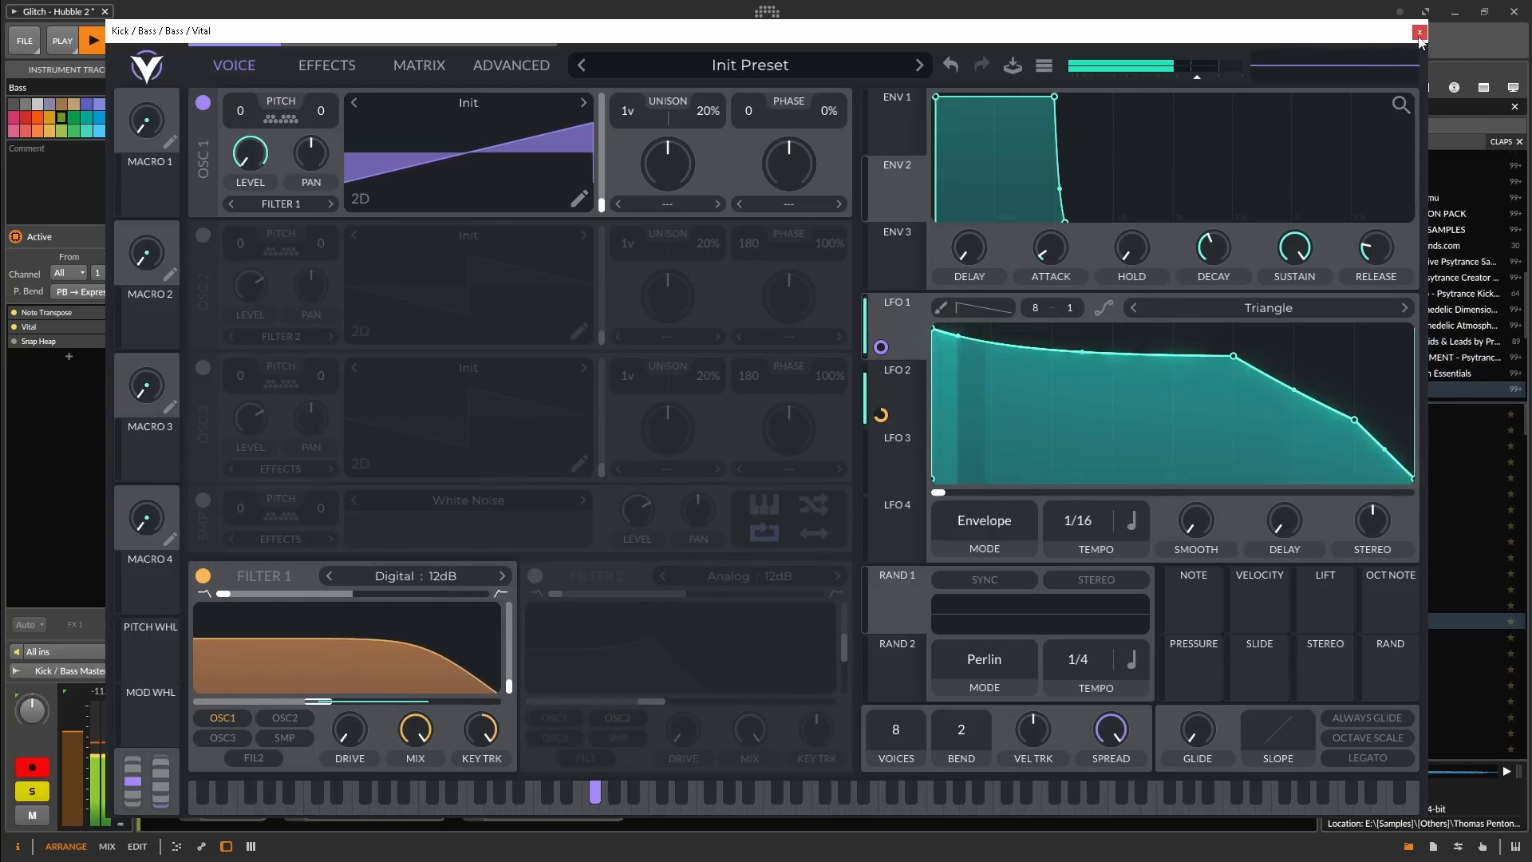
{"action": "left_click", "coordinate": [1420, 32]}
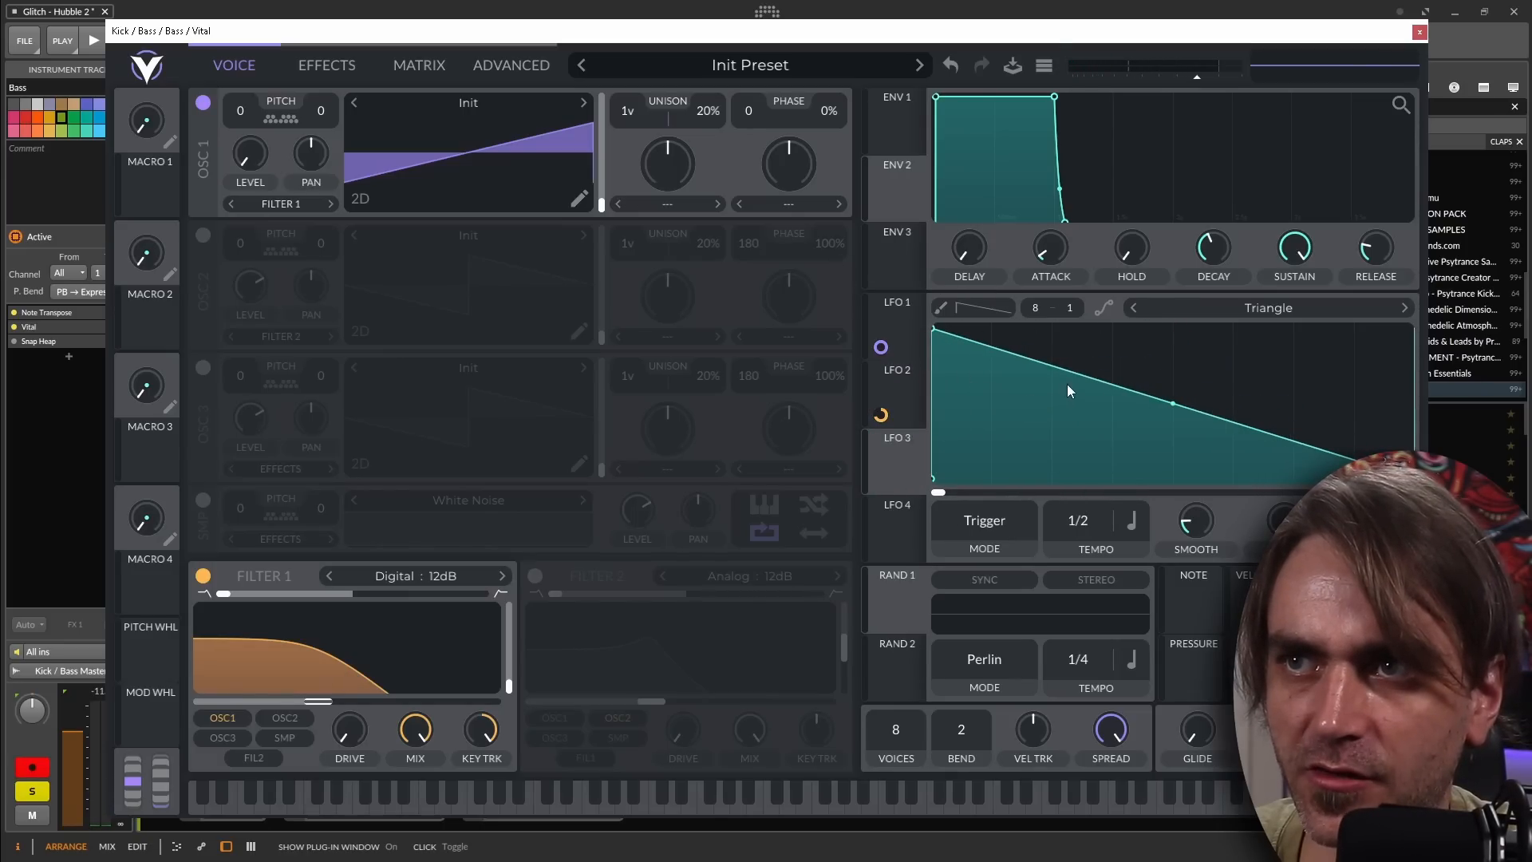
Step: Change the second patch's LFO 2 trigger mode and route LFO 2 to the filter cutoff
{"action": "left_click", "coordinate": [983, 519]}
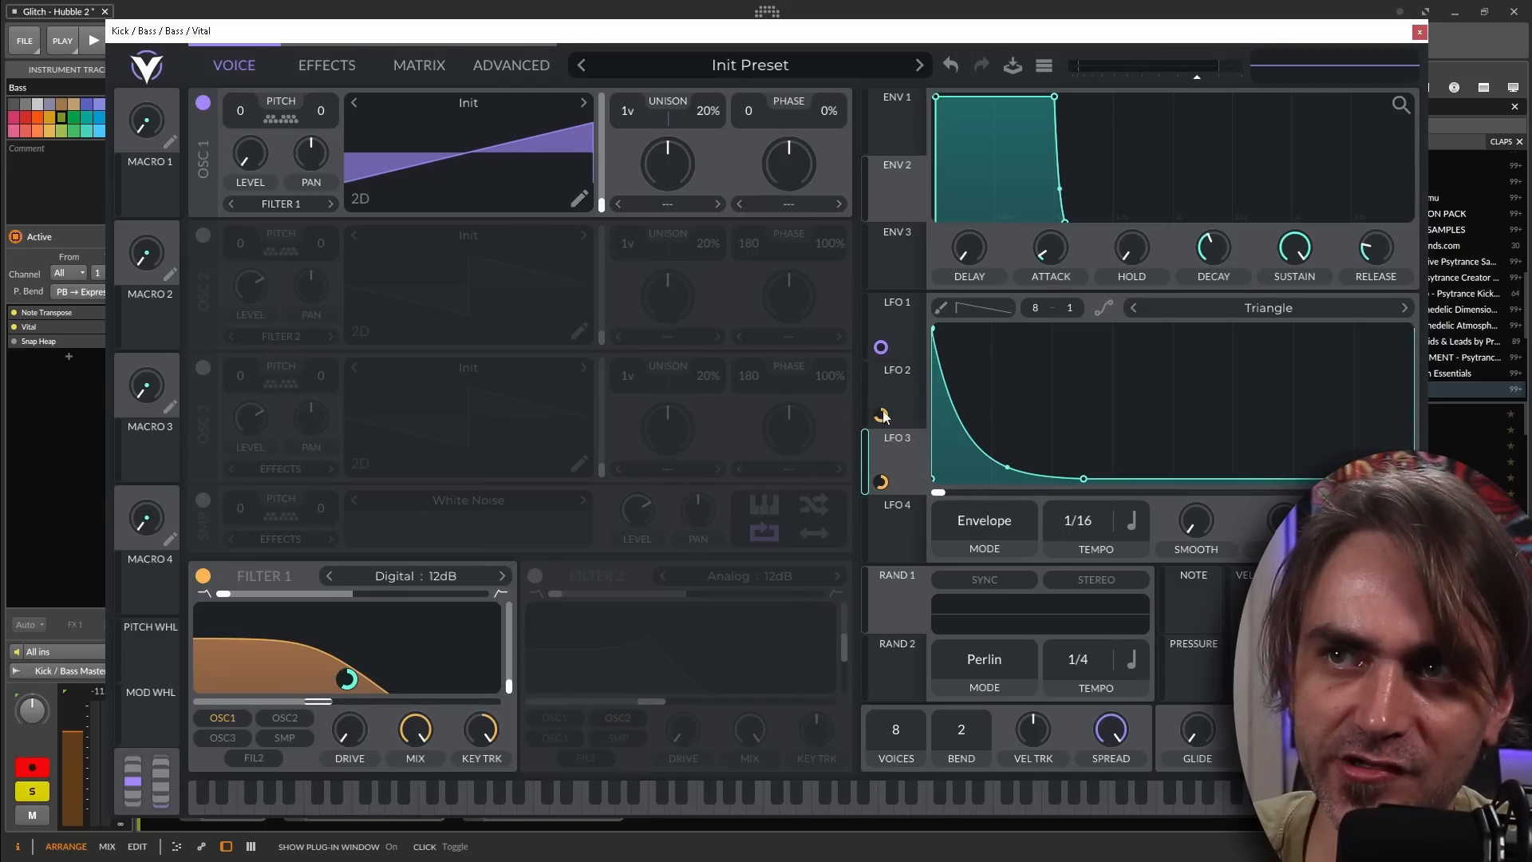
{"action": "left_click", "coordinate": [91, 41]}
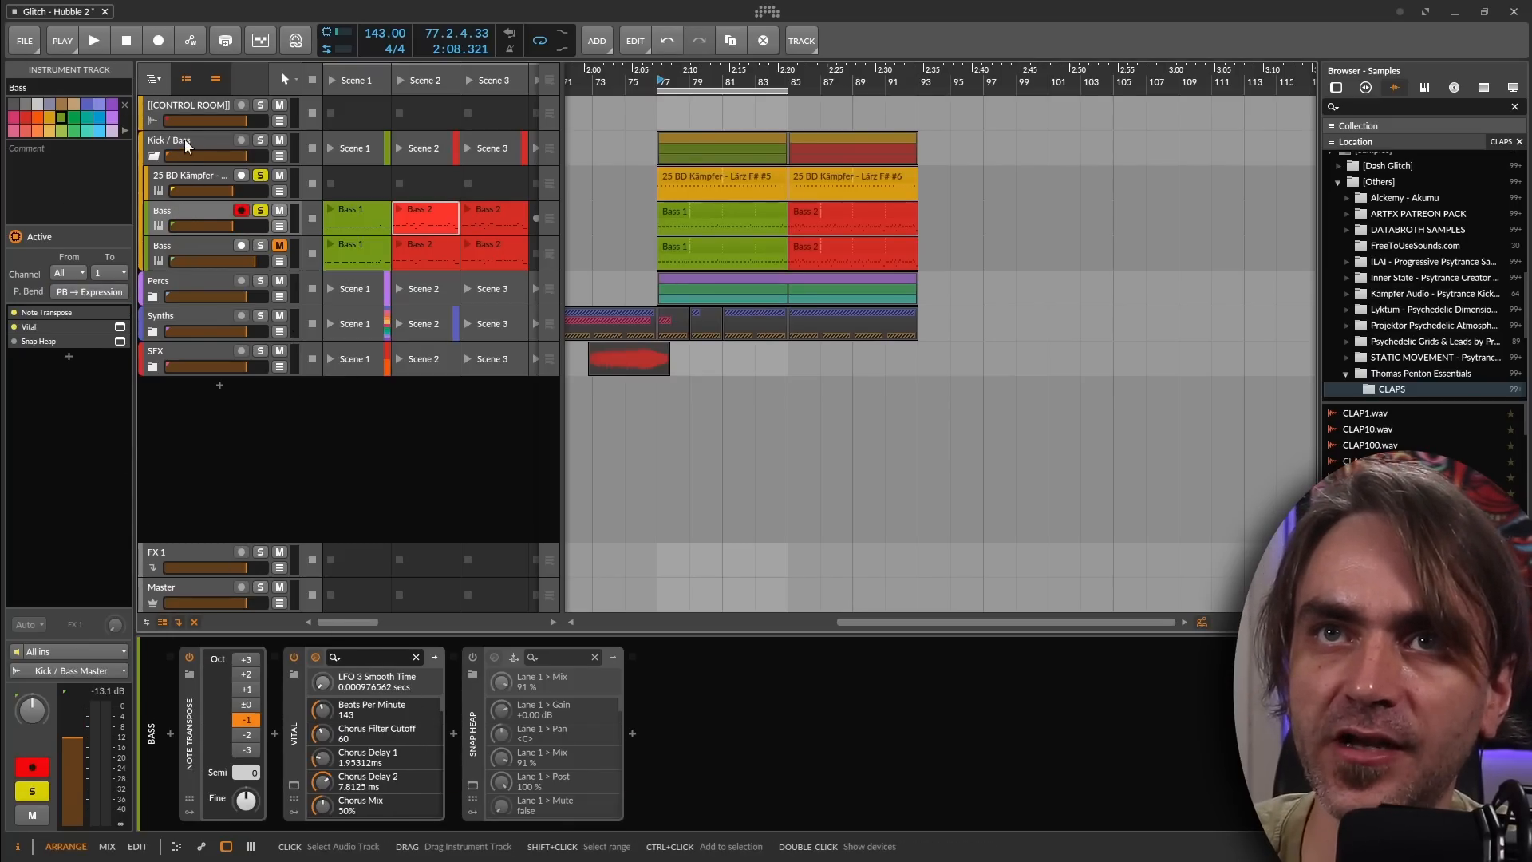
Step: Select the Kick / Bass group track and open its Oszillos Mega Scope window
{"action": "left_click", "coordinate": [181, 140]}
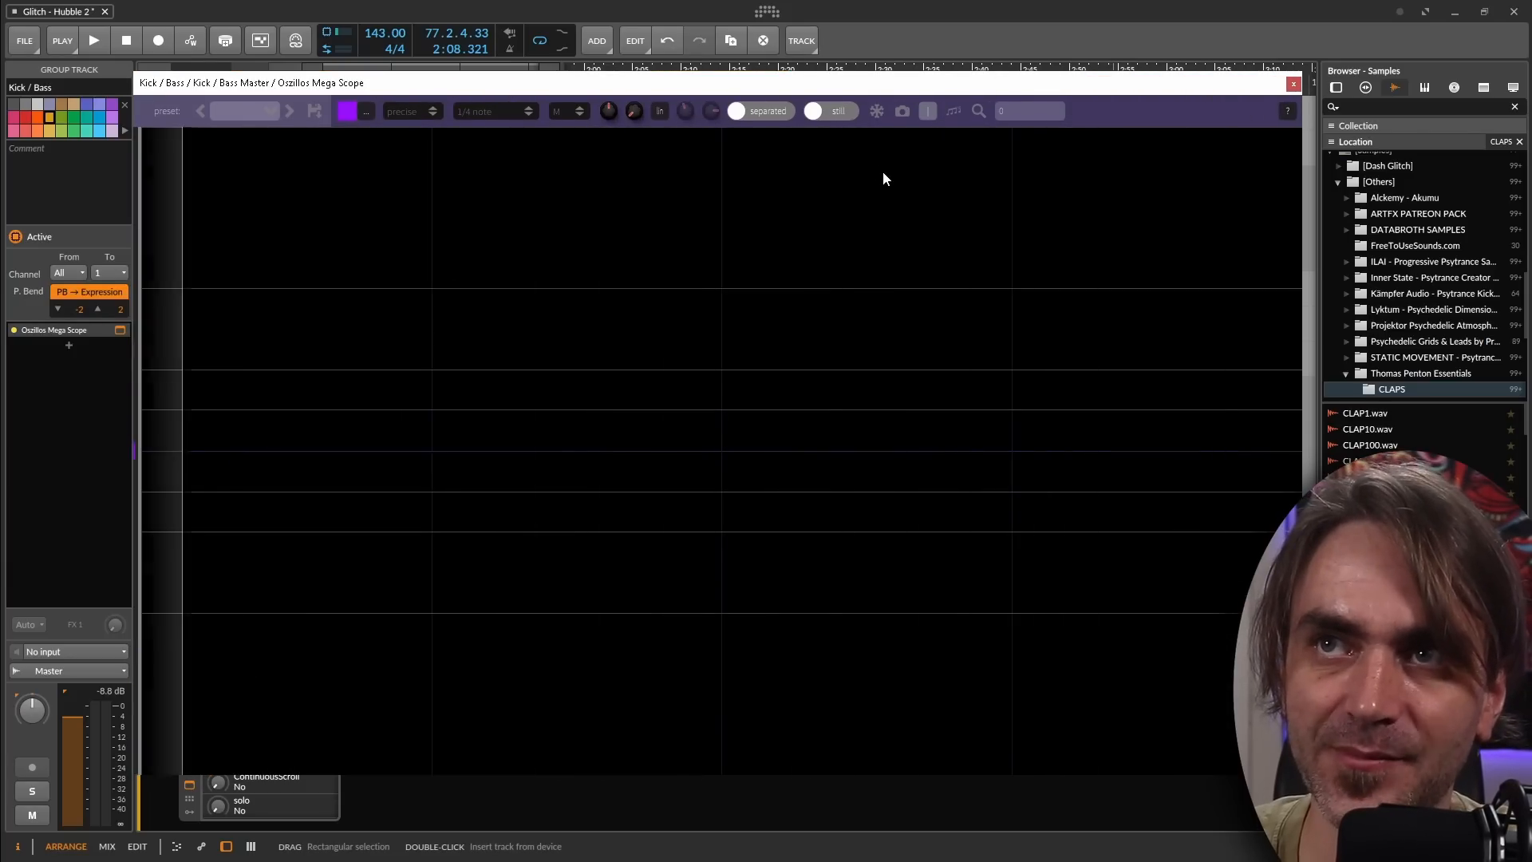
{"action": "left_click", "coordinate": [92, 40]}
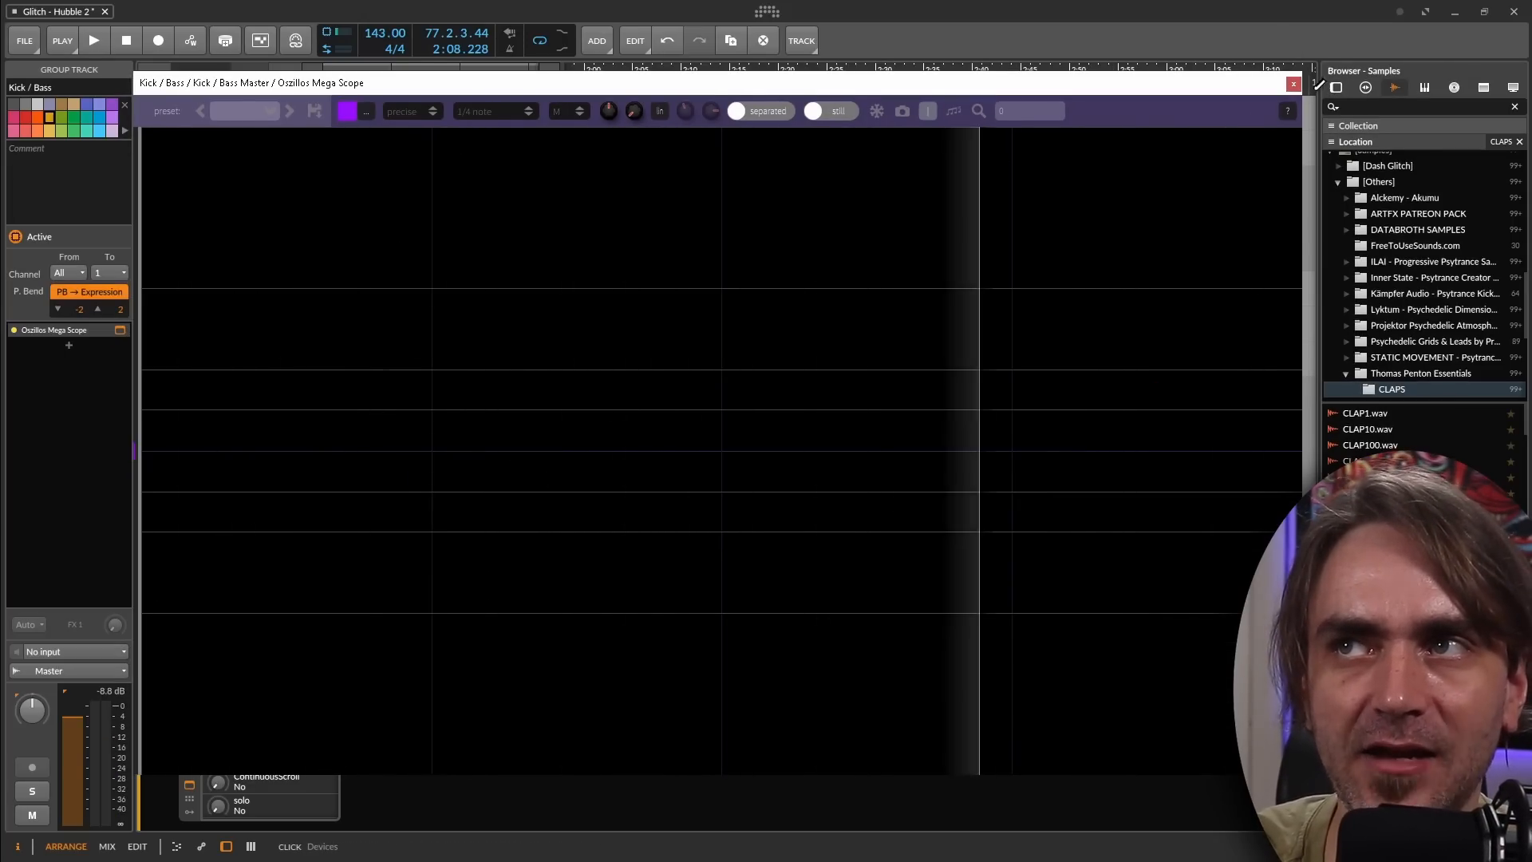
{"action": "left_click", "coordinate": [1292, 82]}
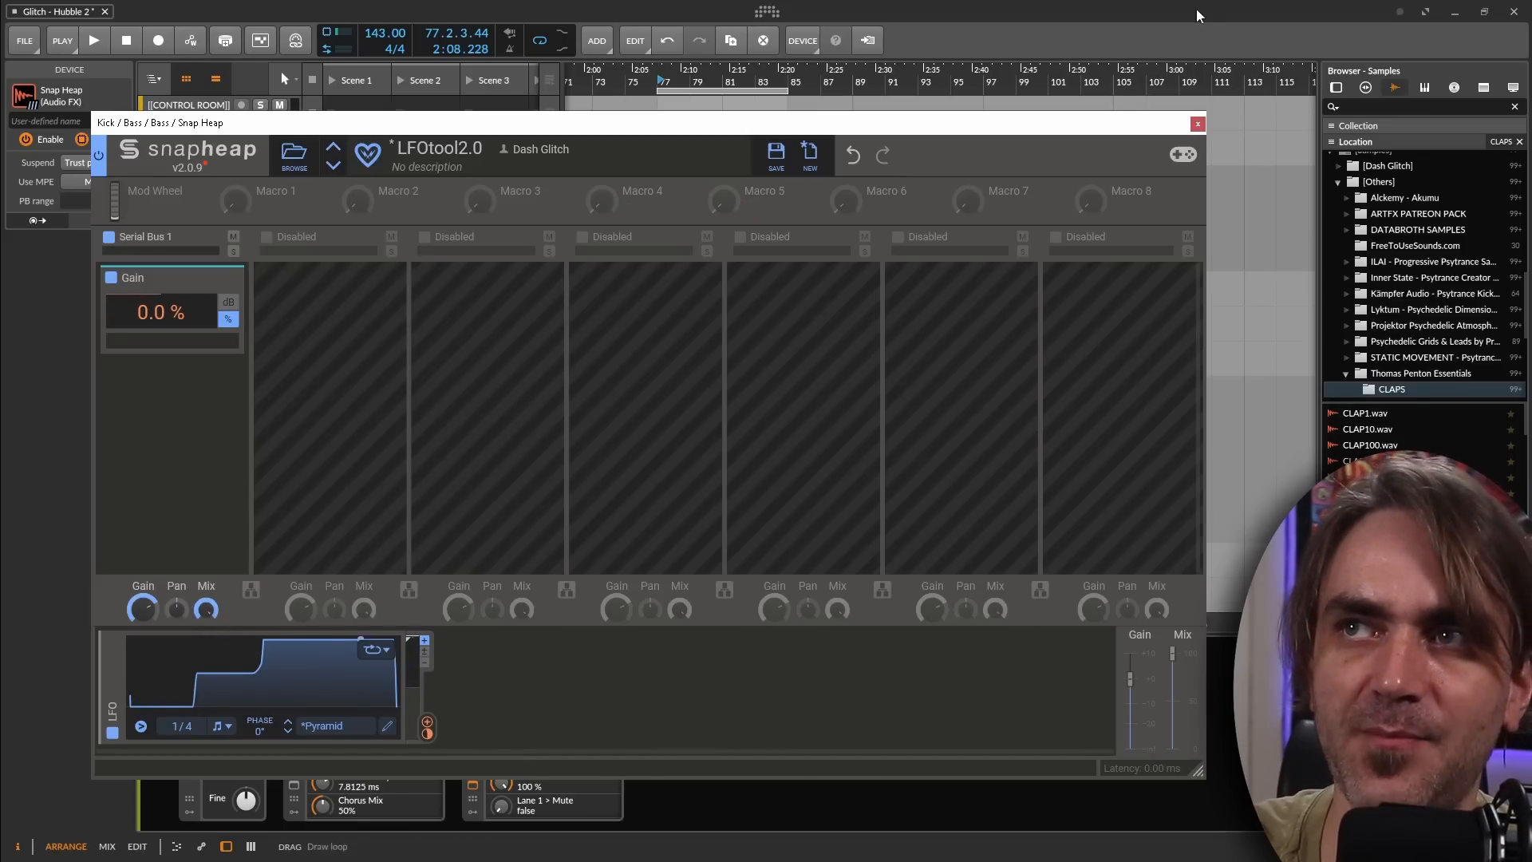
Step: Close the Snap Heap LFOtool2.0 plug-in window
{"action": "left_click", "coordinate": [1196, 122]}
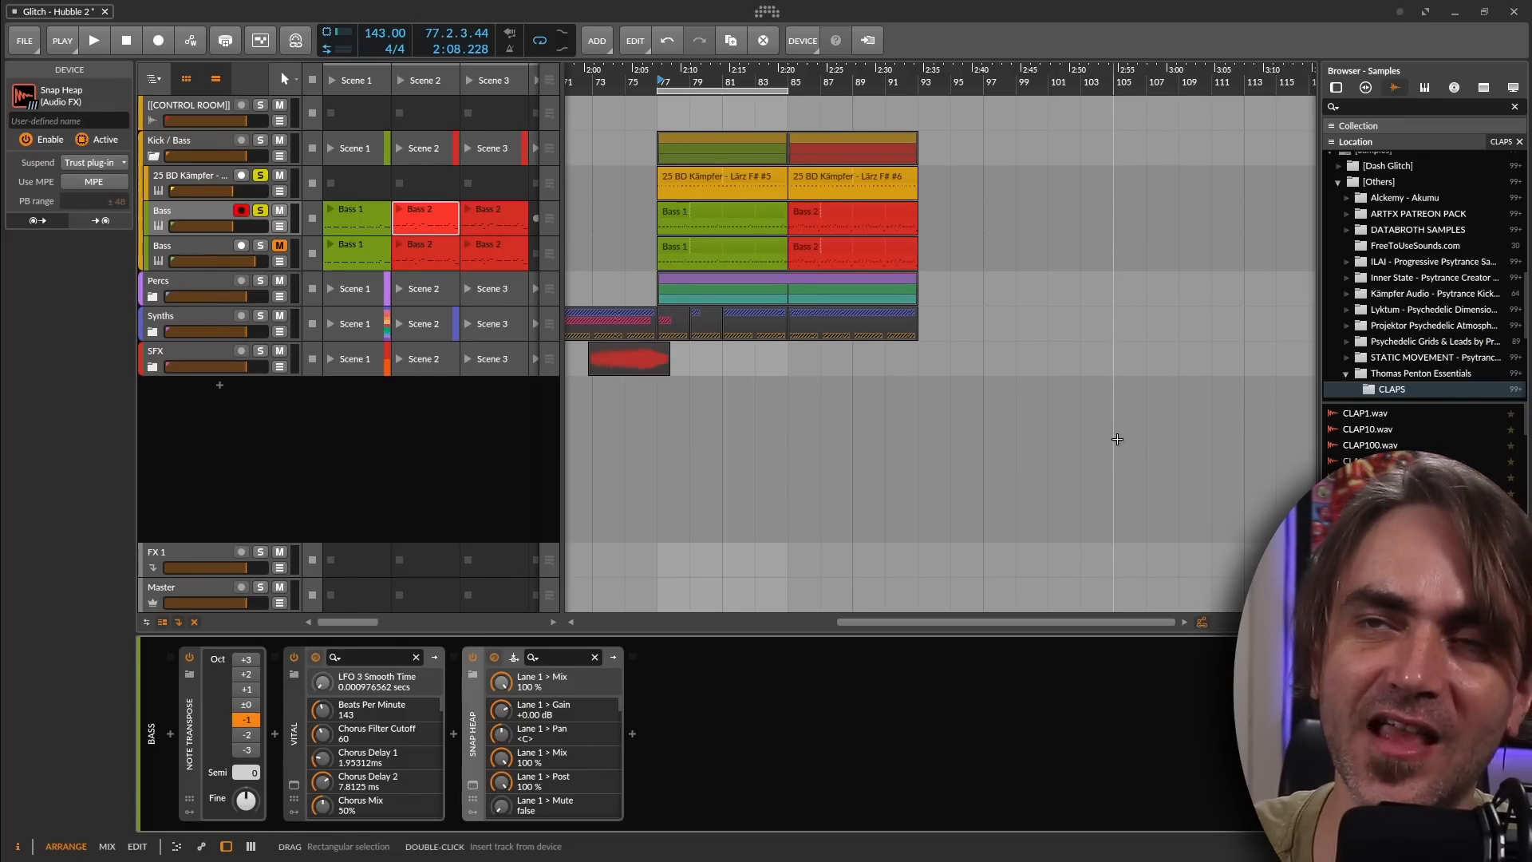
{"action": "mouse_move", "coordinate": [692, 743]}
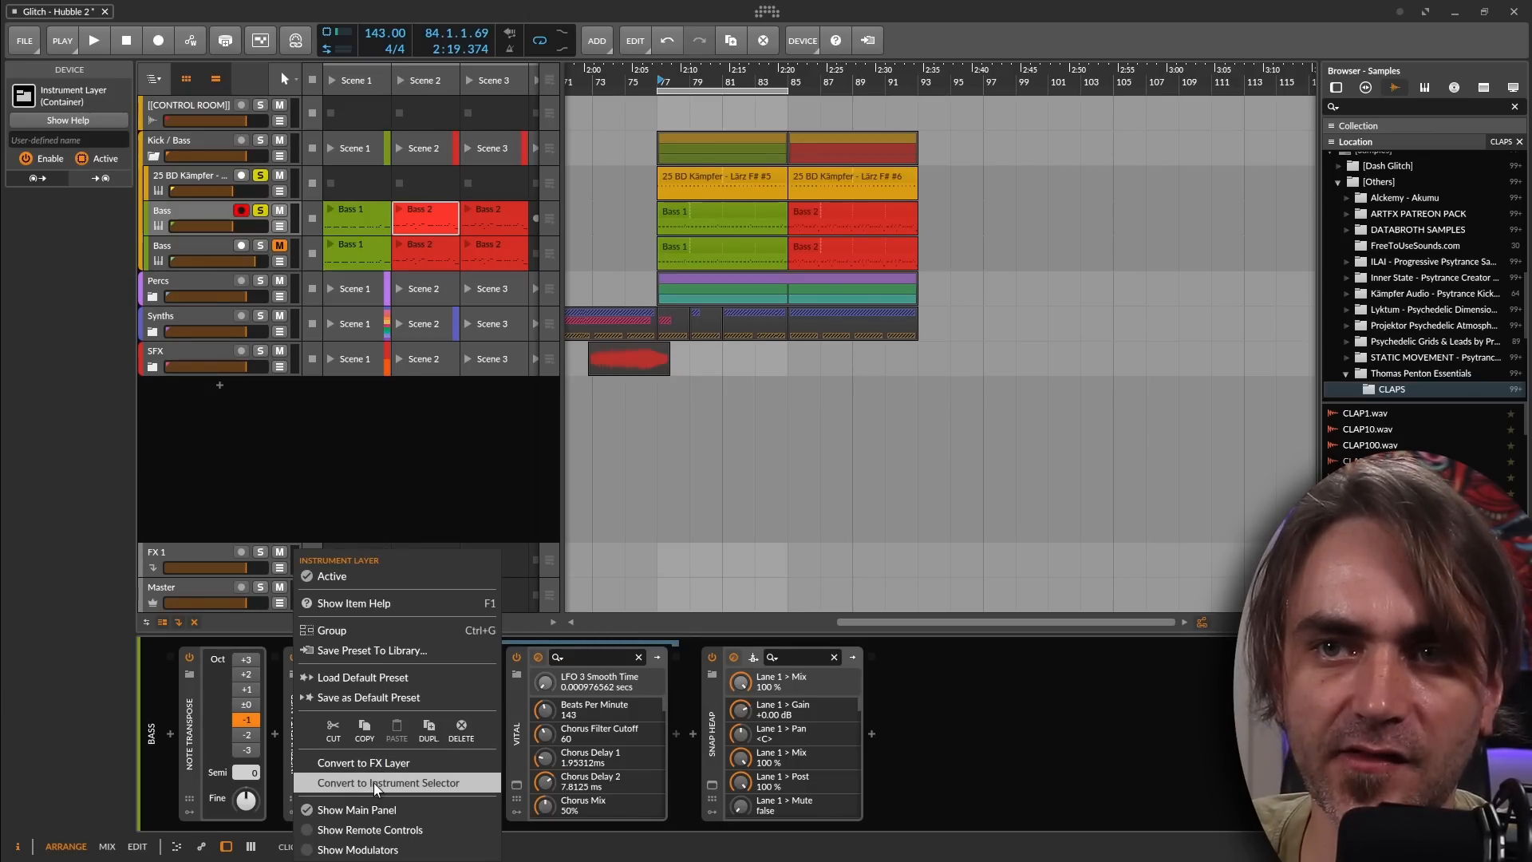
Step: Convert the bass Instrument Layer to an Instrument Selector and check both Vital layers
{"action": "left_click", "coordinate": [388, 783]}
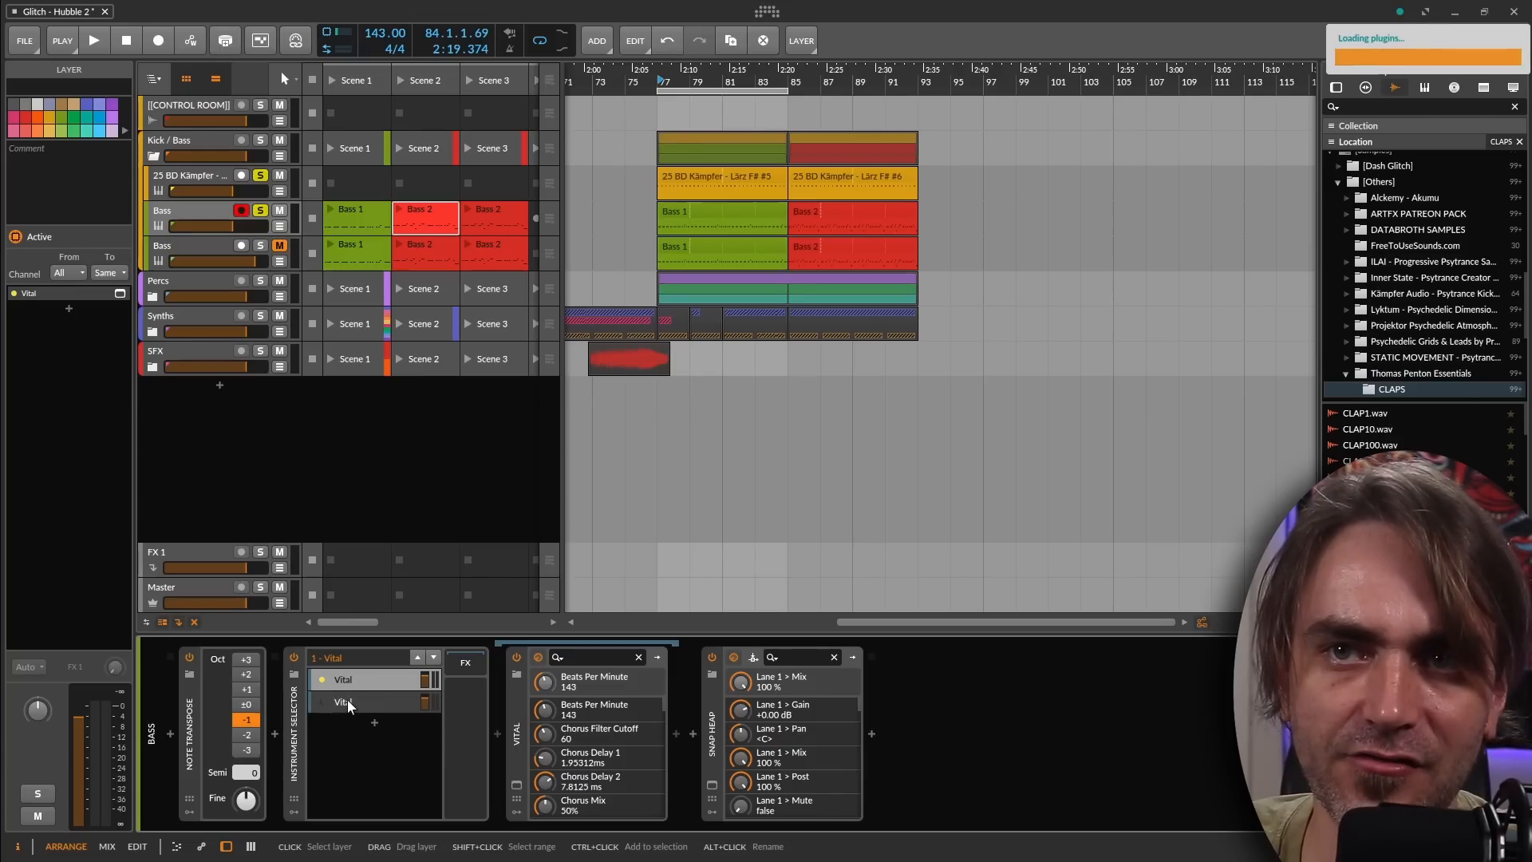
{"action": "left_click", "coordinate": [343, 679]}
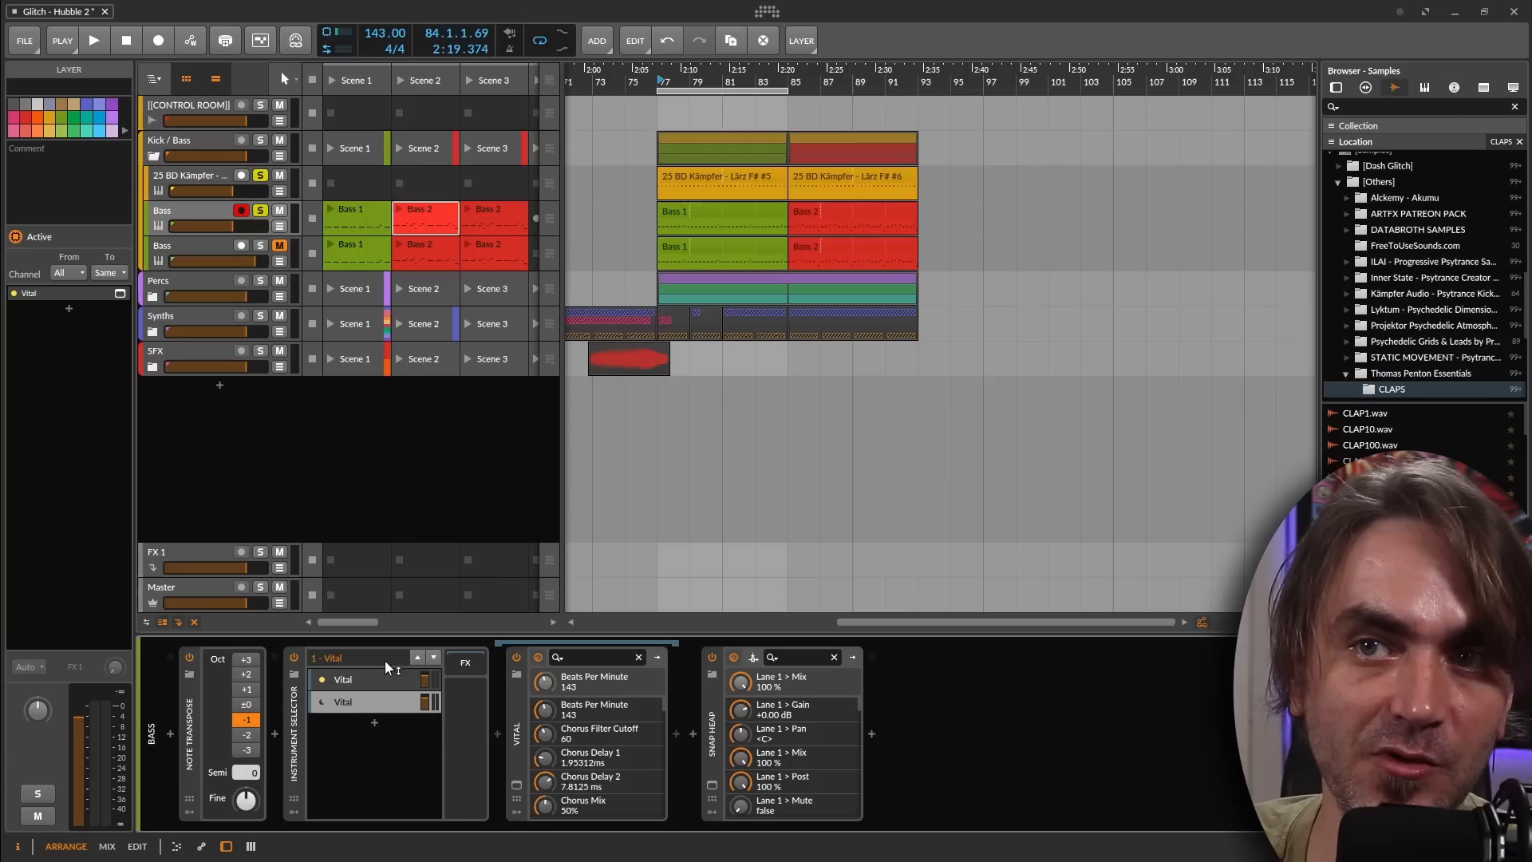
{"action": "left_click", "coordinate": [418, 656]}
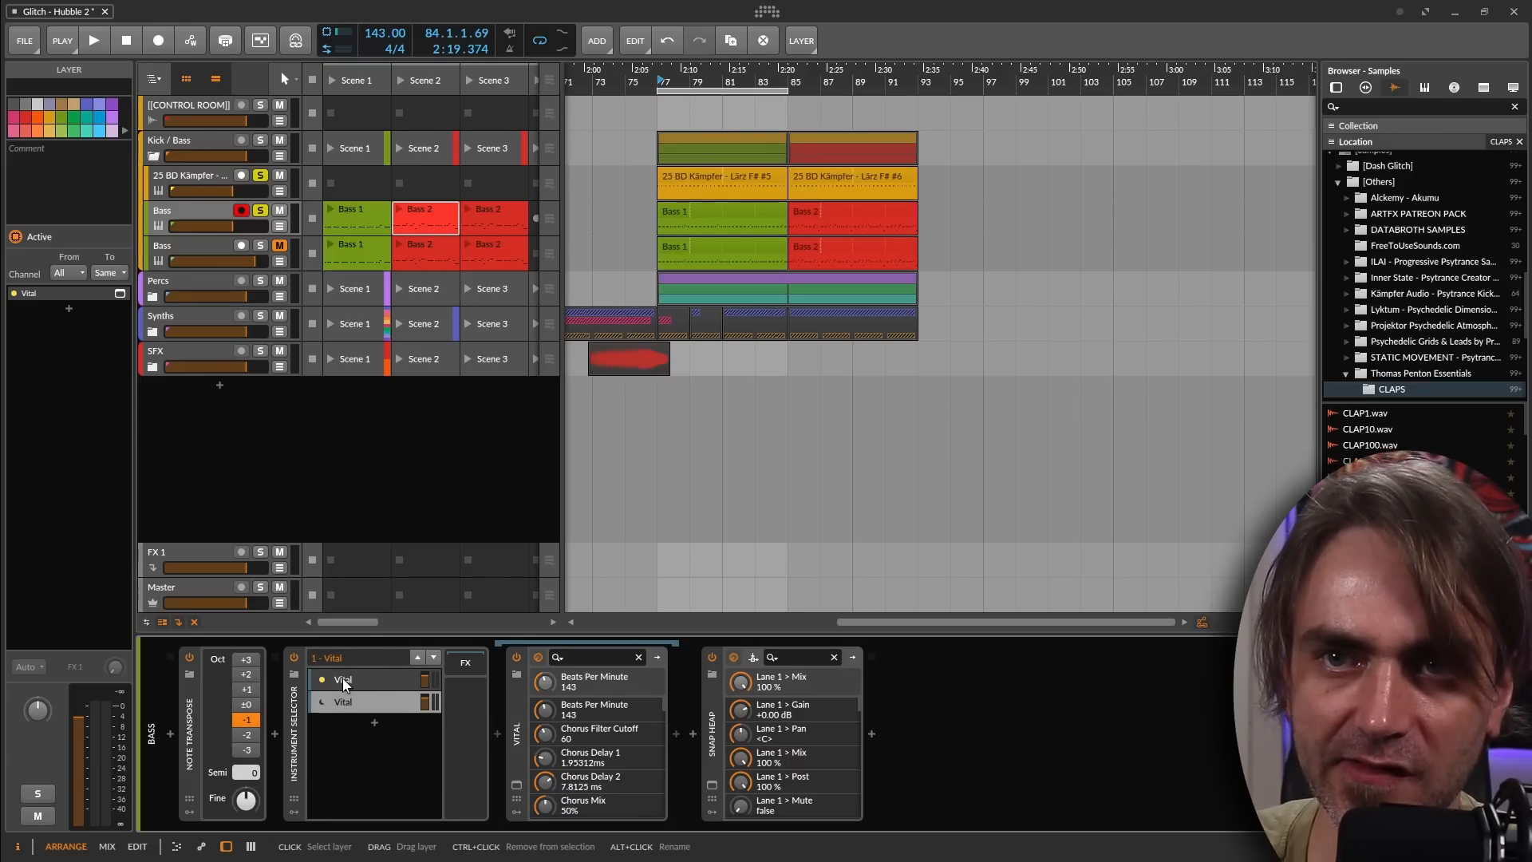
{"action": "left_click", "coordinate": [343, 701]}
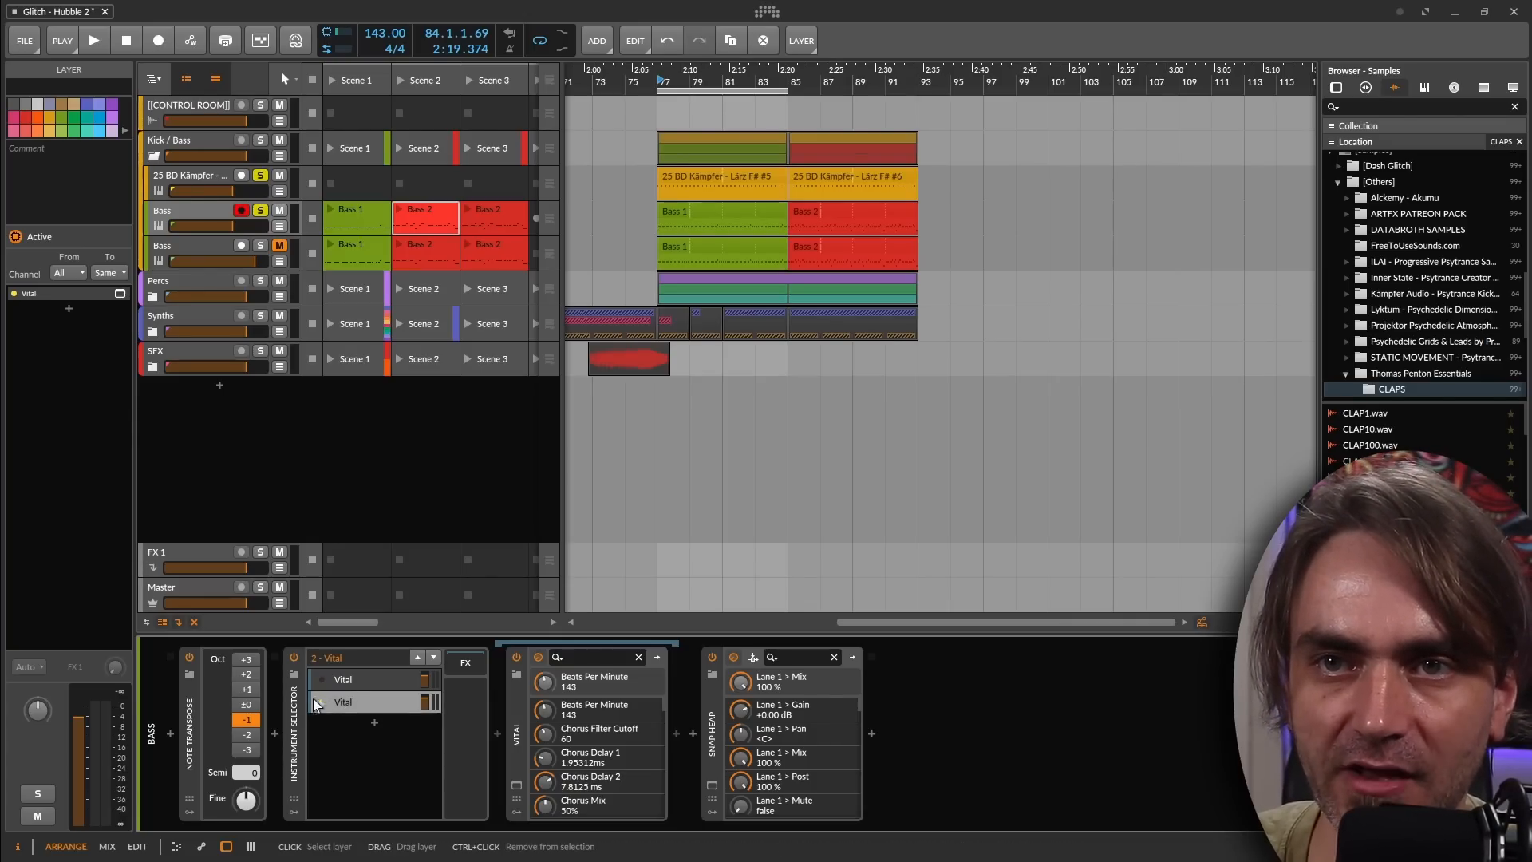
{"action": "left_click", "coordinate": [343, 679]}
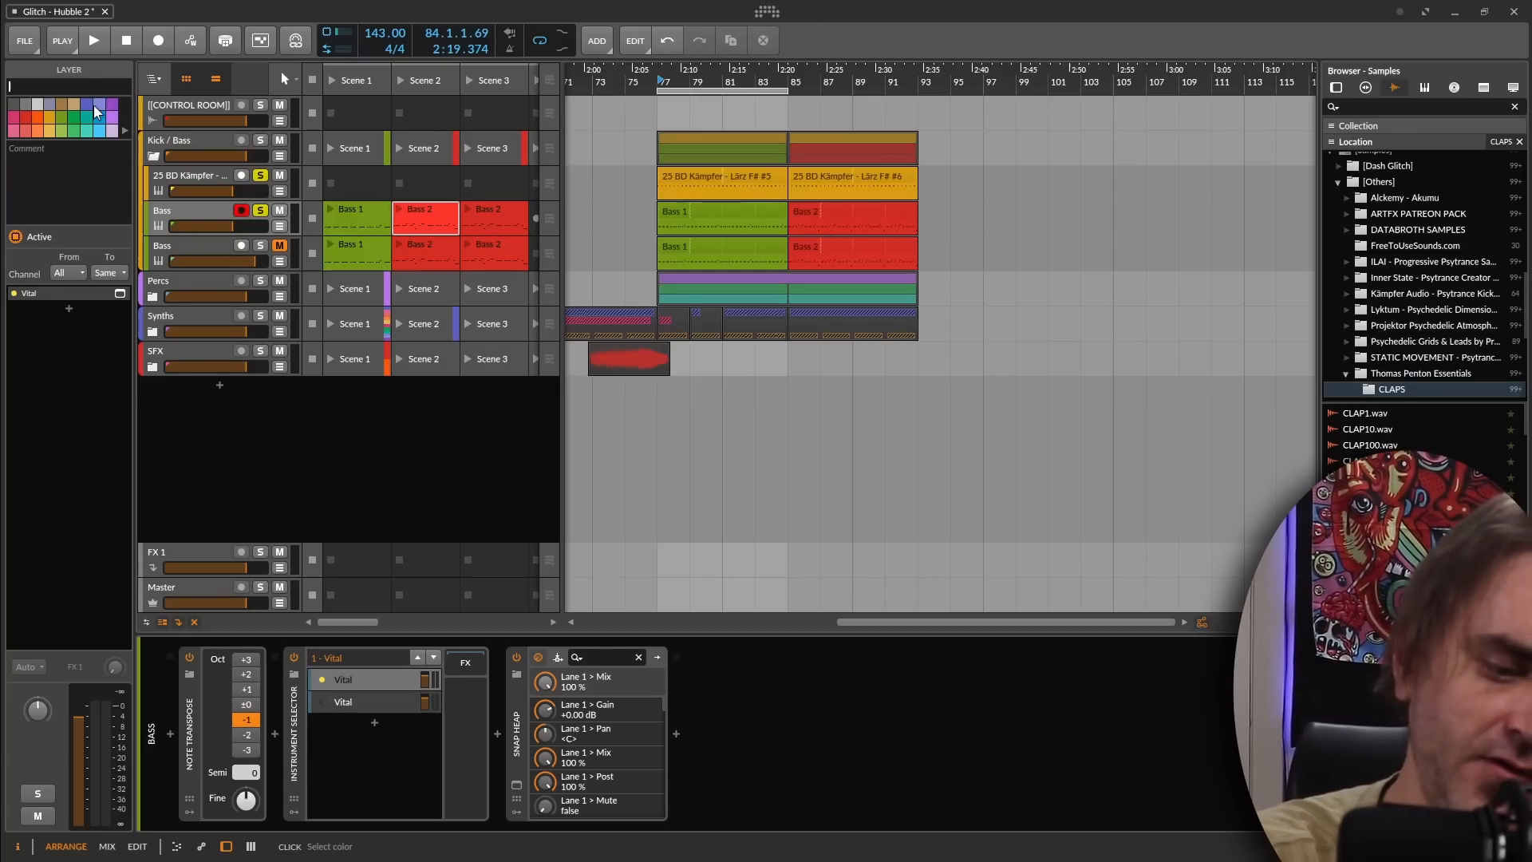
Step: Name the layers 'No Fundamental' and 'Fundamental', then reselect No Fundamental
{"action": "type", "text": "No Fundamental"}
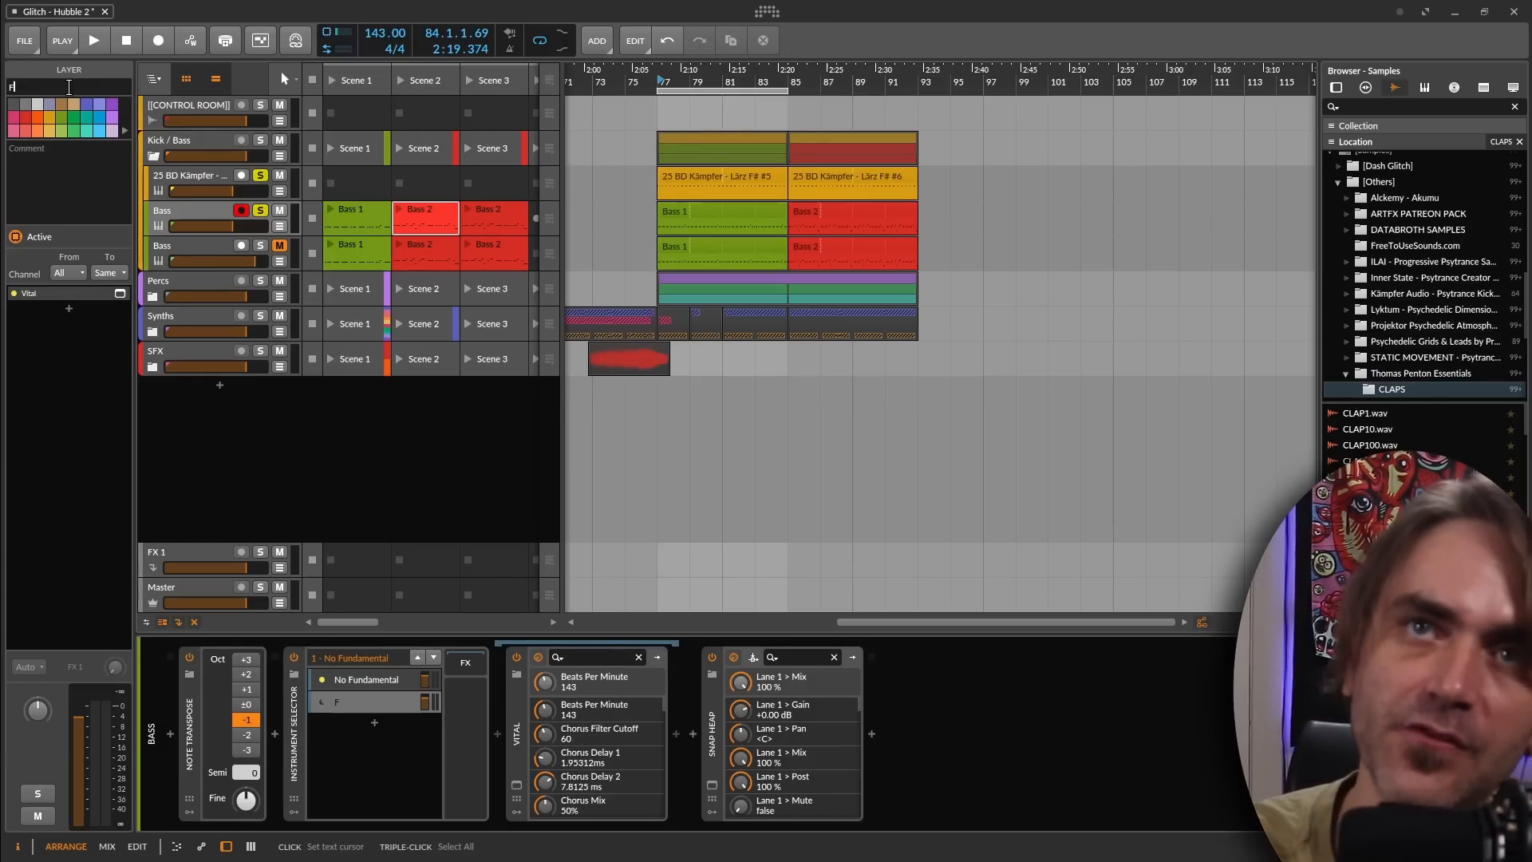
{"action": "type", "text": "Fundamental"}
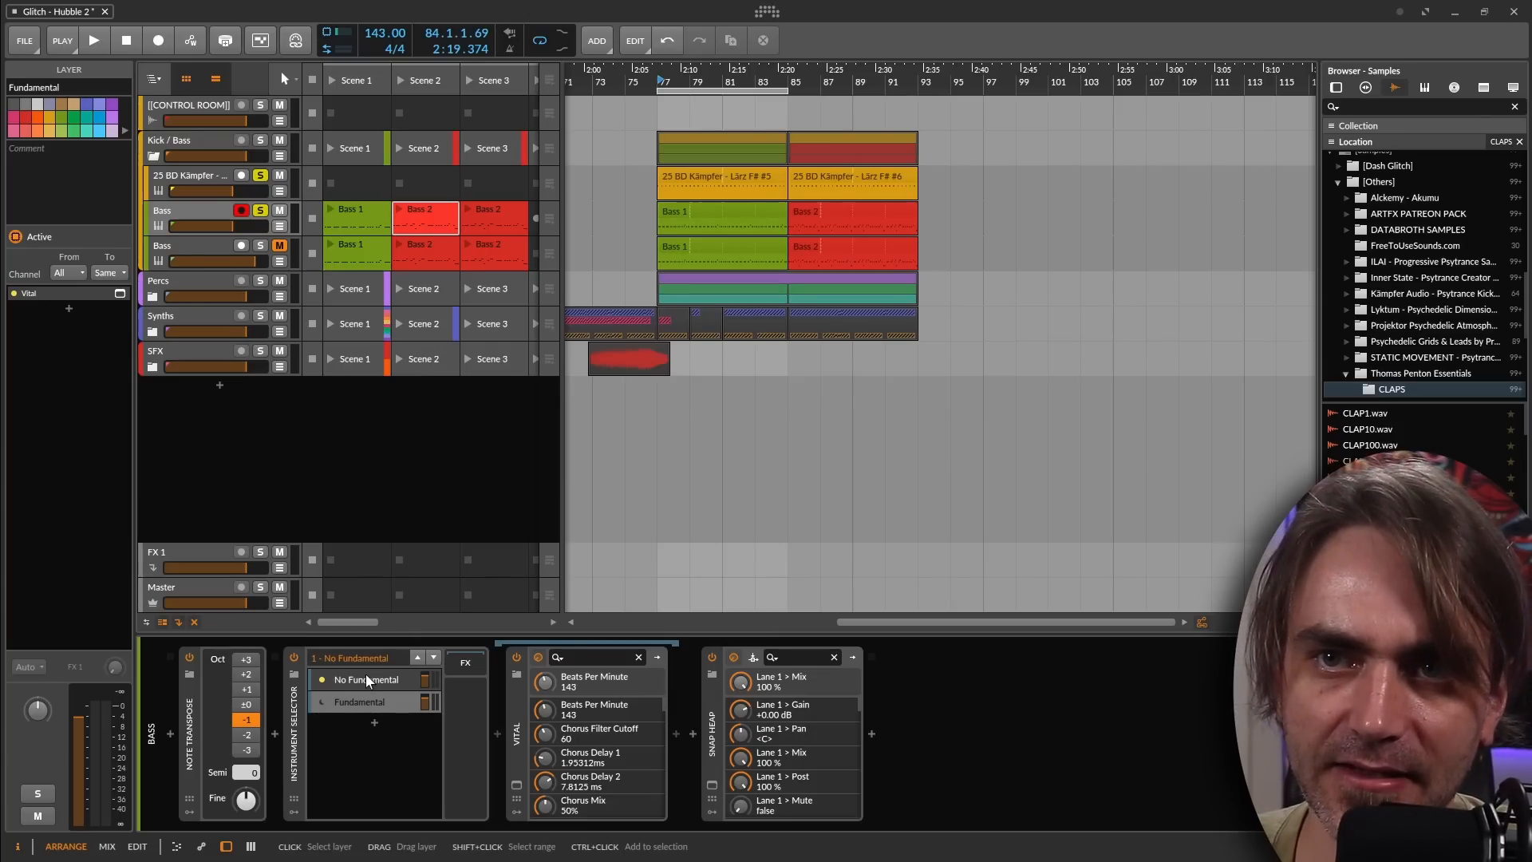
{"action": "left_click", "coordinate": [364, 701]}
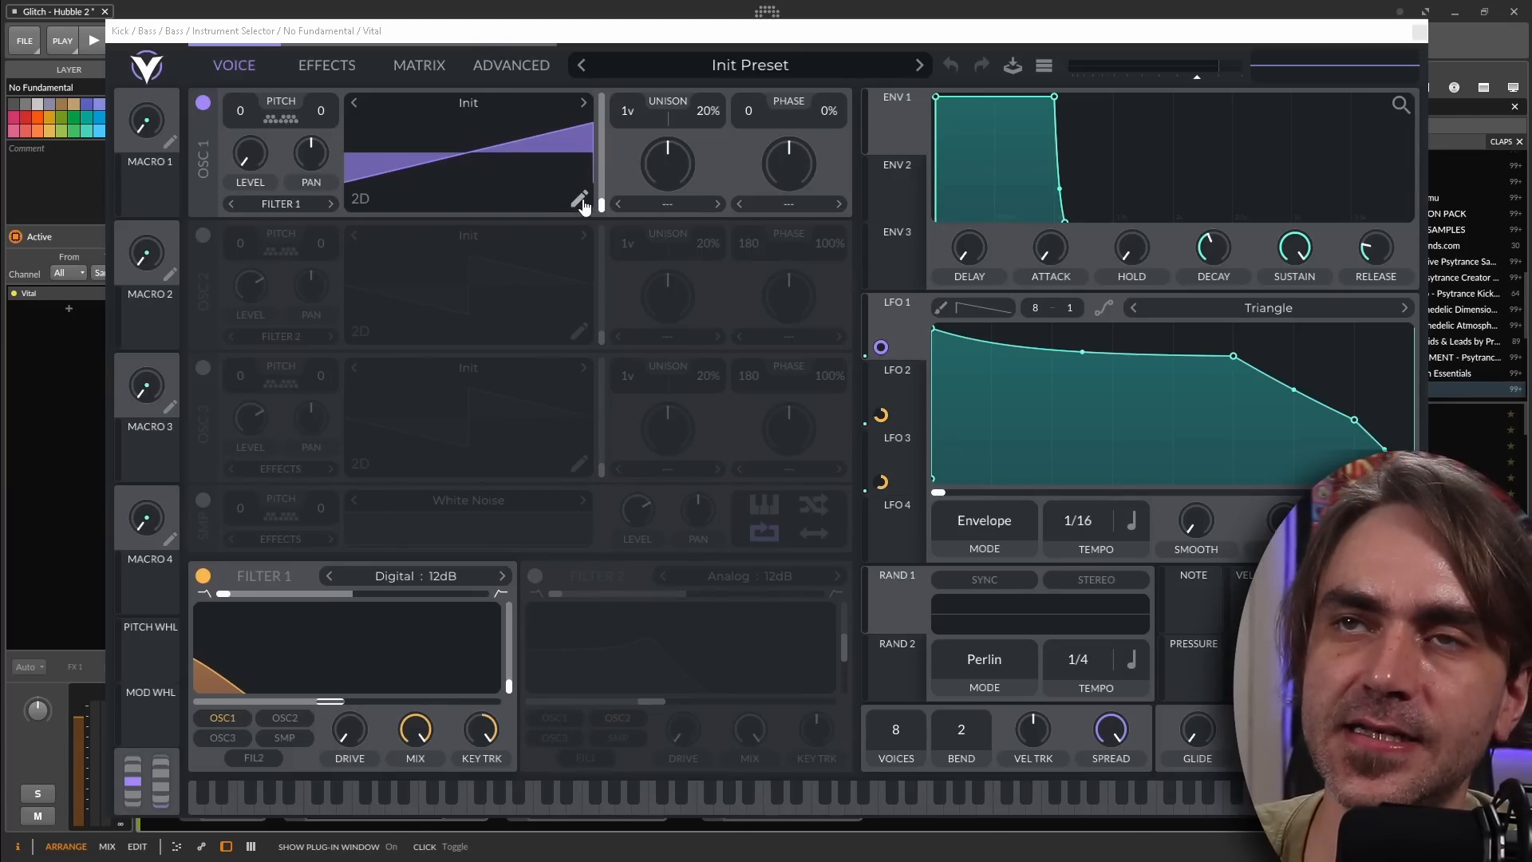
Step: Redraw the No Fundamental layer's oscillator 1 as a wavy waveform, then close Vital
{"action": "left_click", "coordinate": [581, 200]}
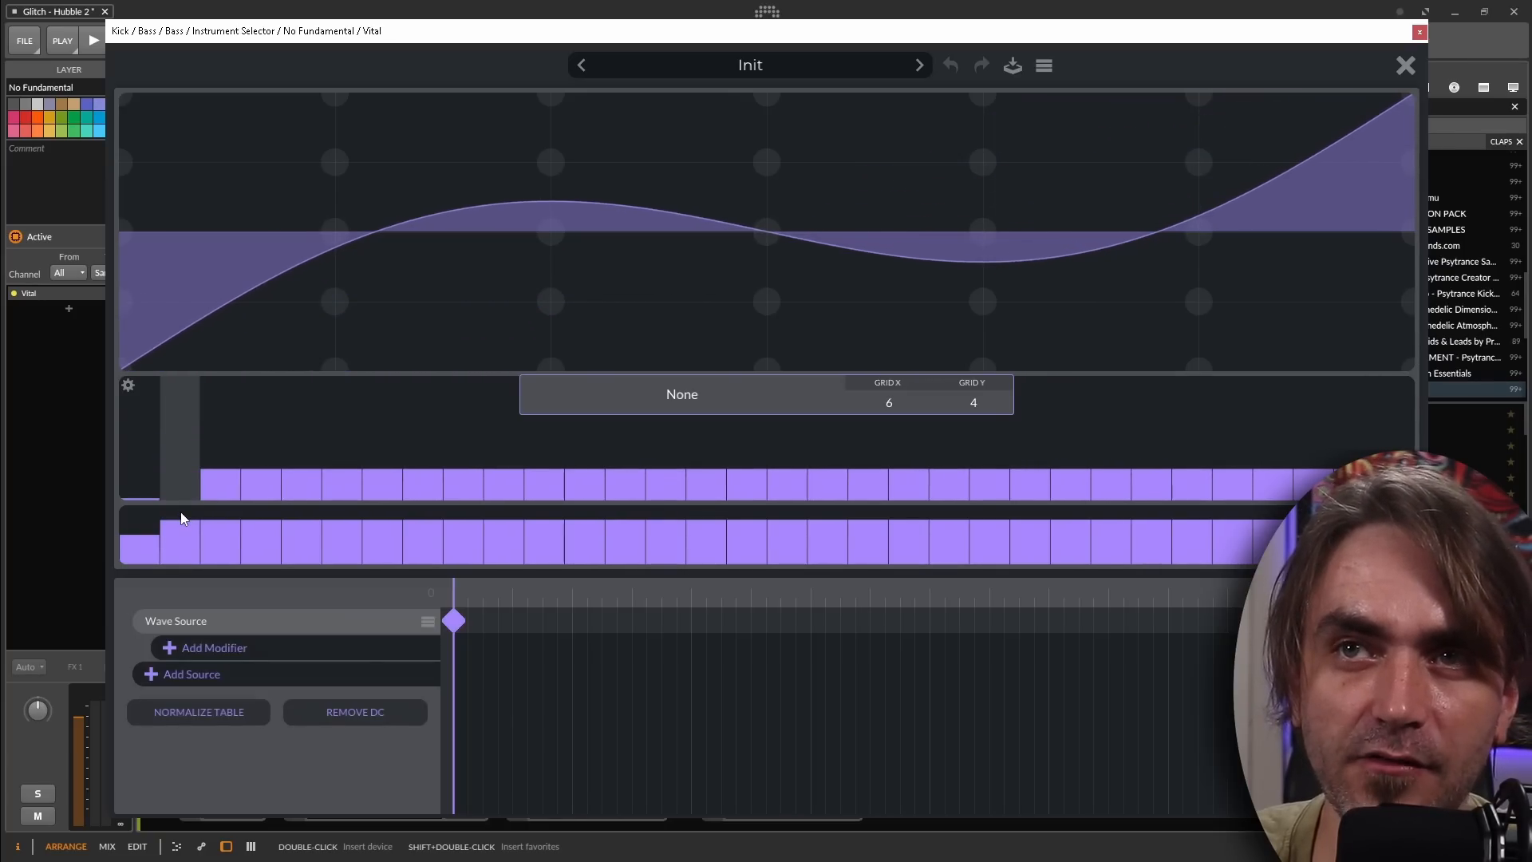
{"action": "left_click_drag", "start_coordinate": [181, 517], "coordinate": [181, 391]}
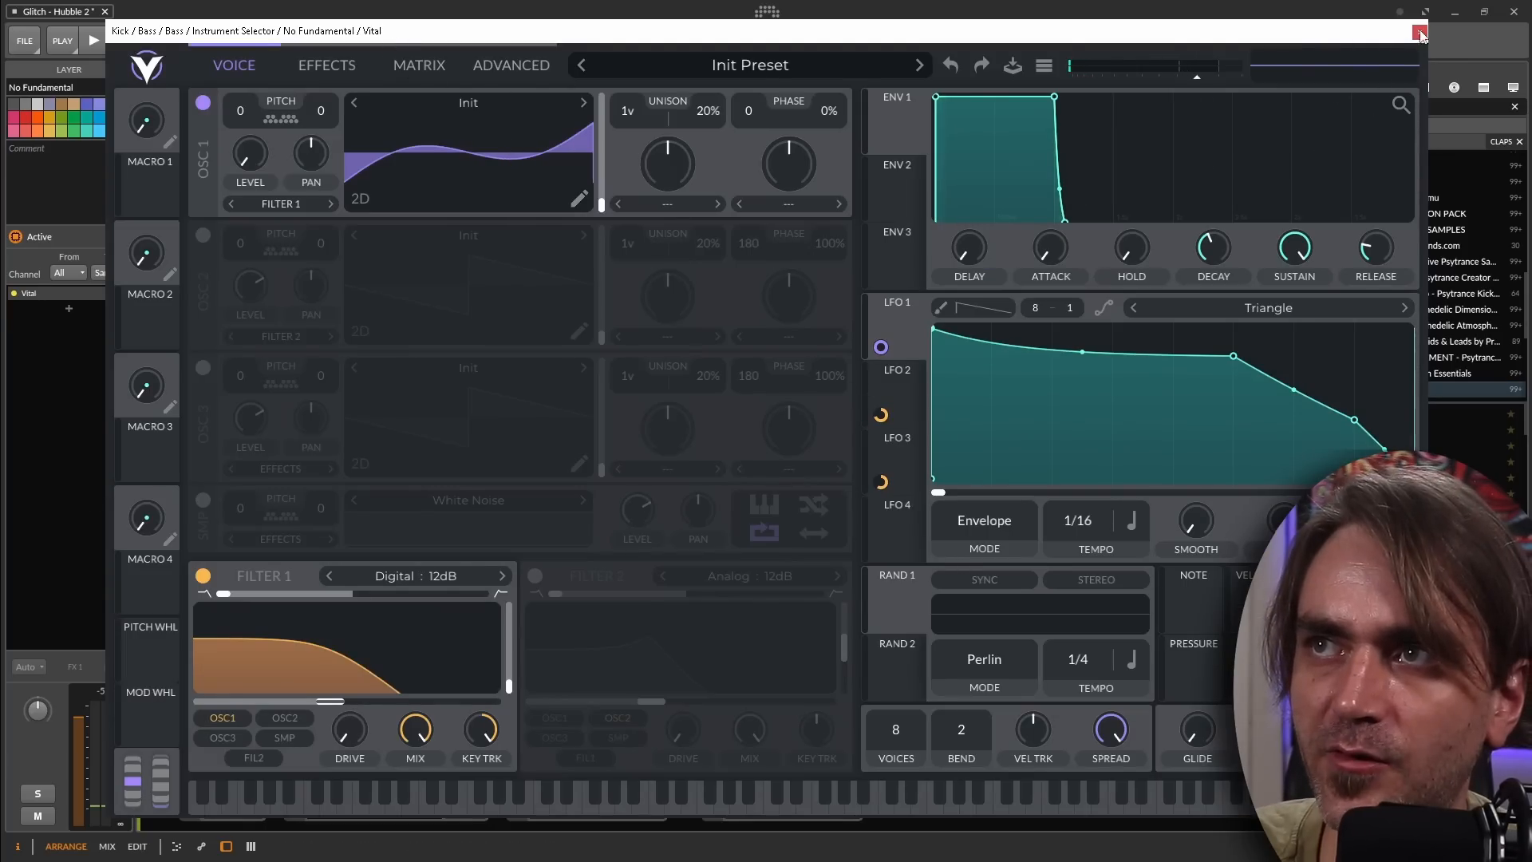
{"action": "left_click", "coordinate": [1423, 30]}
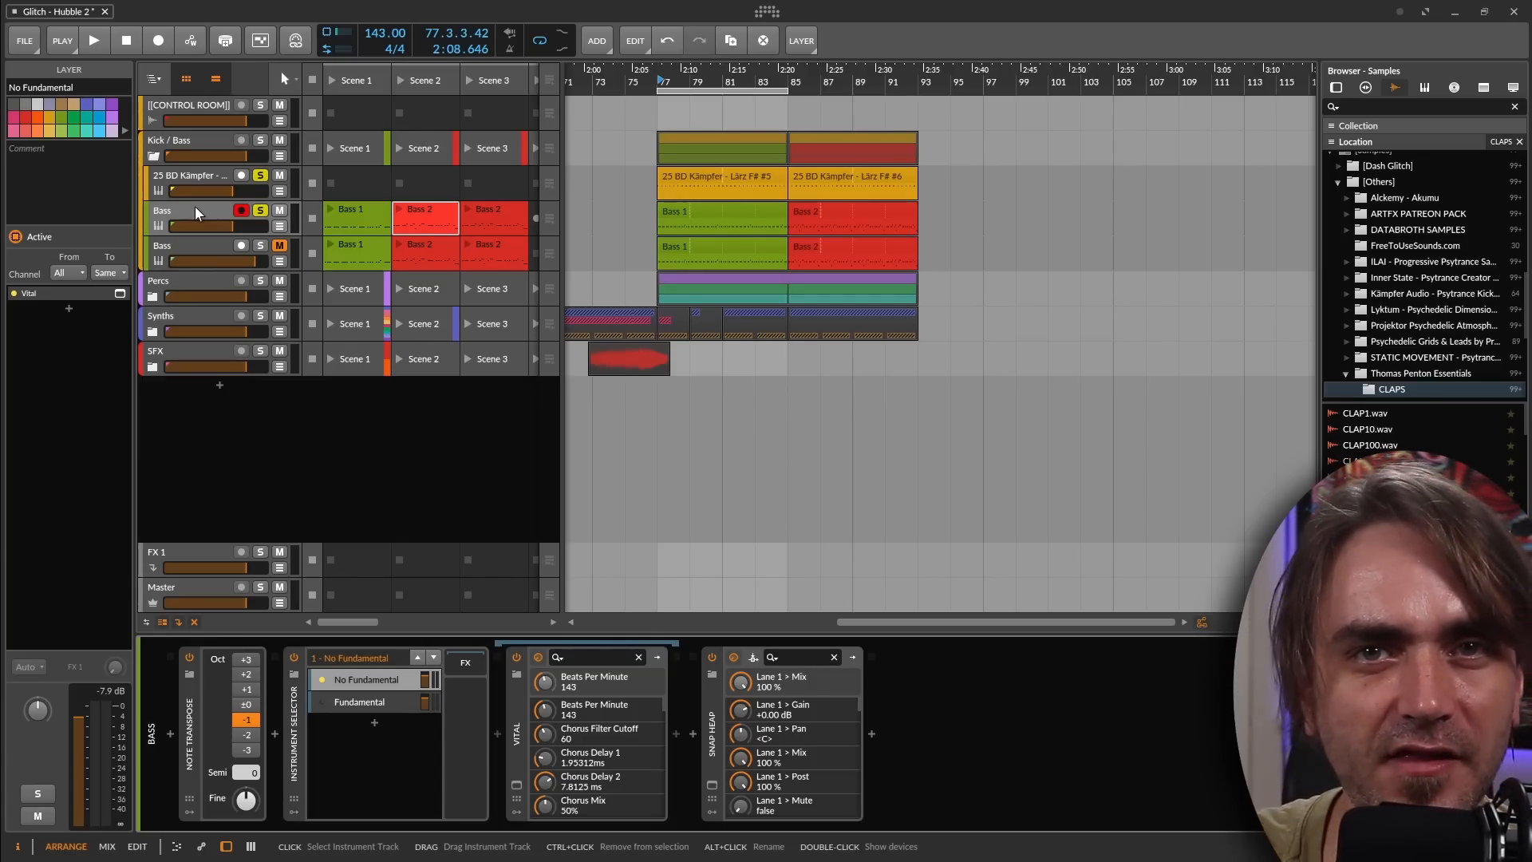
{"action": "mouse_move", "coordinate": [449, 855]}
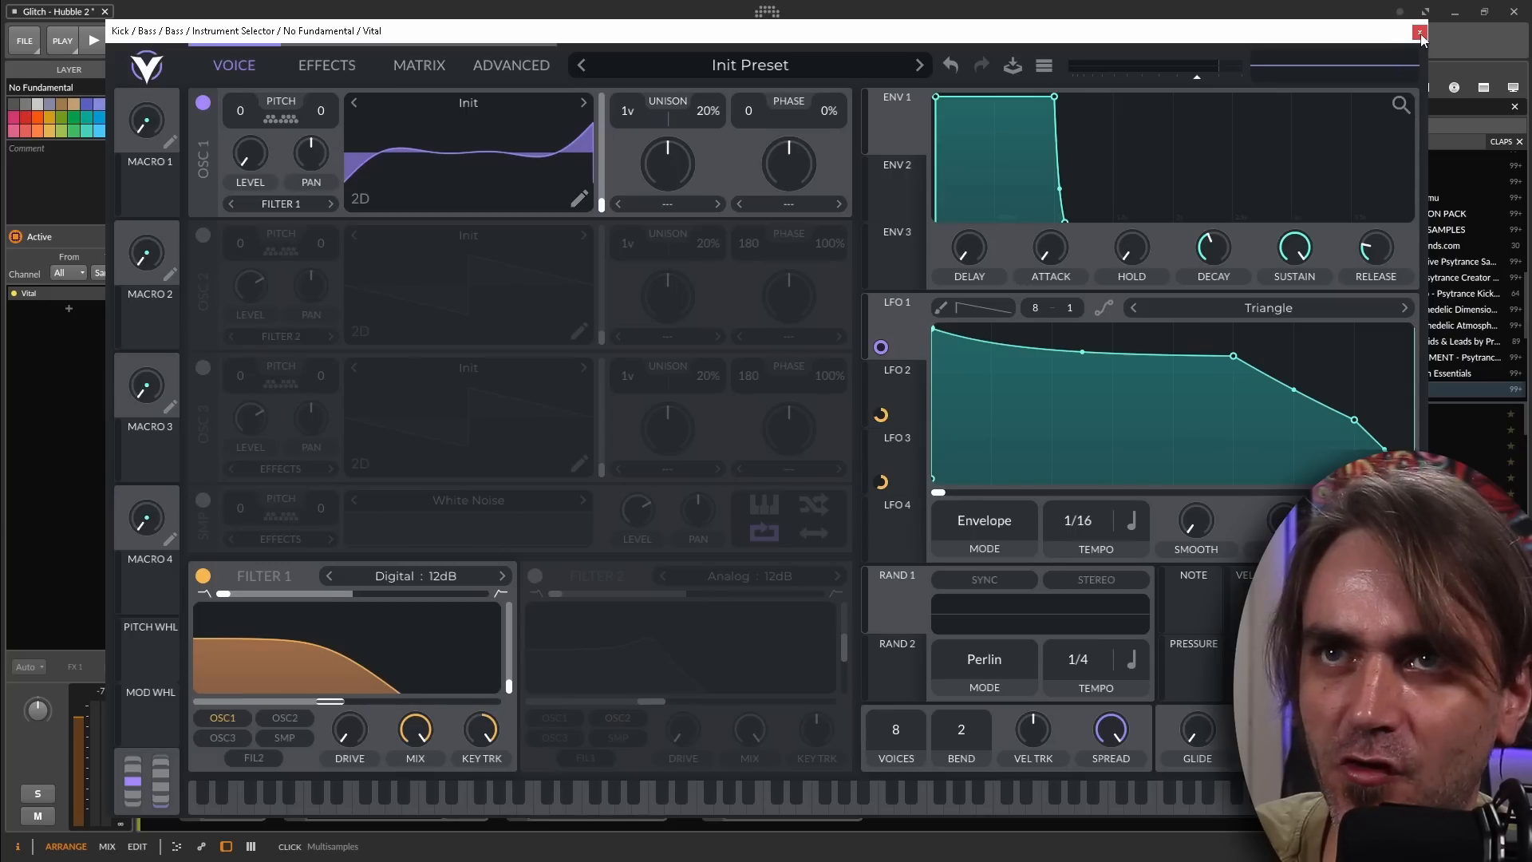
{"action": "left_click", "coordinate": [1422, 30]}
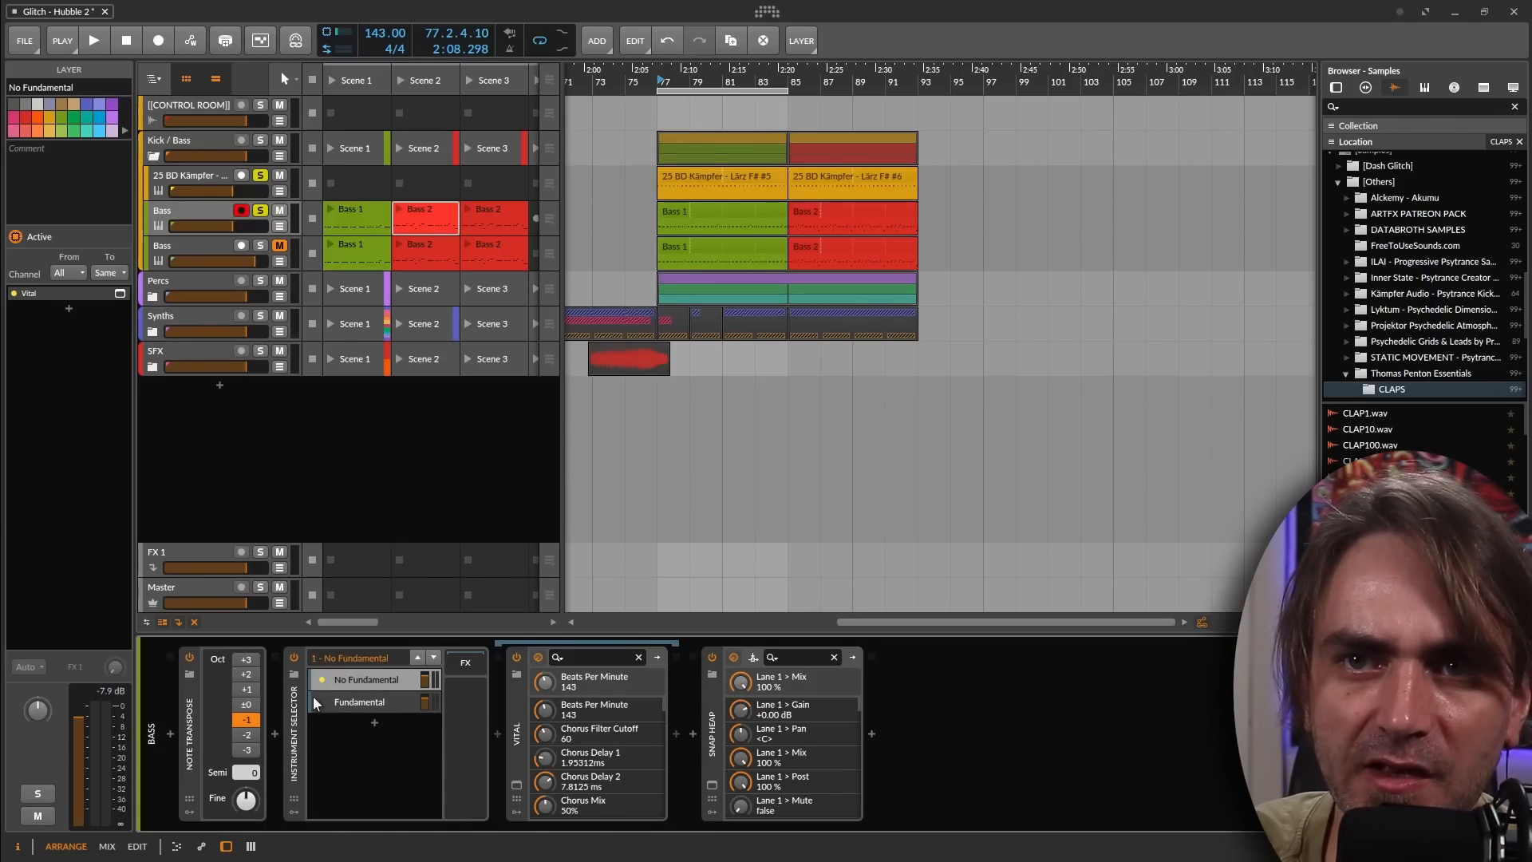
{"action": "left_click", "coordinate": [359, 702]}
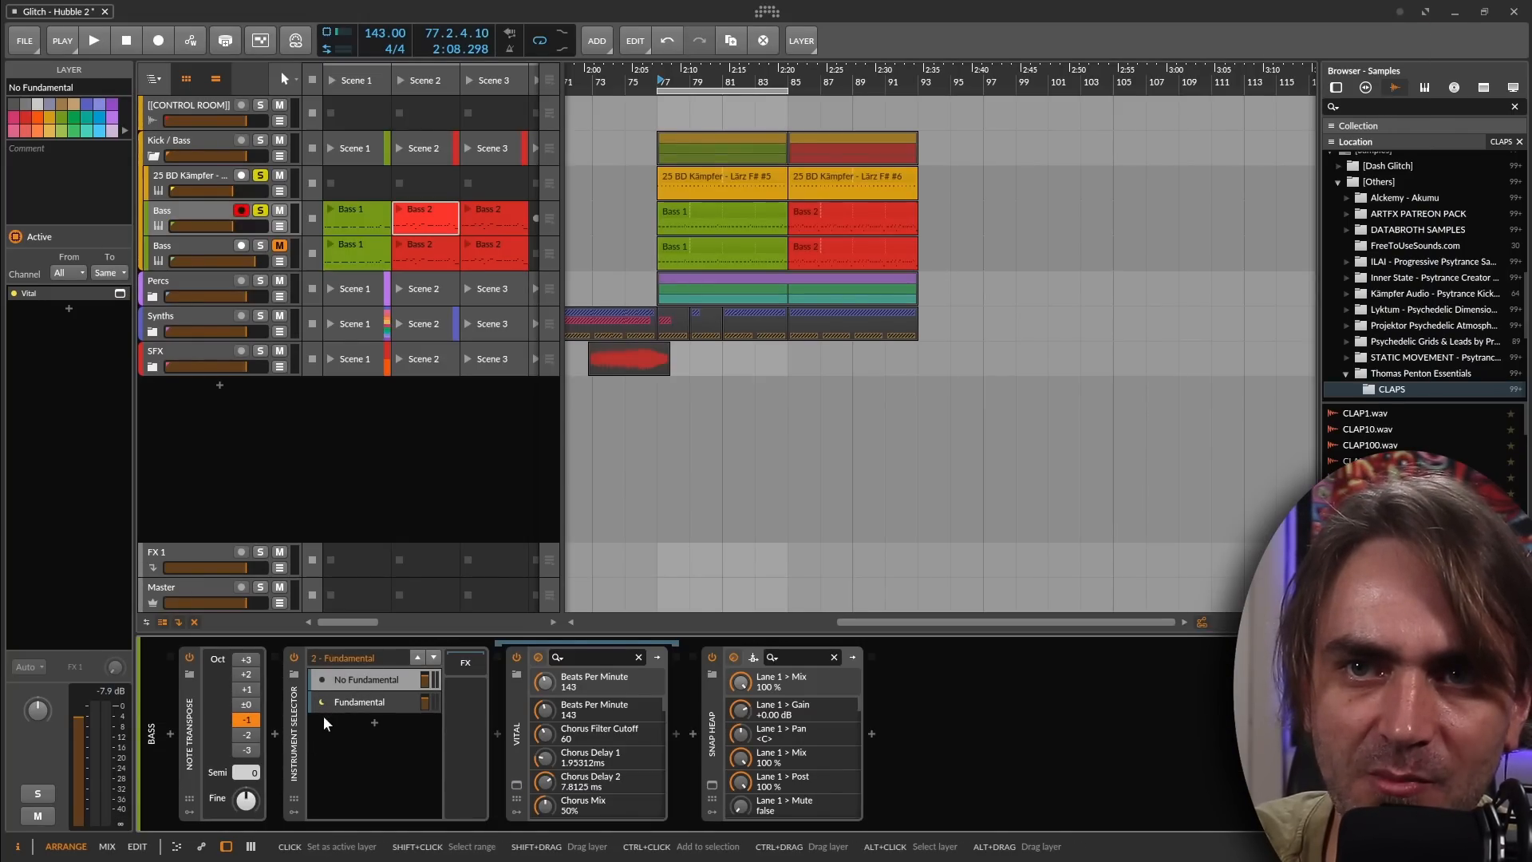
{"action": "left_click", "coordinate": [358, 702]}
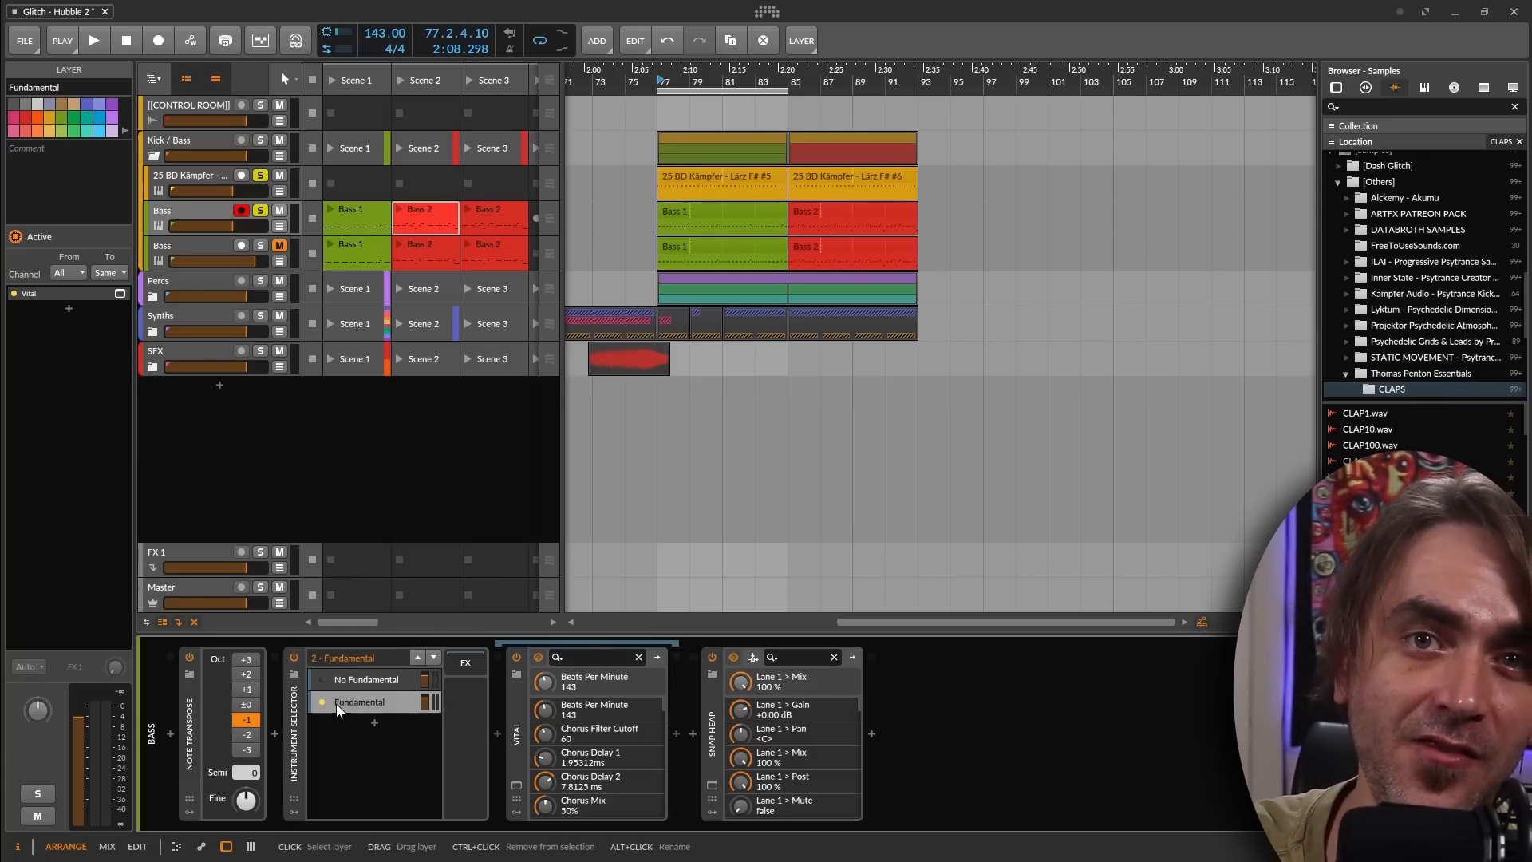
{"action": "mouse_move", "coordinate": [322, 683]}
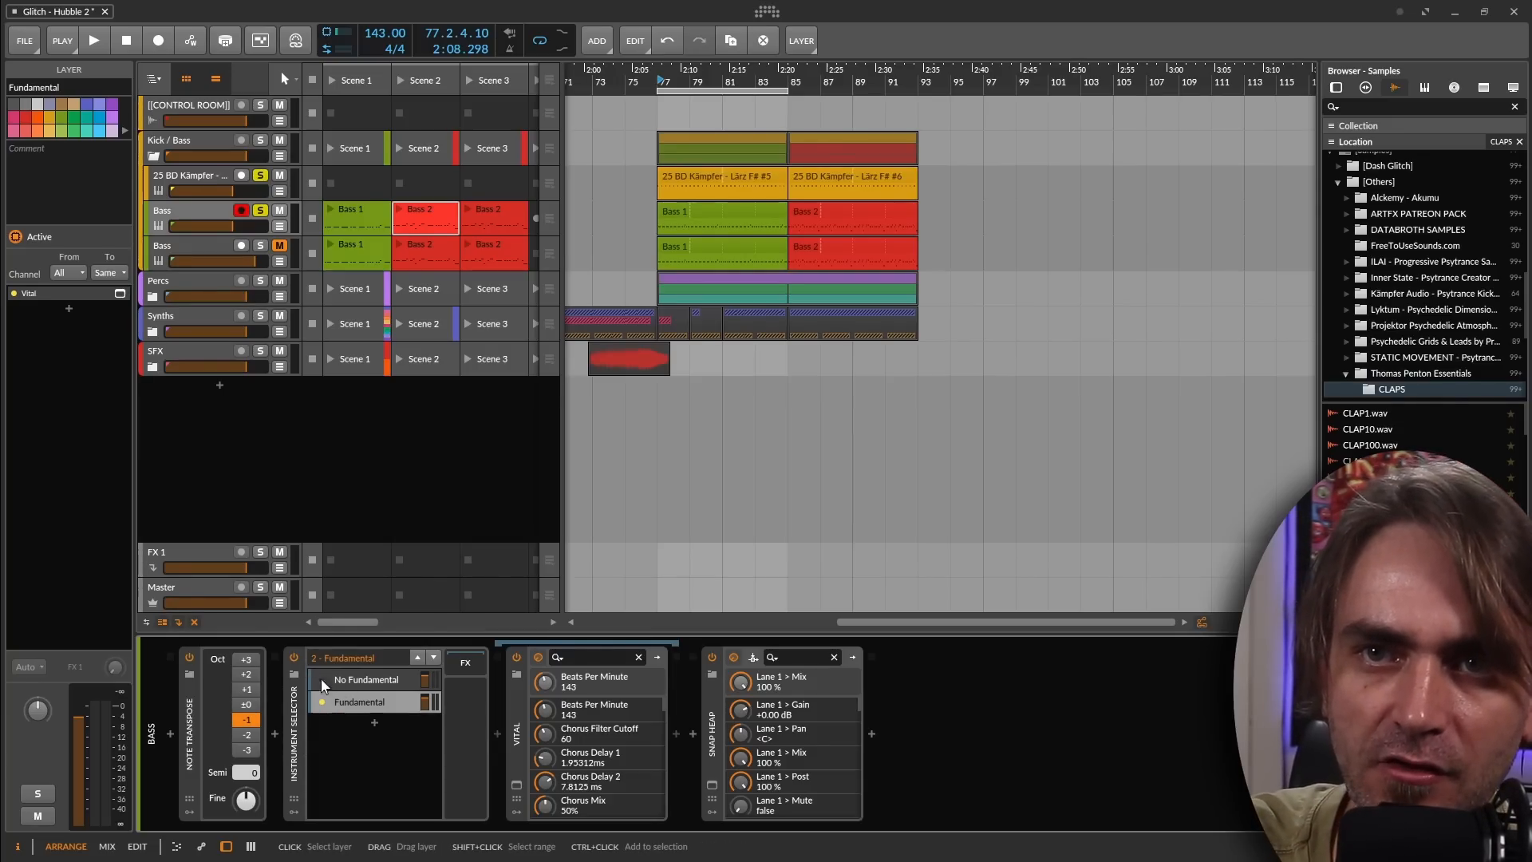
{"action": "left_click", "coordinate": [367, 679]}
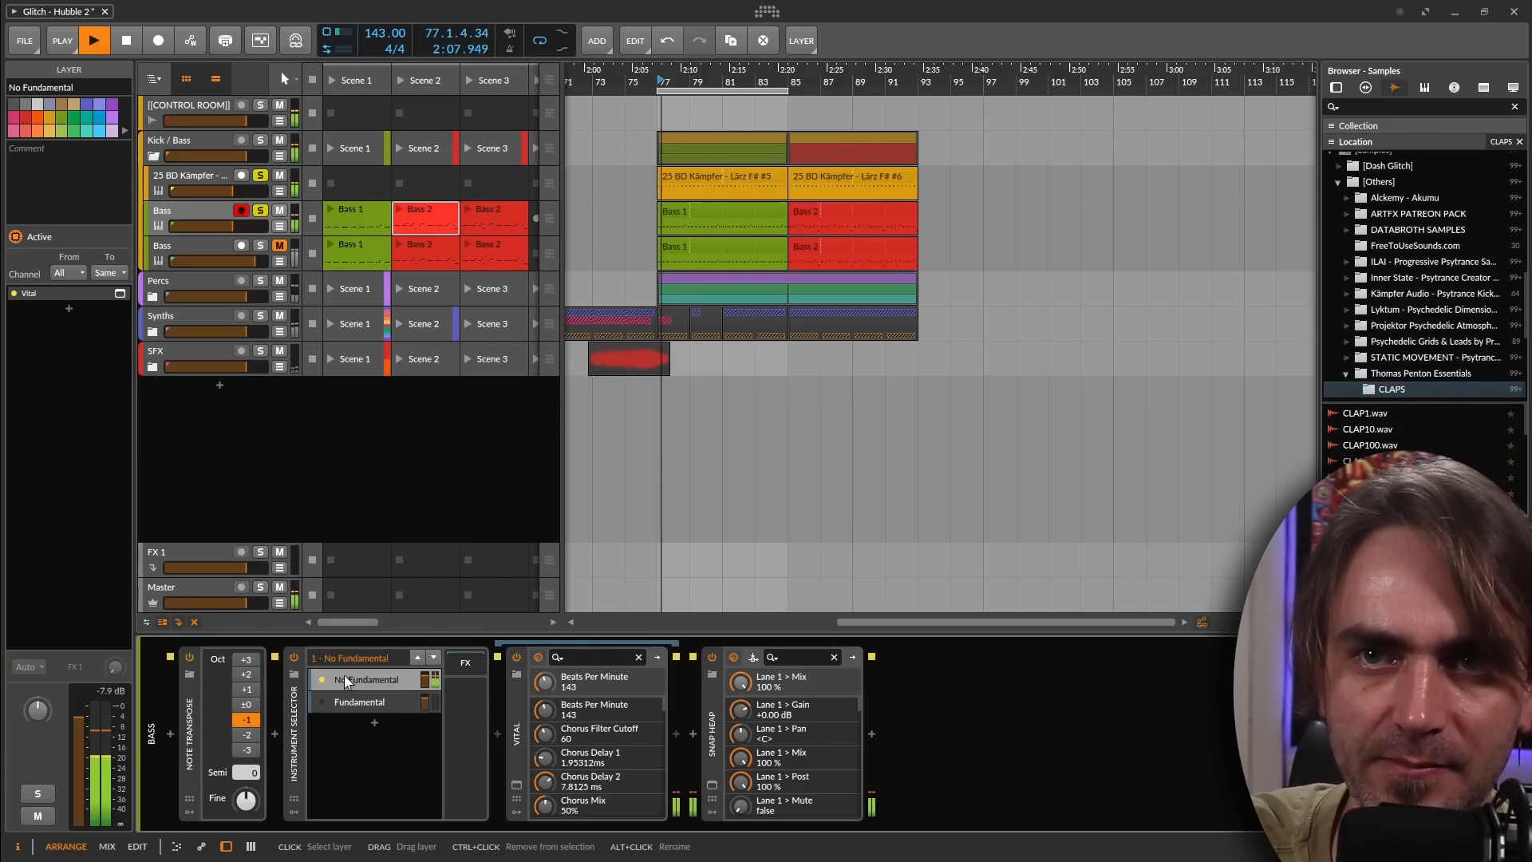
{"action": "left_click", "coordinate": [358, 701]}
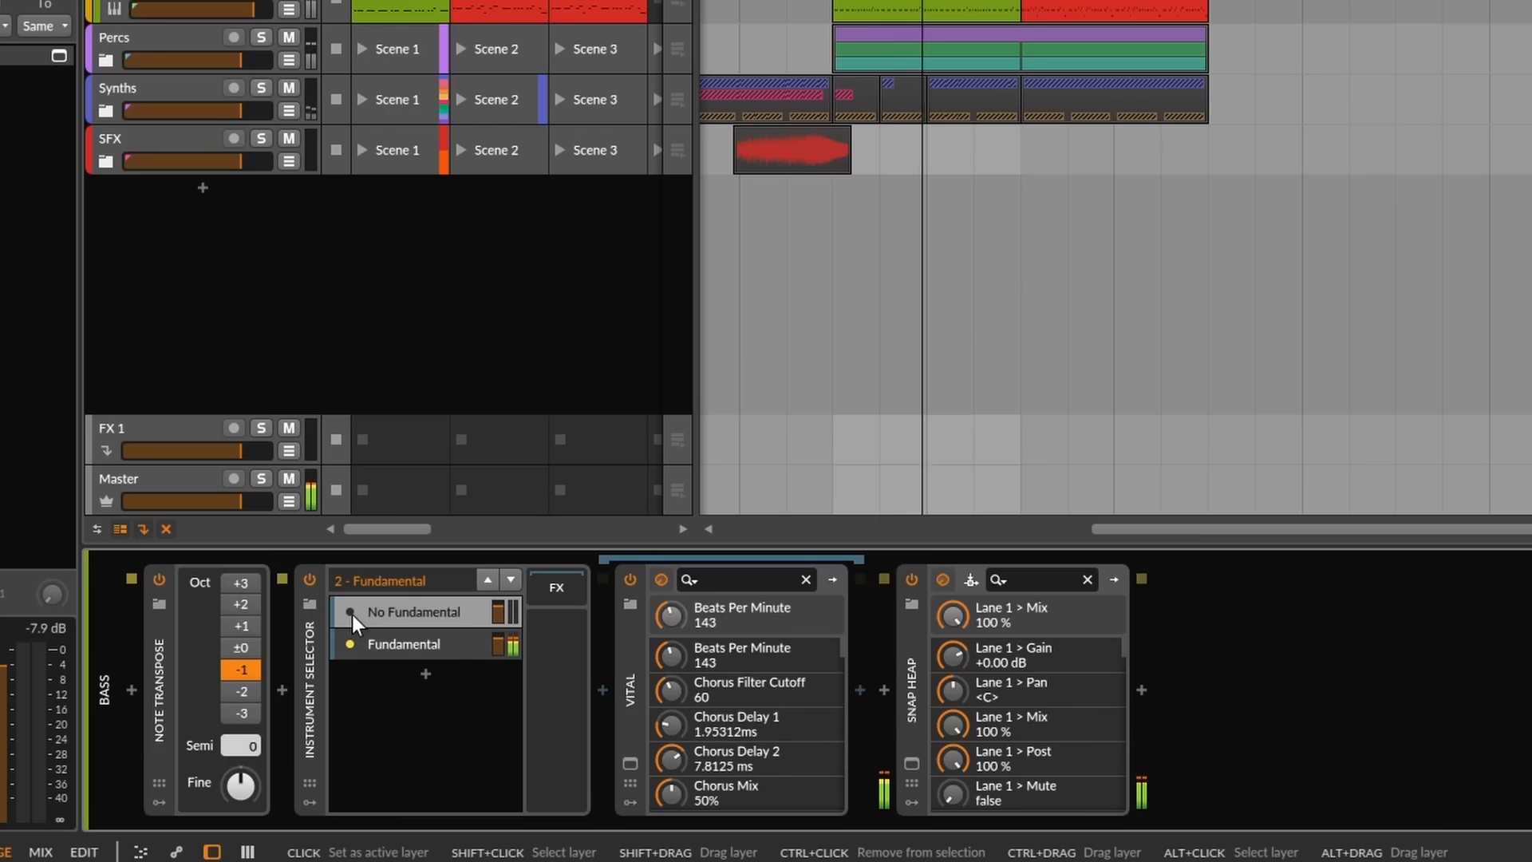
{"action": "left_click", "coordinate": [414, 610]}
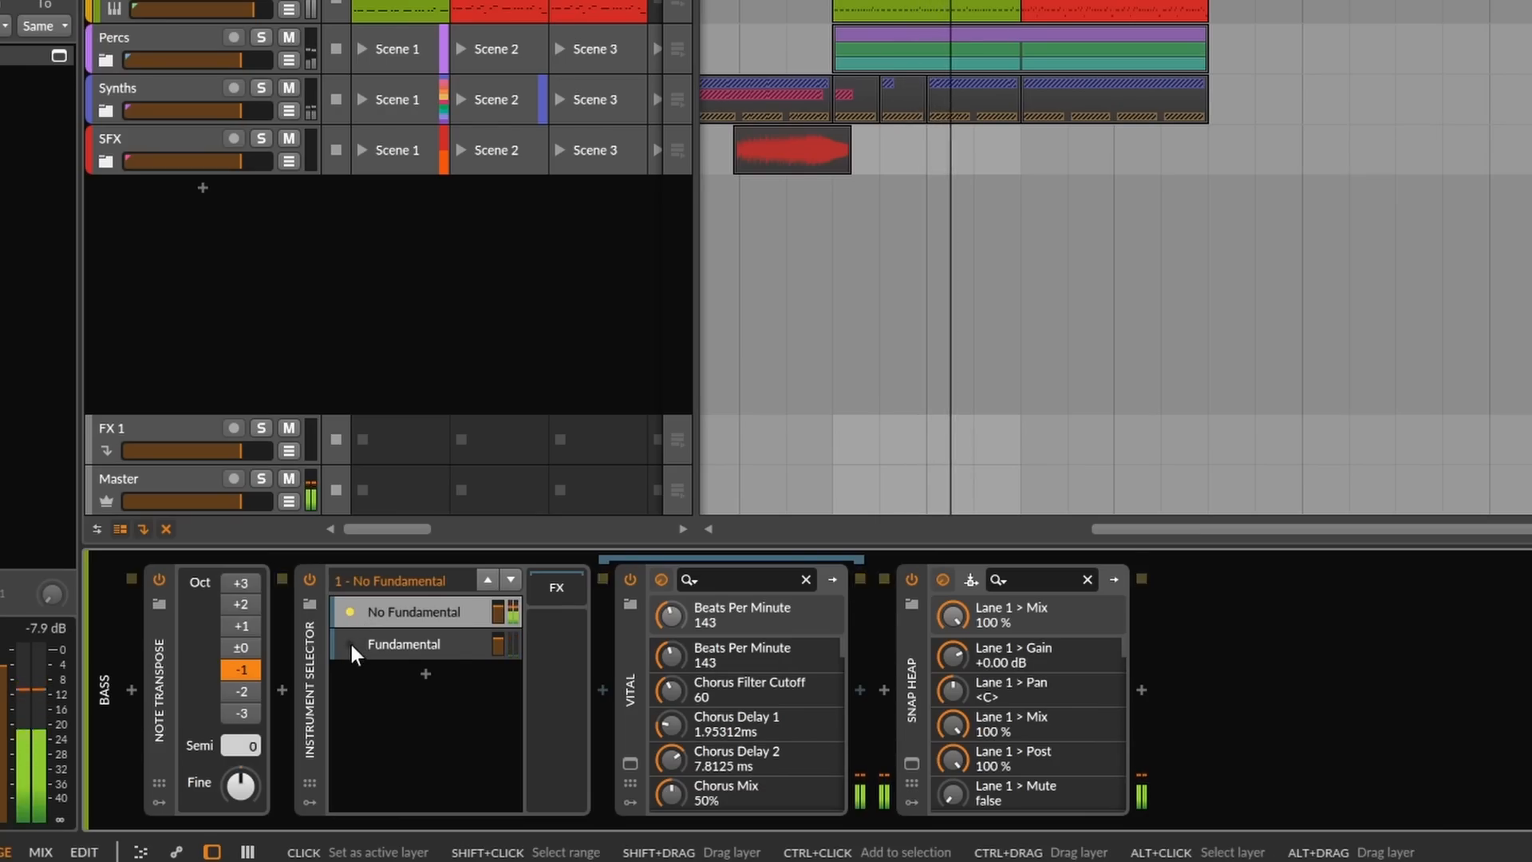
{"action": "left_click", "coordinate": [402, 644]}
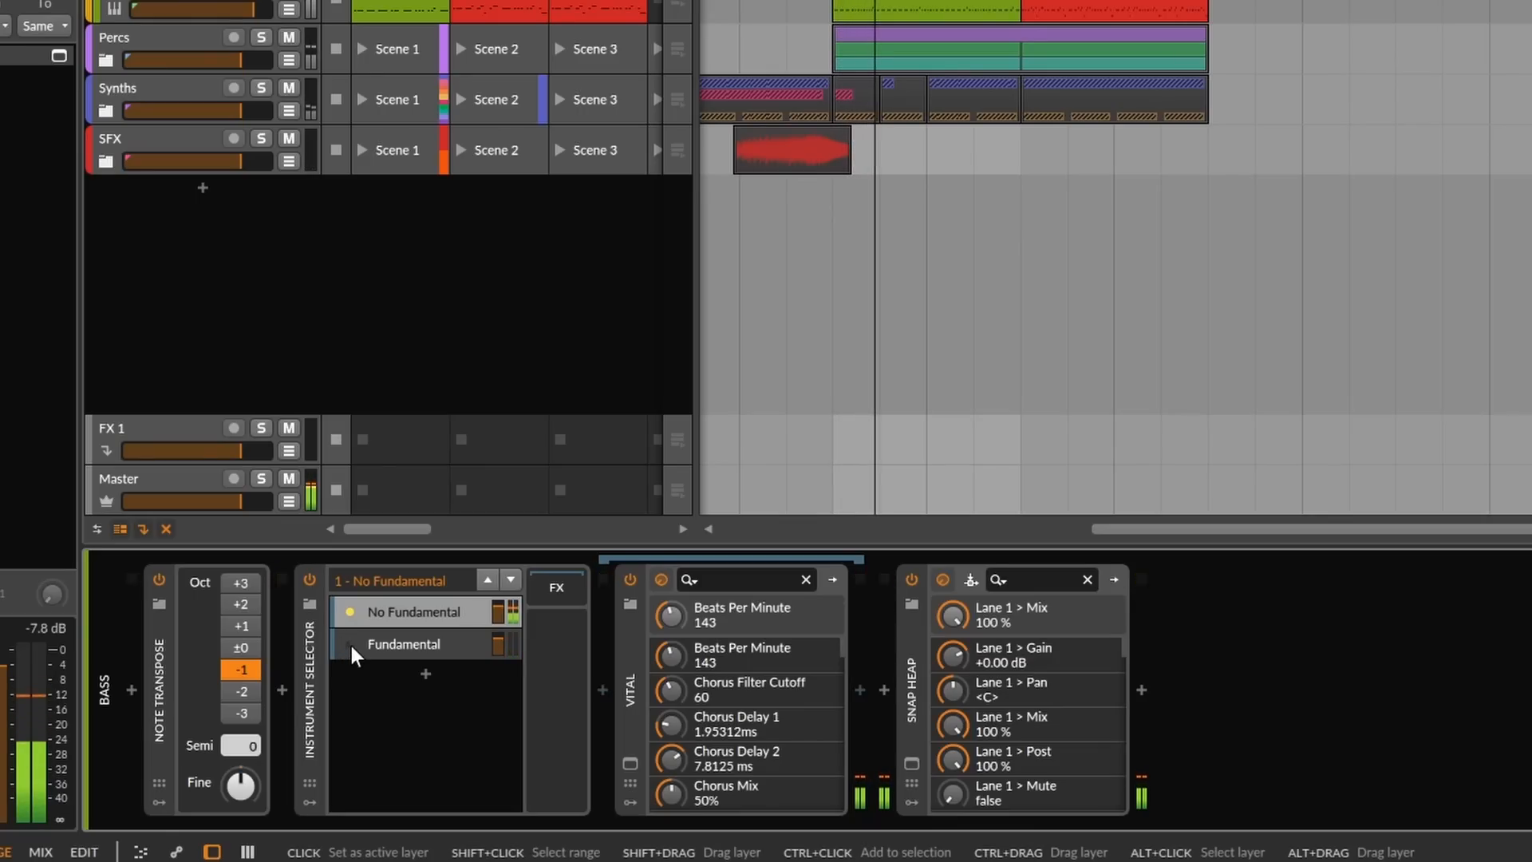
{"action": "left_click", "coordinate": [402, 644]}
{"action": "type", "text": "ste"}
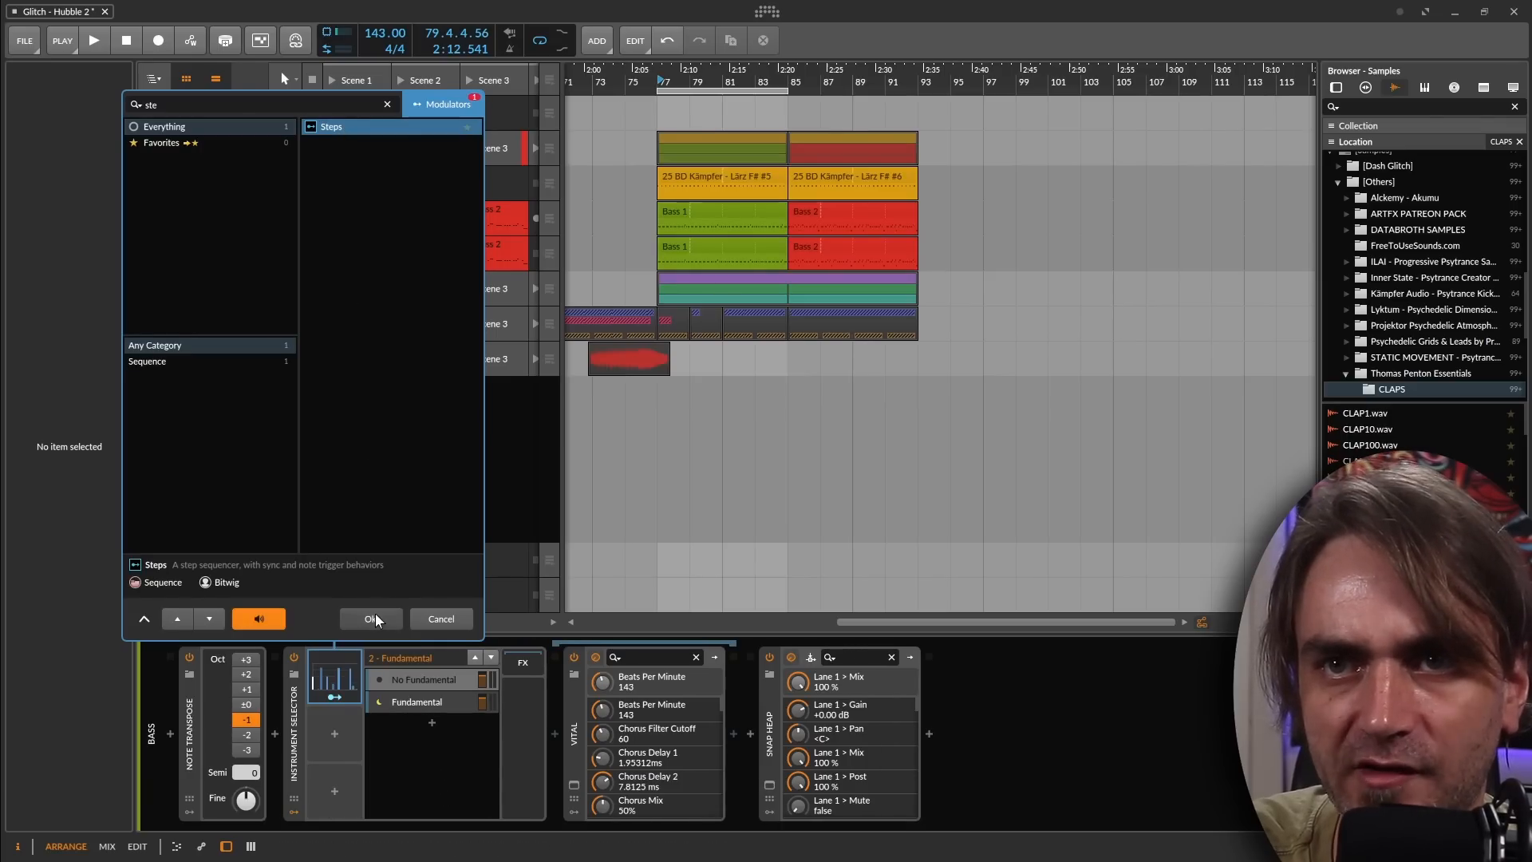
Step: Add the Steps modulator with 4 steps and refocus the No Fundamental layer
{"action": "left_click", "coordinate": [371, 618]}
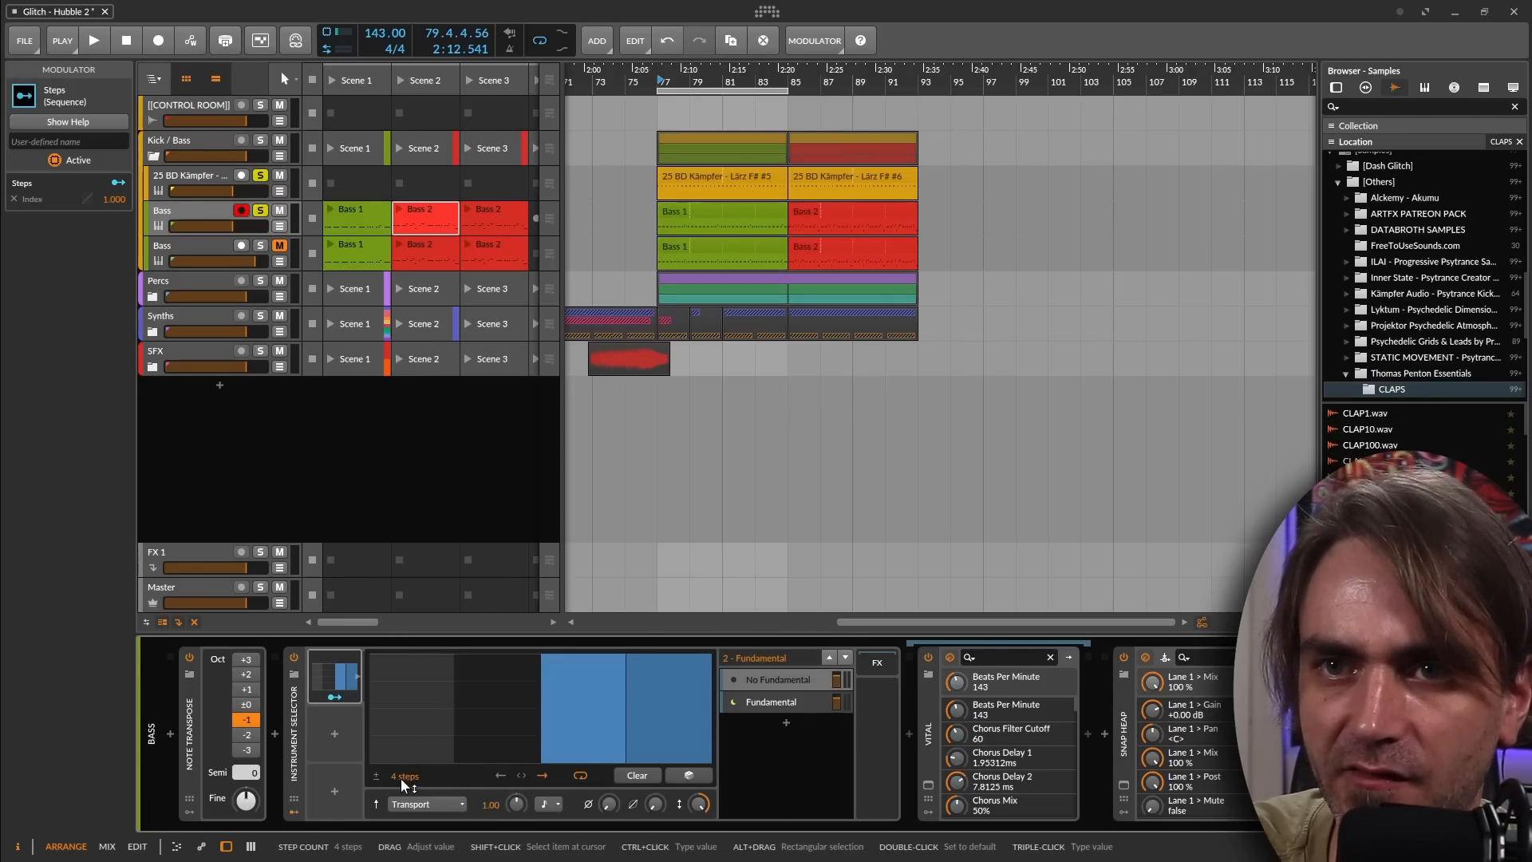
{"action": "left_click", "coordinate": [732, 679]}
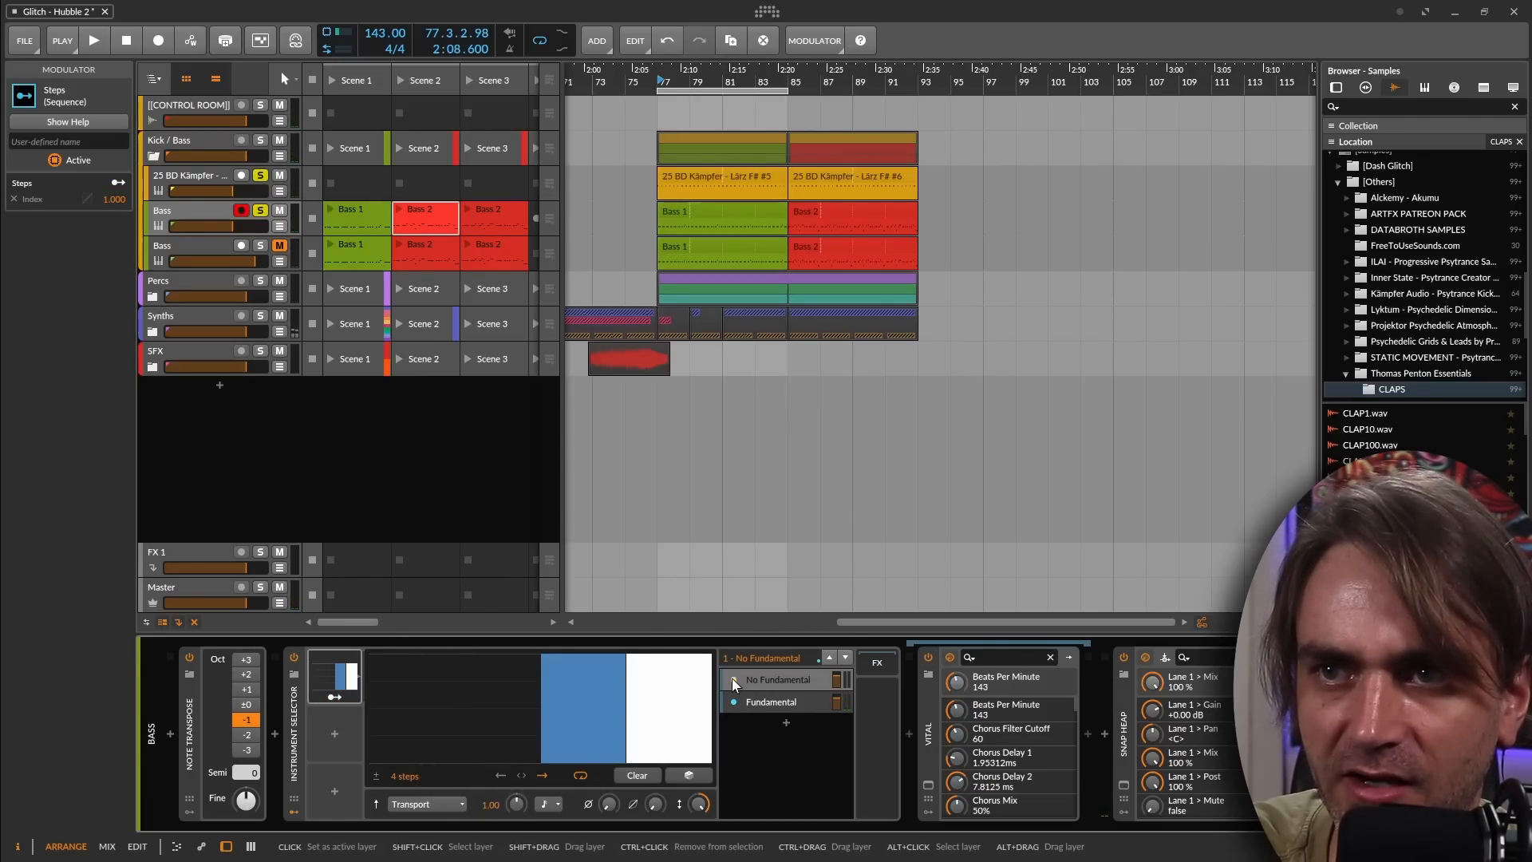
{"action": "left_click", "coordinate": [93, 40]}
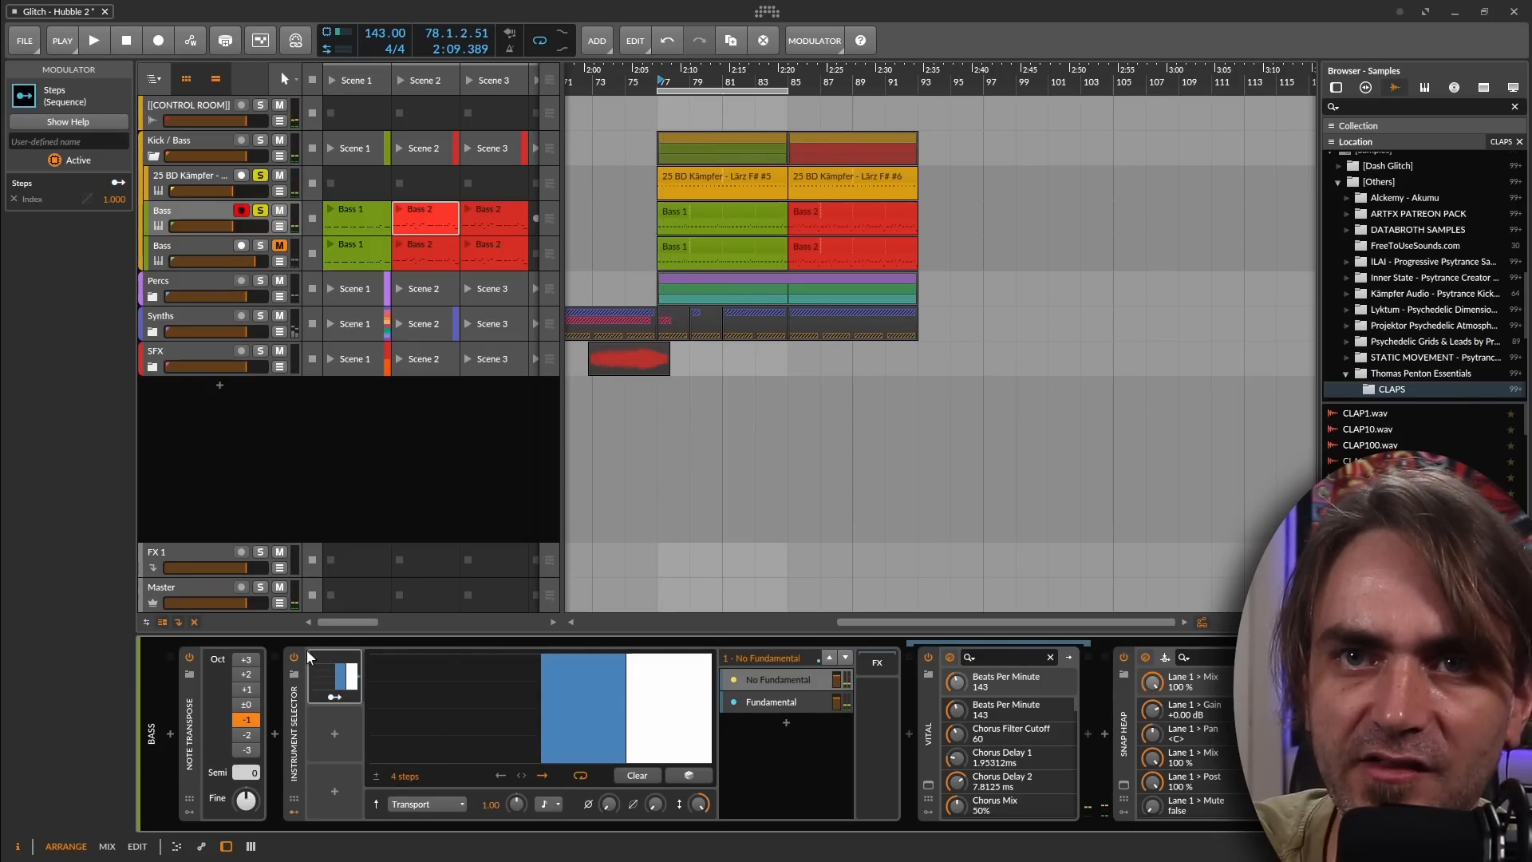
{"action": "mouse_move", "coordinate": [186, 140]}
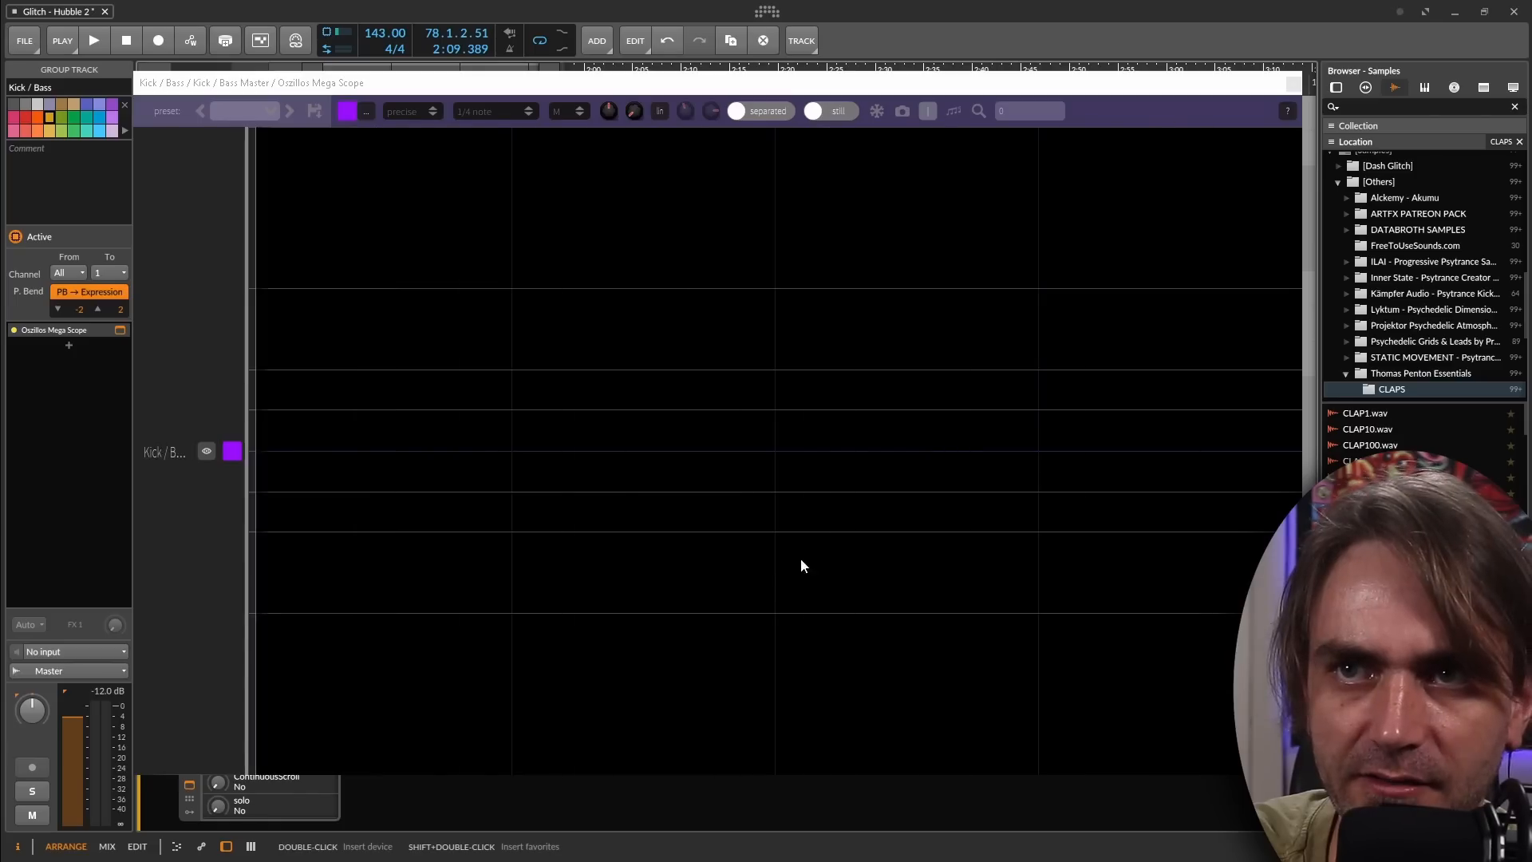
Step: Close the Kick/Bass Oszillos Mega Scope window
{"action": "left_click", "coordinate": [92, 40]}
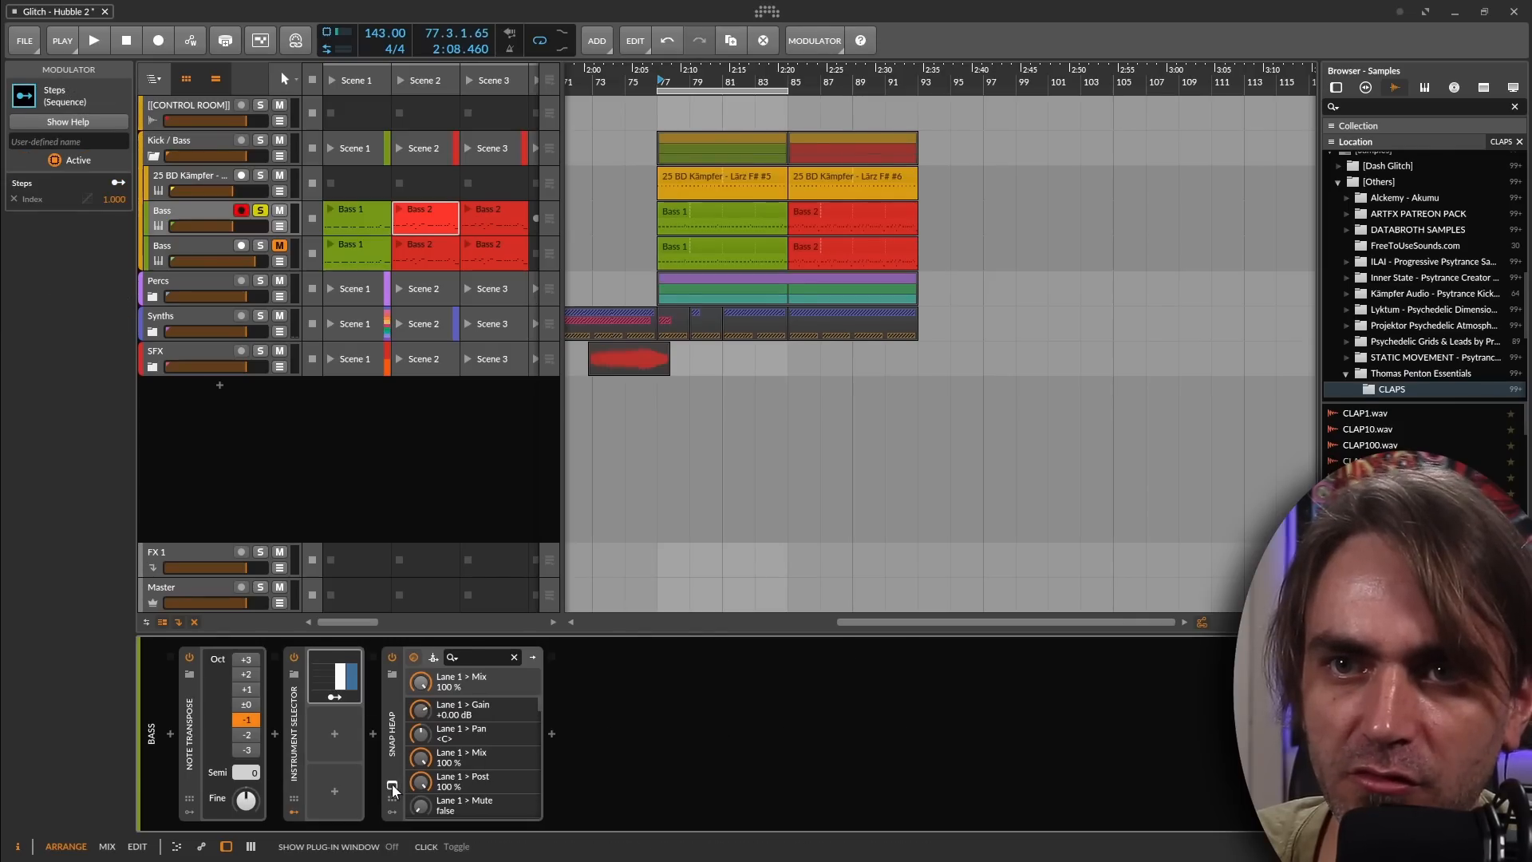
Step: Set the Snap Heap LFOtool2.0 Lane 1 mix to 58% and close its window
{"action": "left_click", "coordinate": [392, 786]}
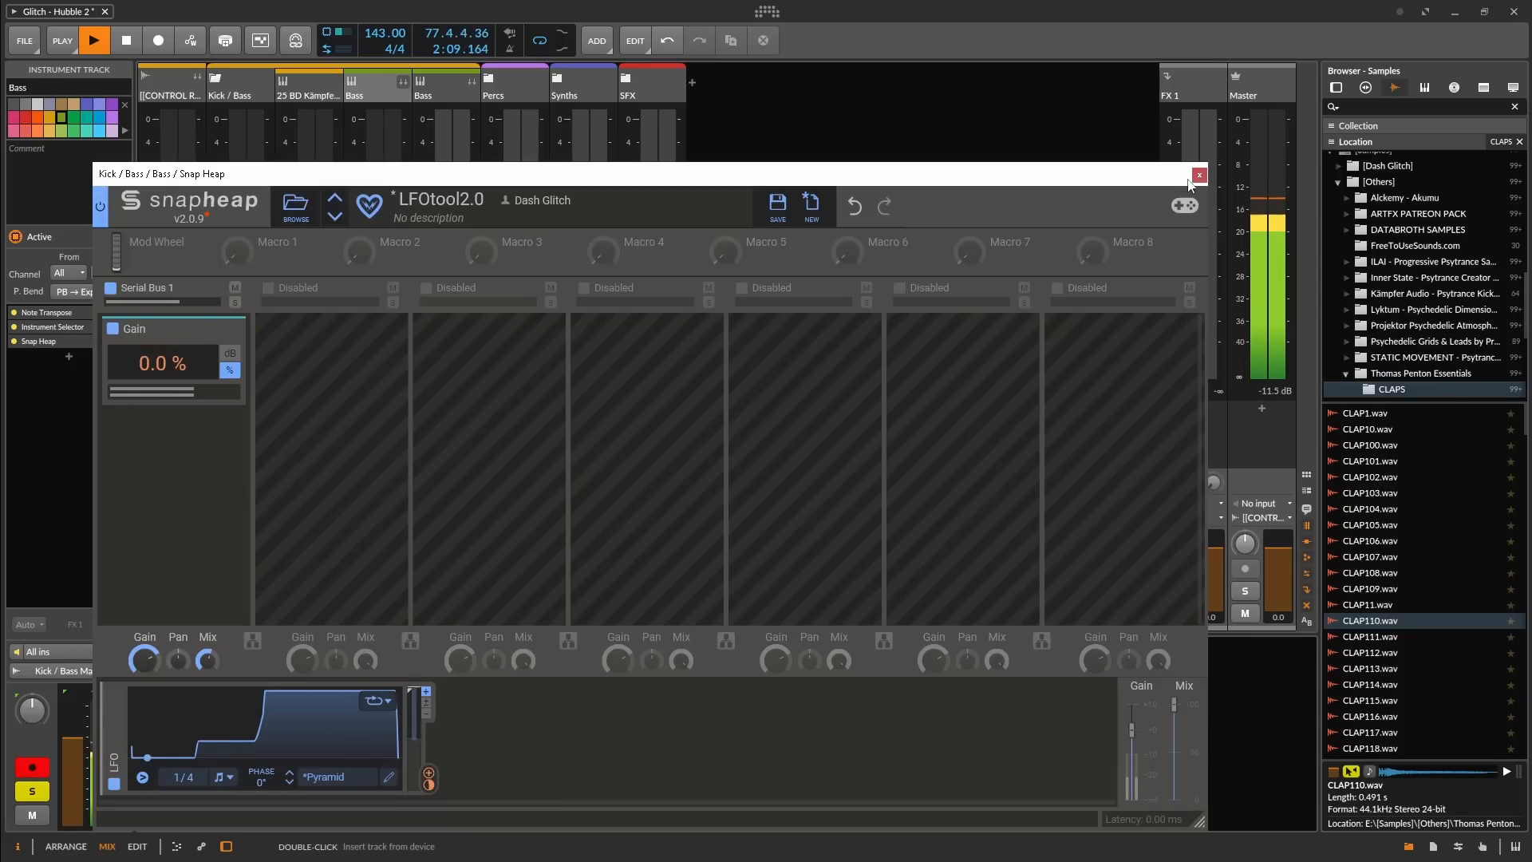
{"action": "left_click", "coordinate": [1198, 174]}
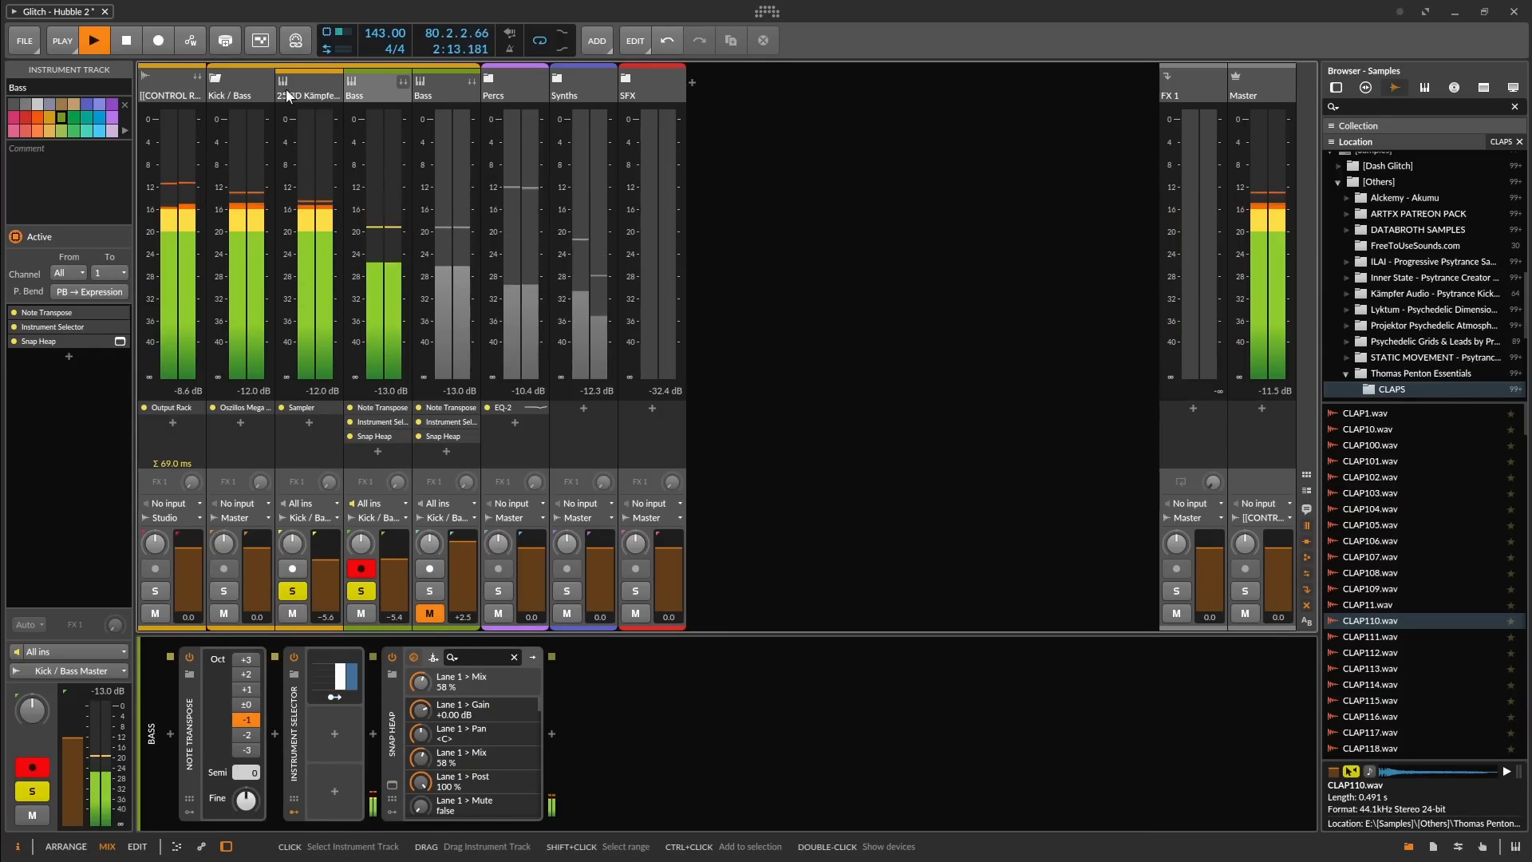
Step: Arm the single remaining Bass track and select its Fundamental layer
{"action": "left_click", "coordinate": [65, 845]}
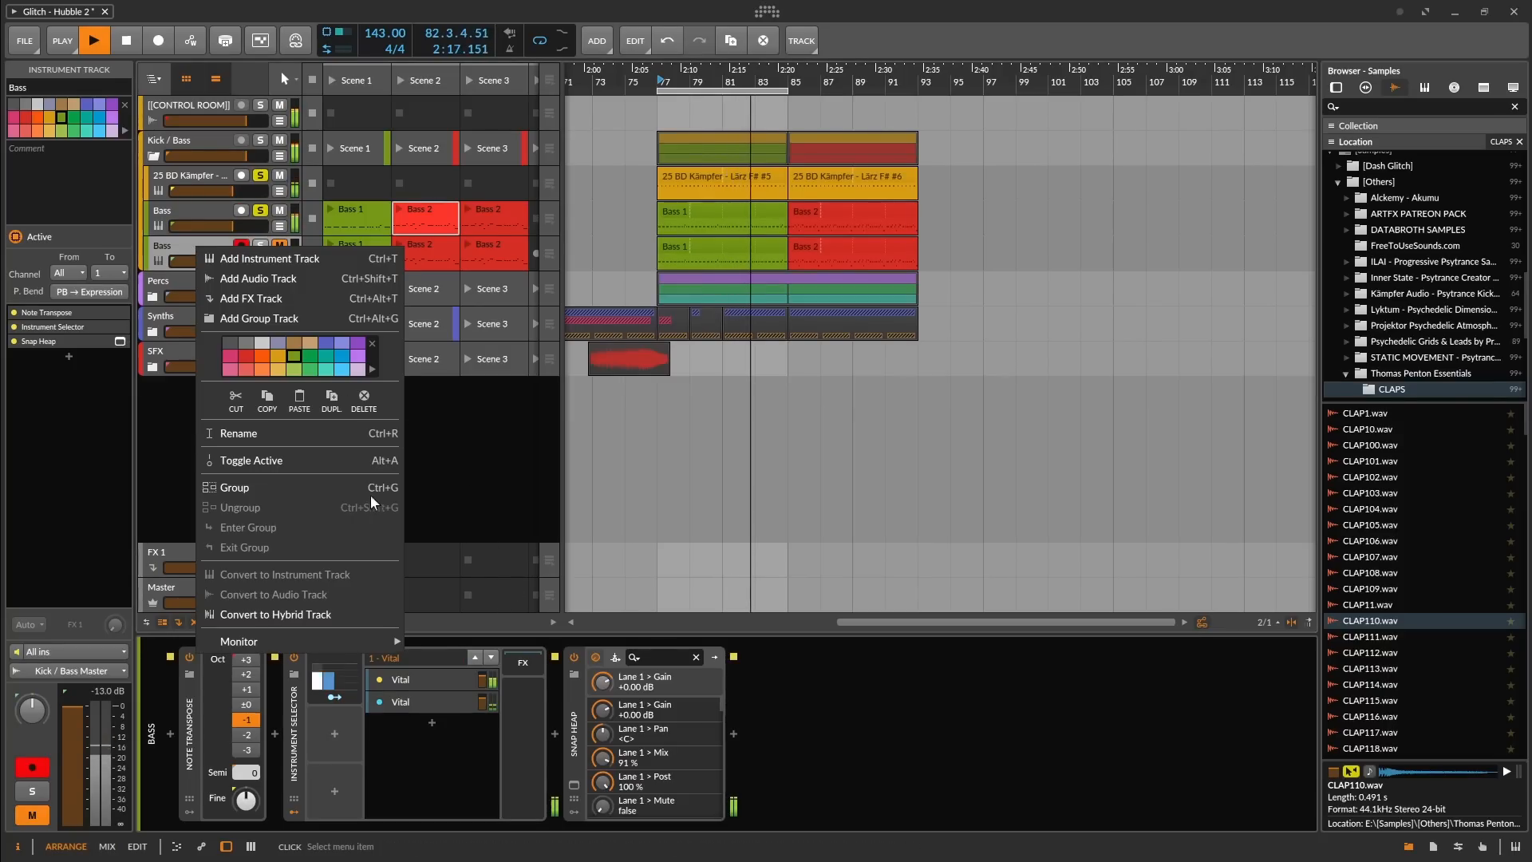
{"action": "mouse_move", "coordinate": [290, 460]}
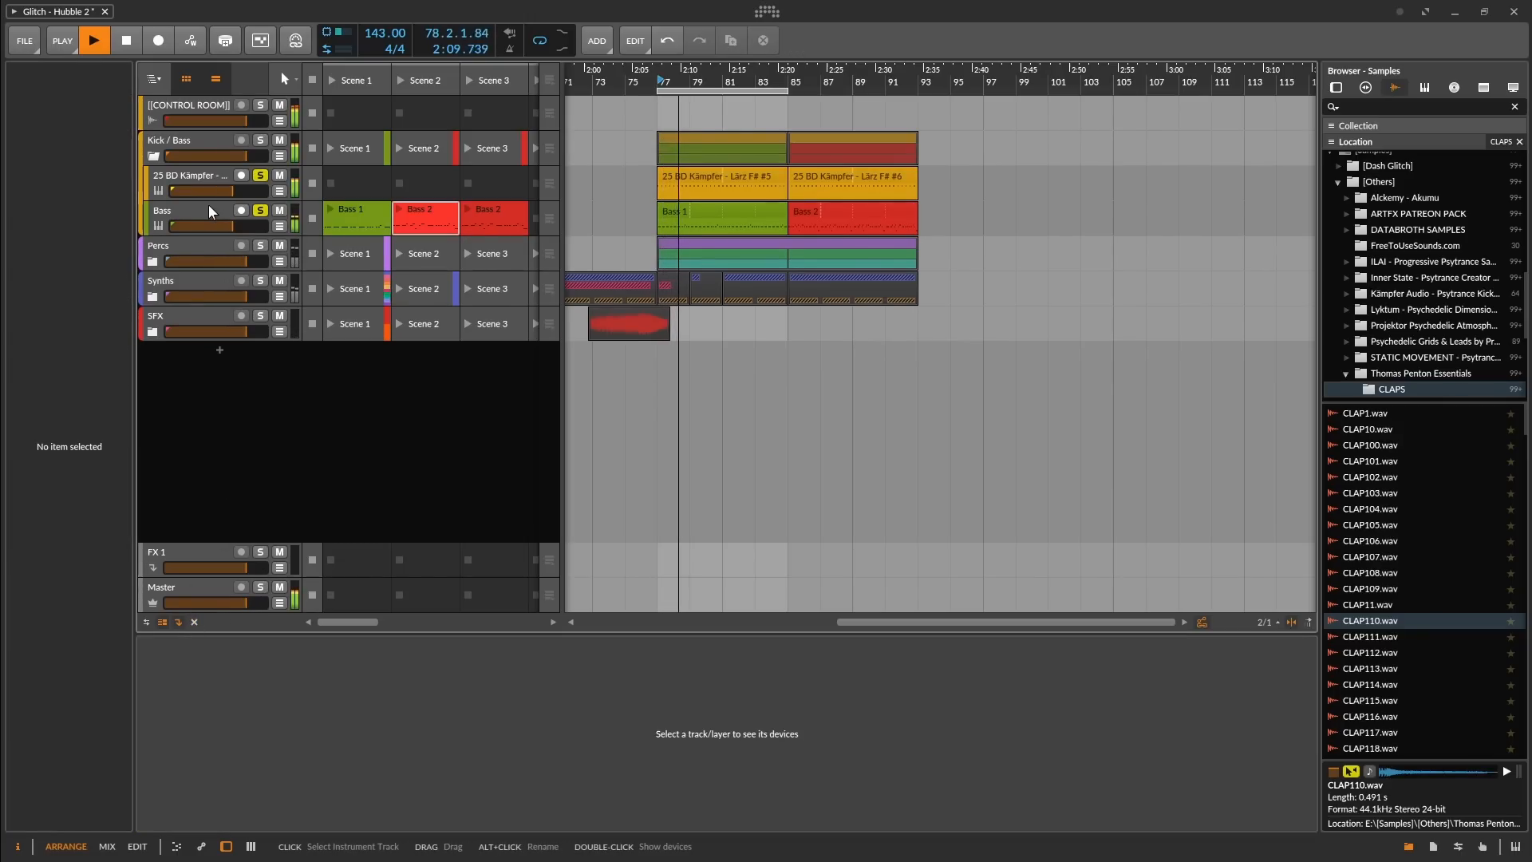
{"action": "left_click", "coordinate": [260, 211]}
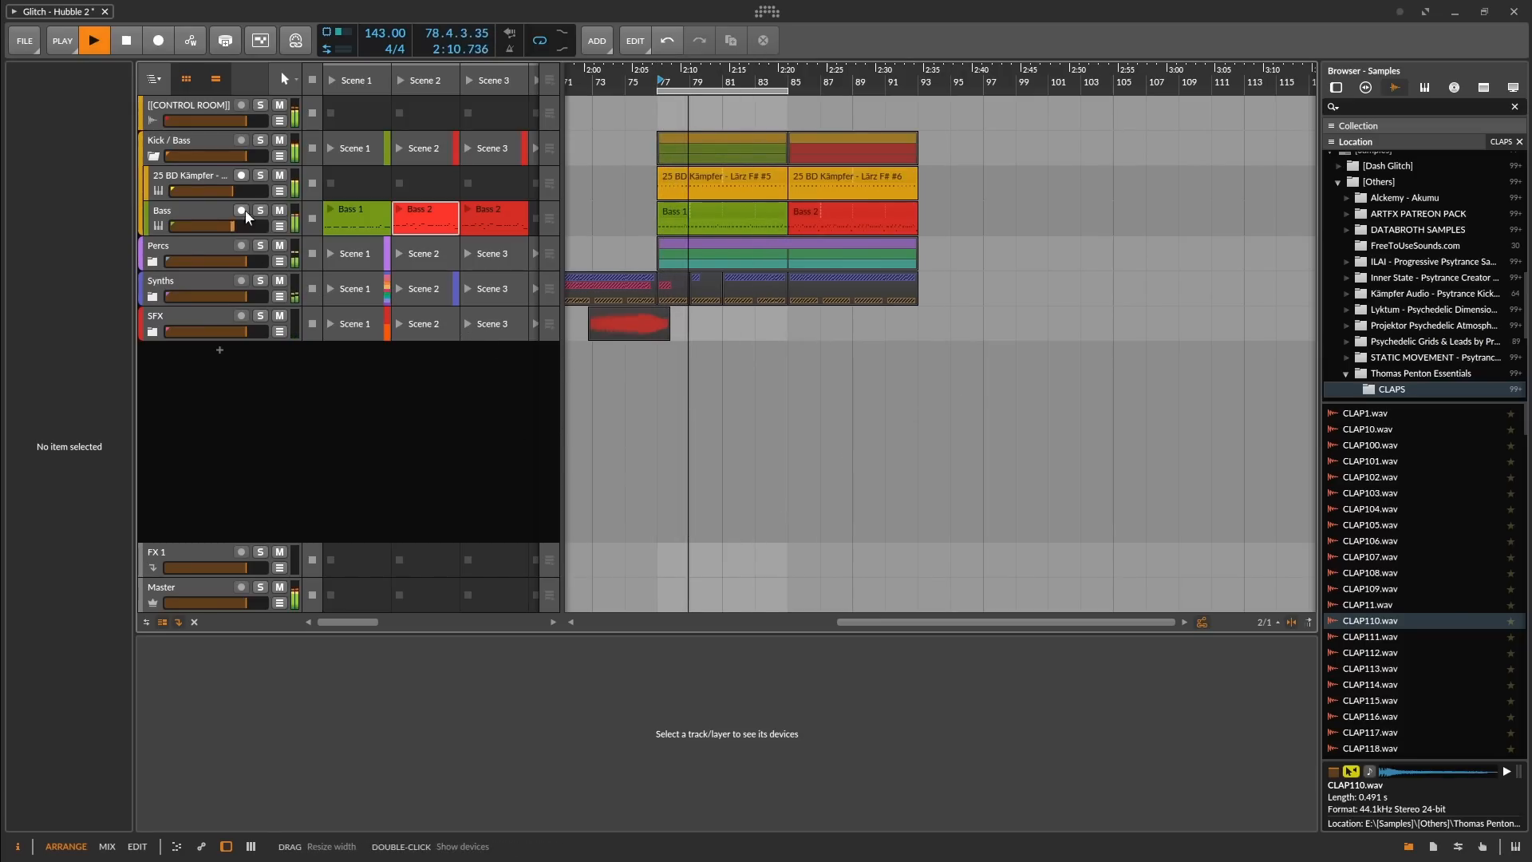
{"action": "left_click", "coordinate": [190, 210]}
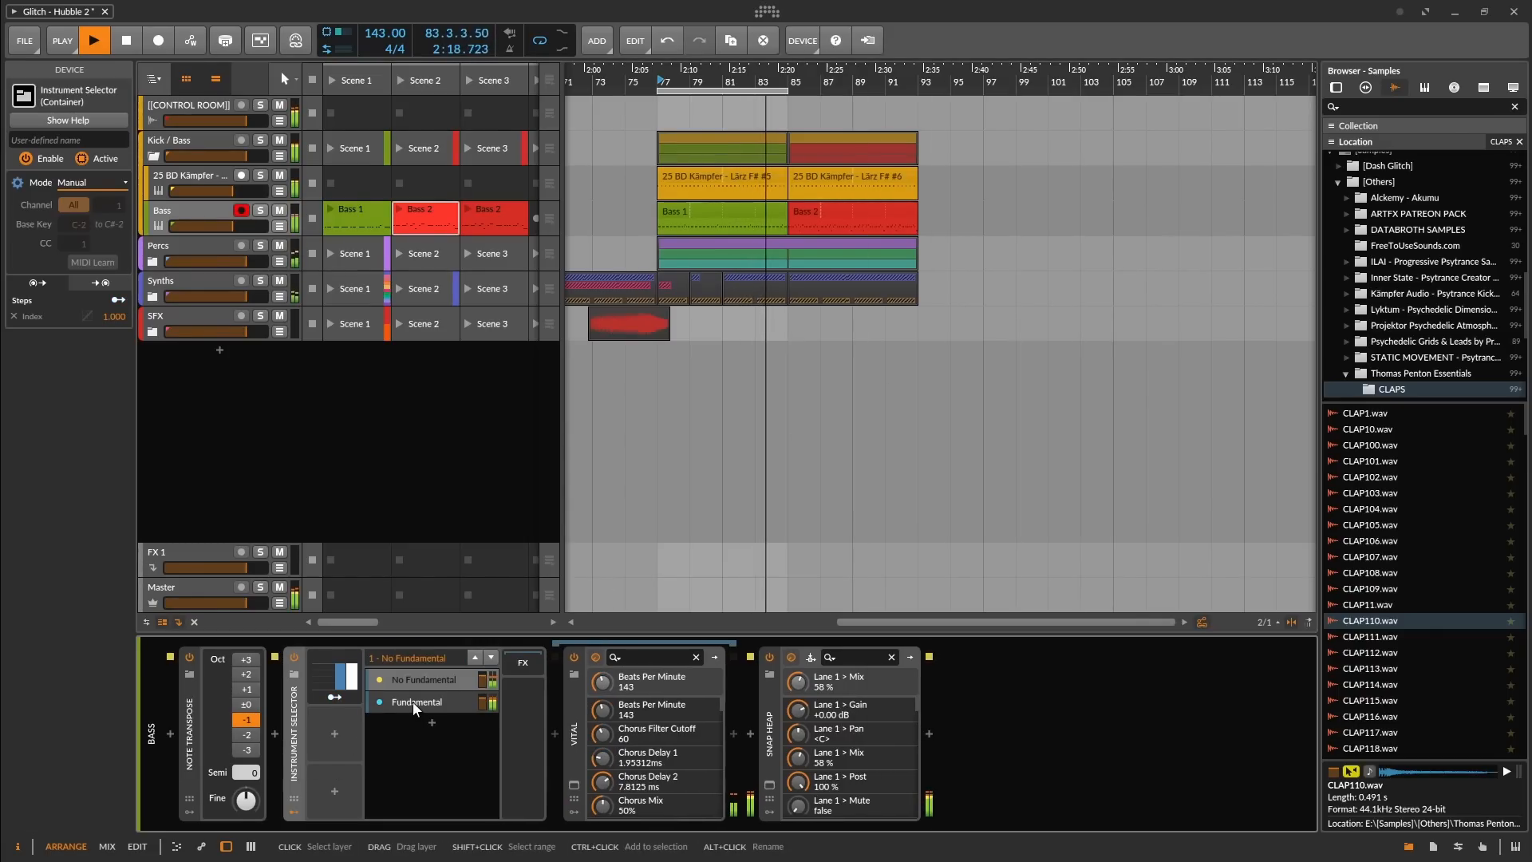
{"action": "left_click", "coordinate": [425, 679]}
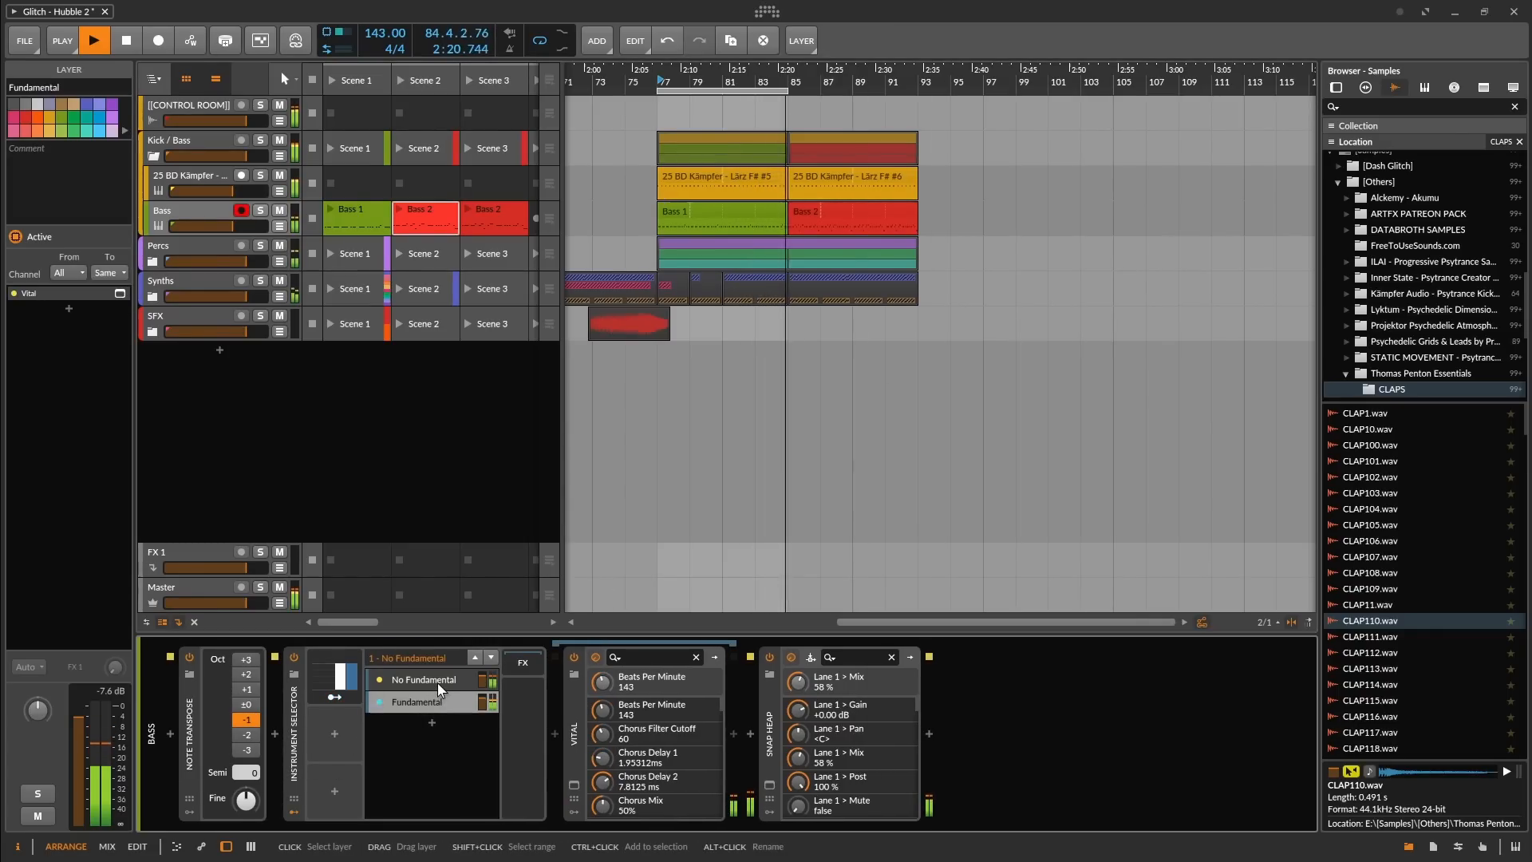